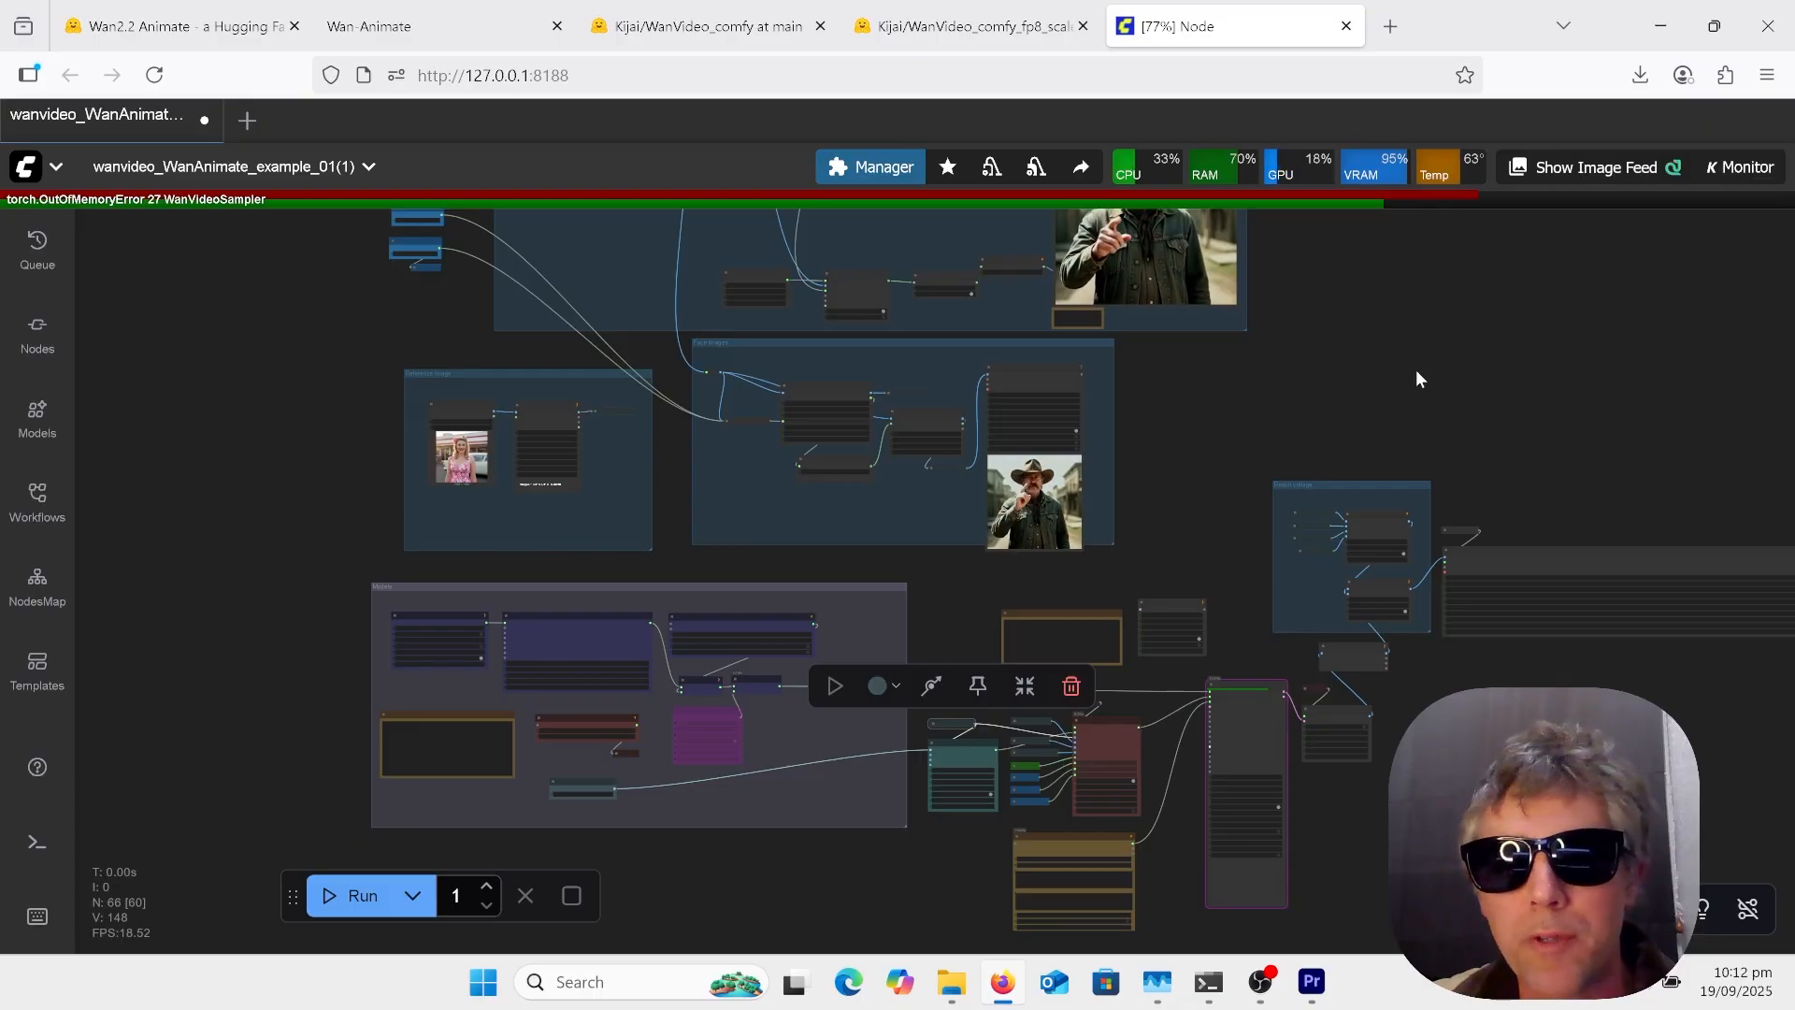
Step: Switch from the ComfyUI workflow to the Wan2.2-Animate Hugging Face Space browser tab
{"action": "left_click", "coordinate": [172, 24]}
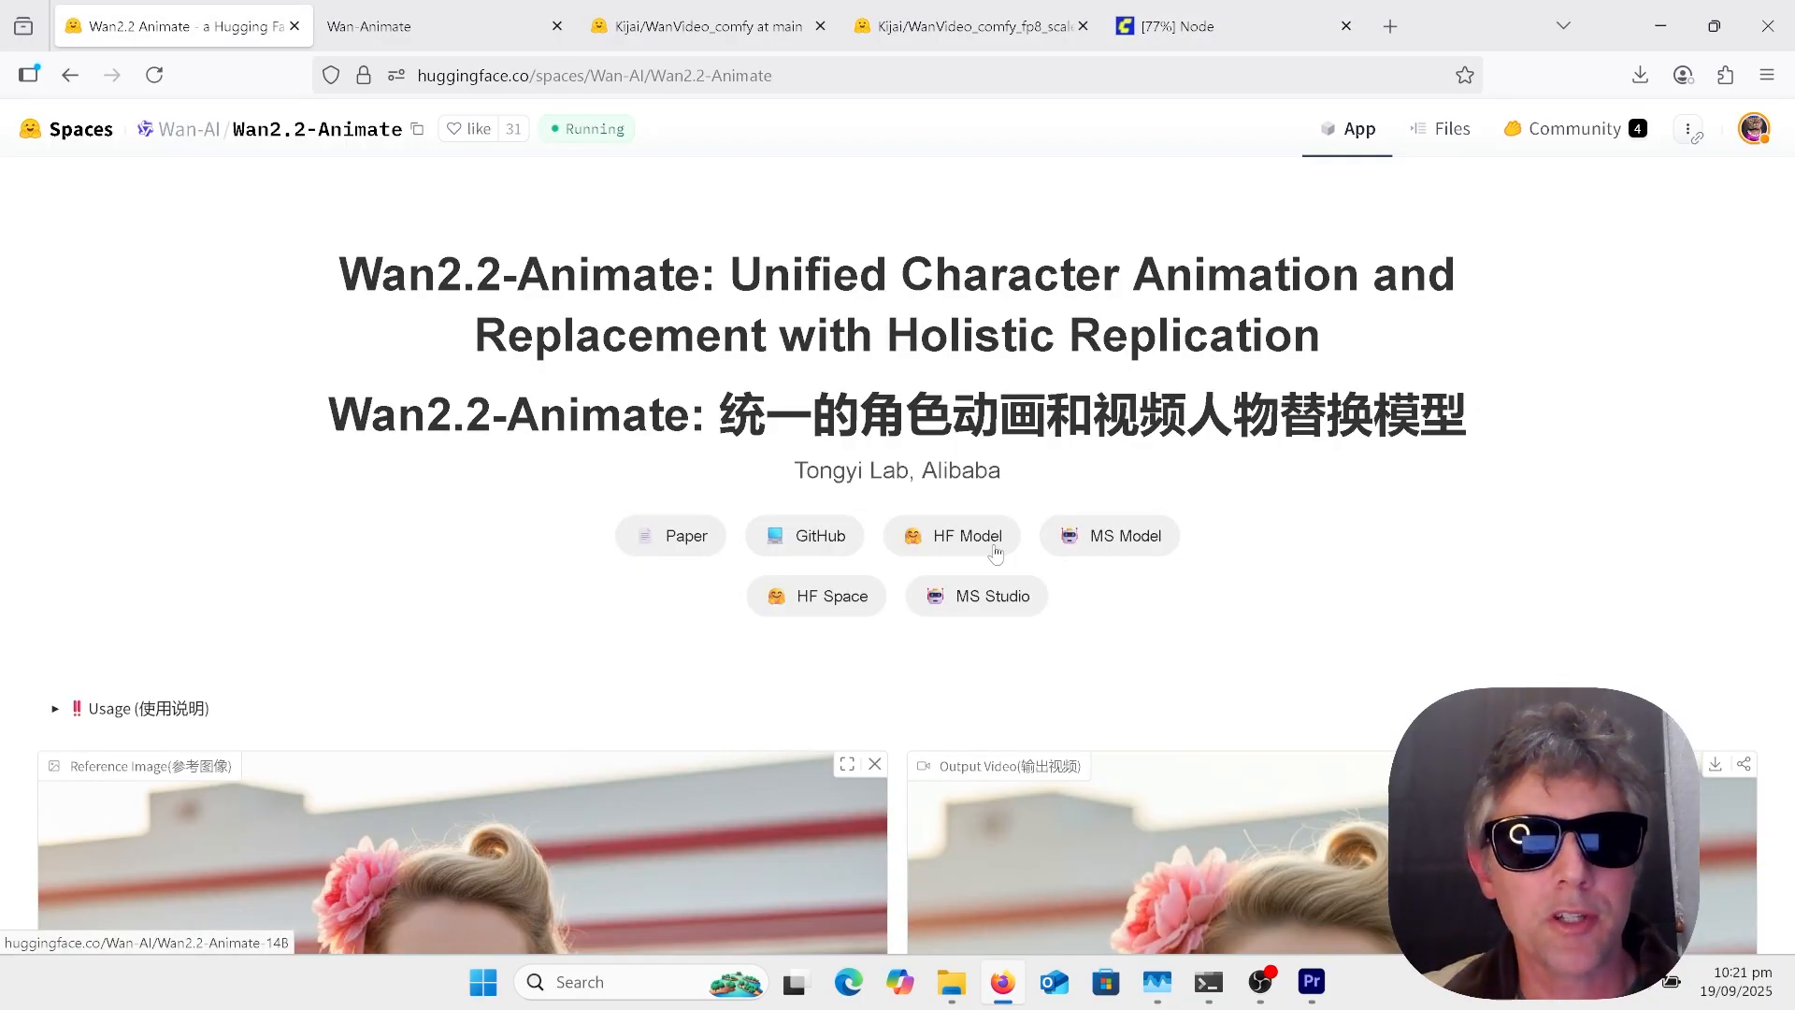
{"action": "scroll", "scroll_direction": "down", "scroll_amount": 3}
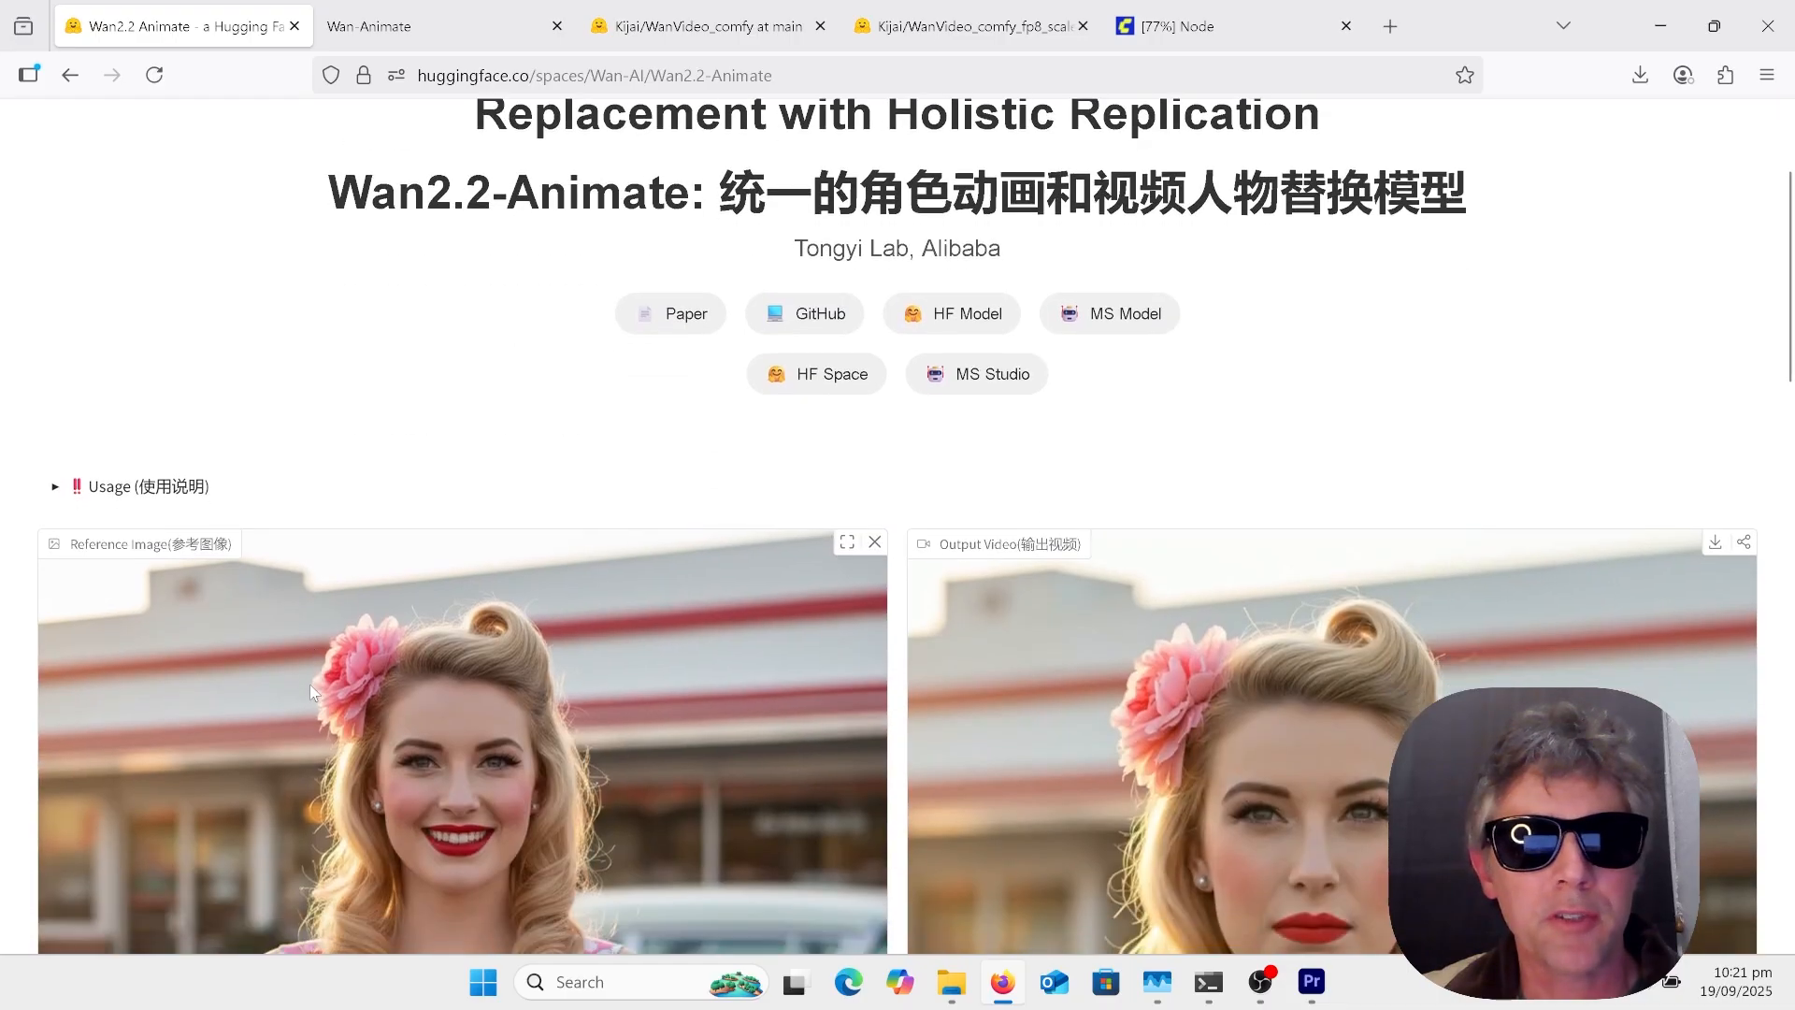
{"action": "scroll", "scroll_direction": "down", "scroll_amount": 3}
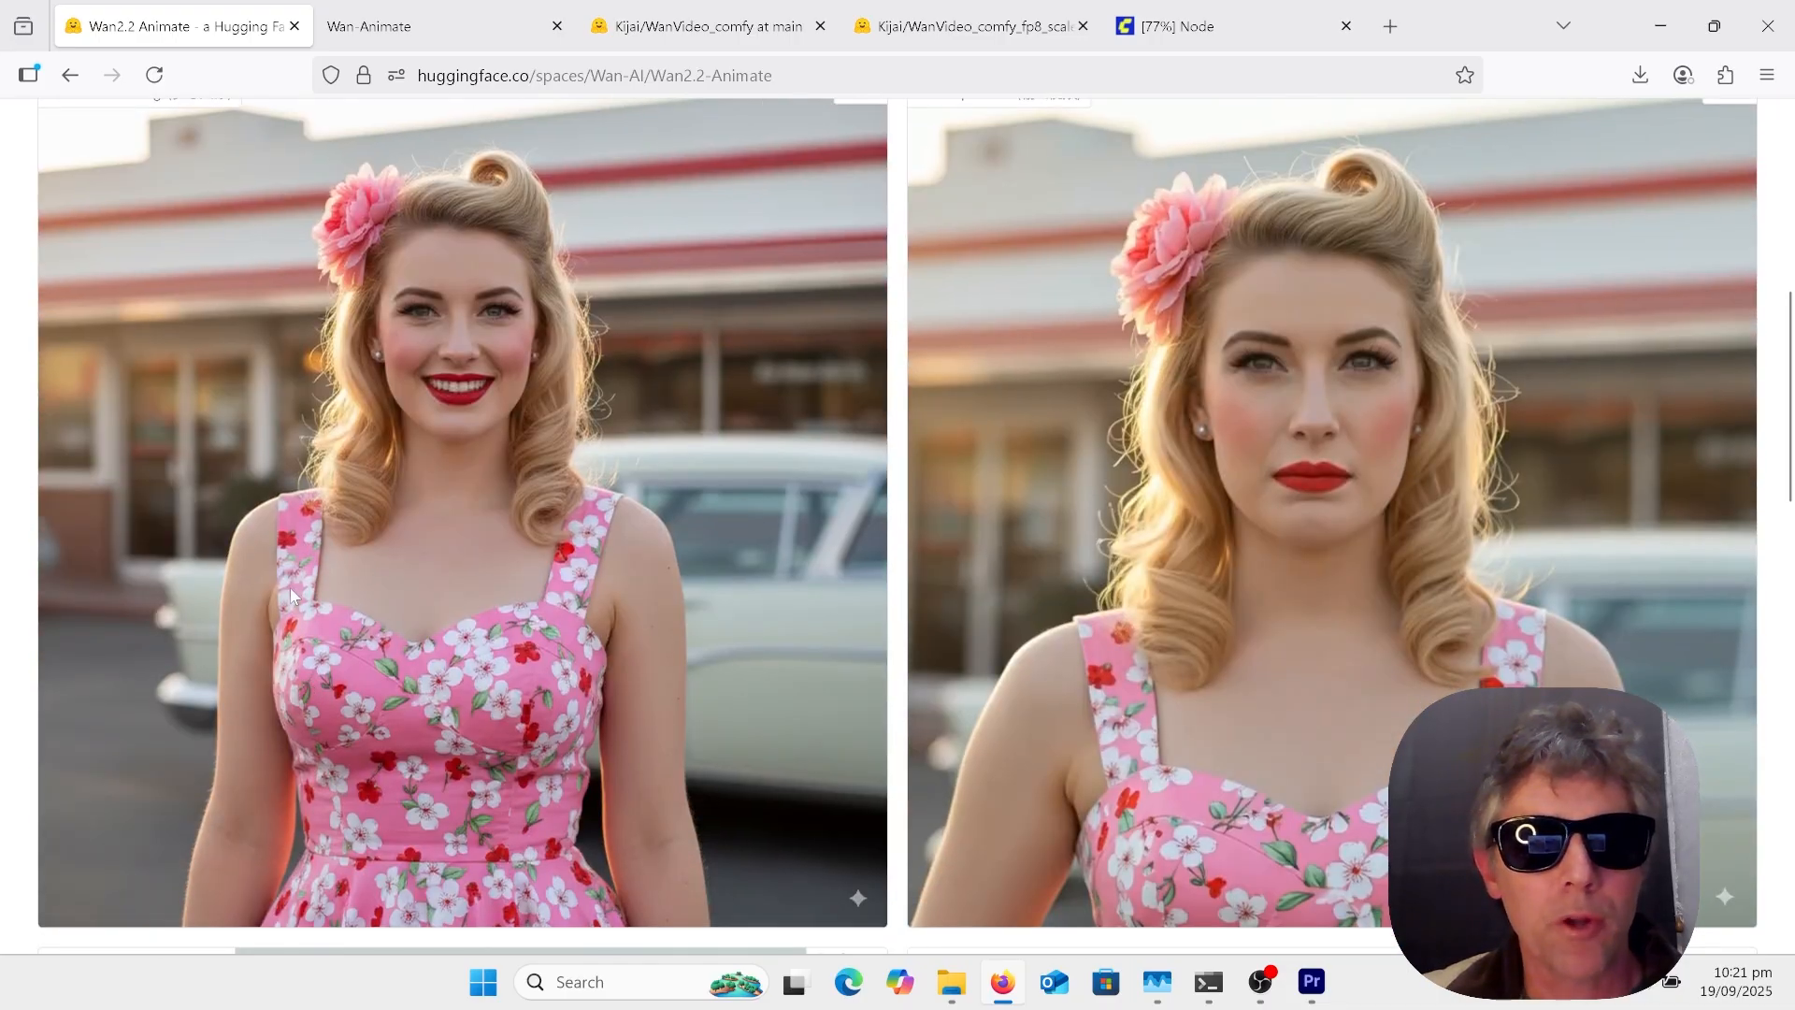
{"action": "scroll", "scroll_direction": "down", "scroll_amount": 3}
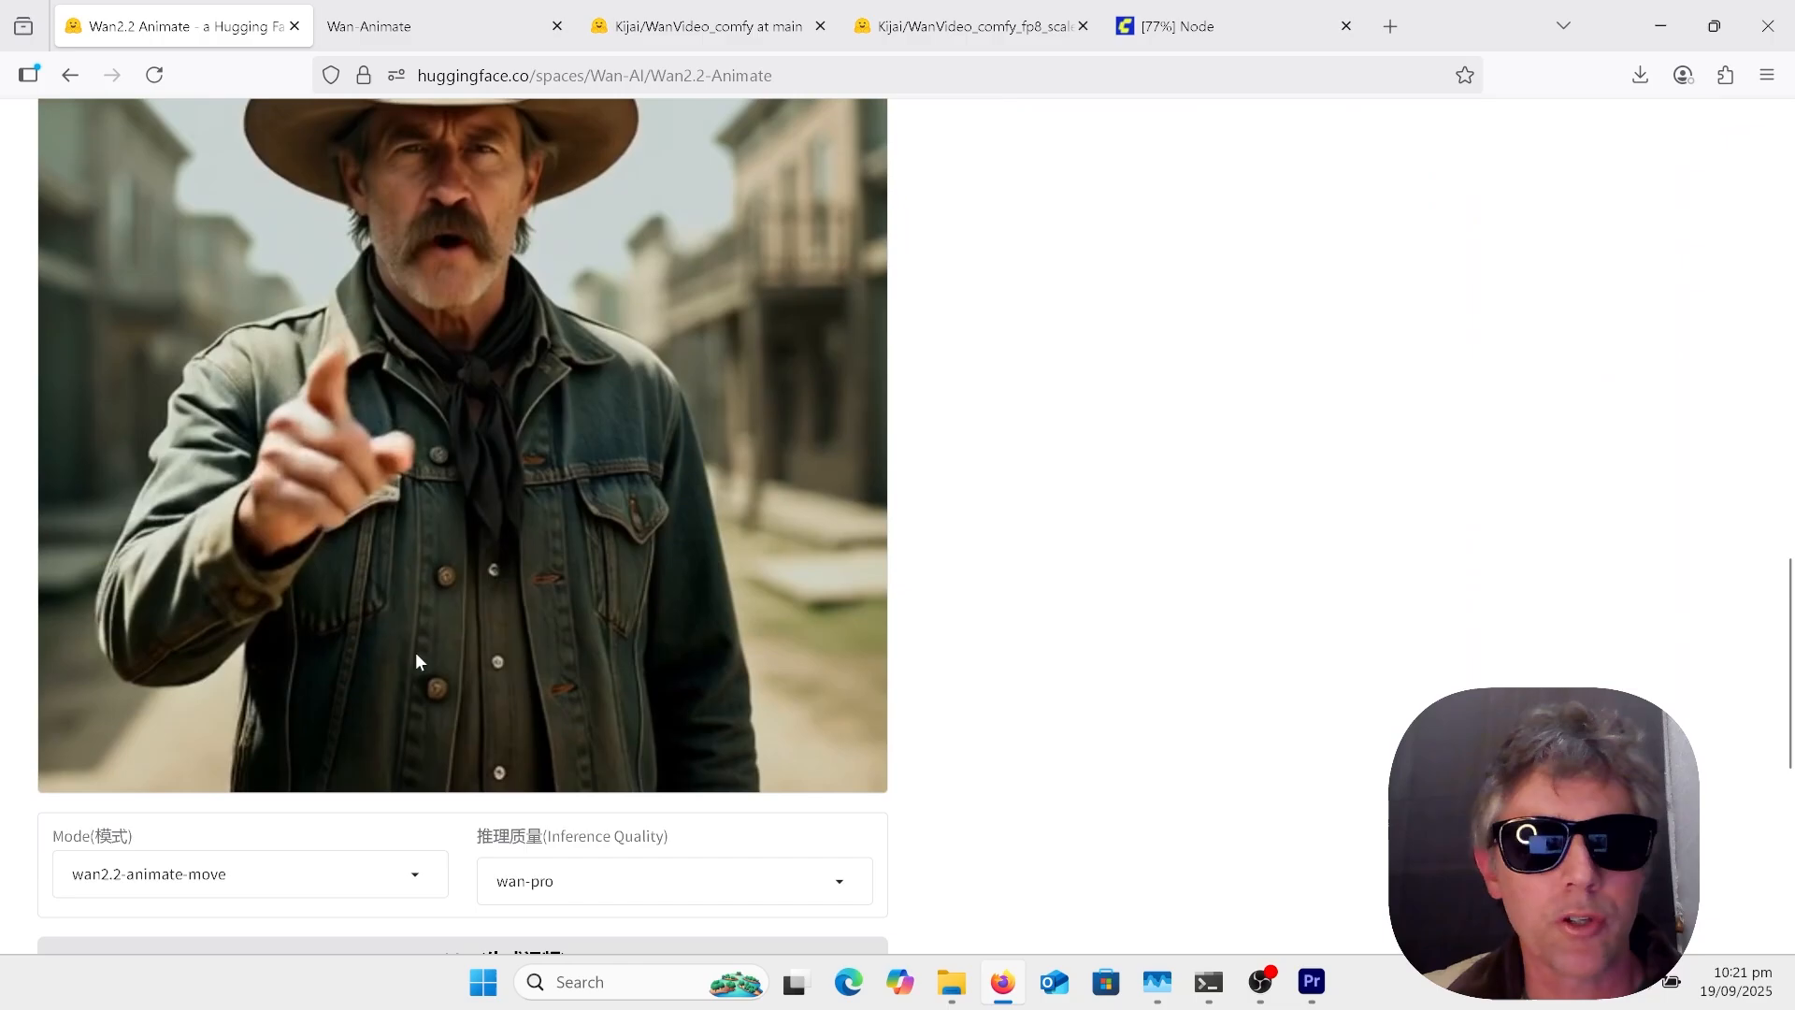
{"action": "scroll", "scroll_direction": "down", "scroll_amount": 3}
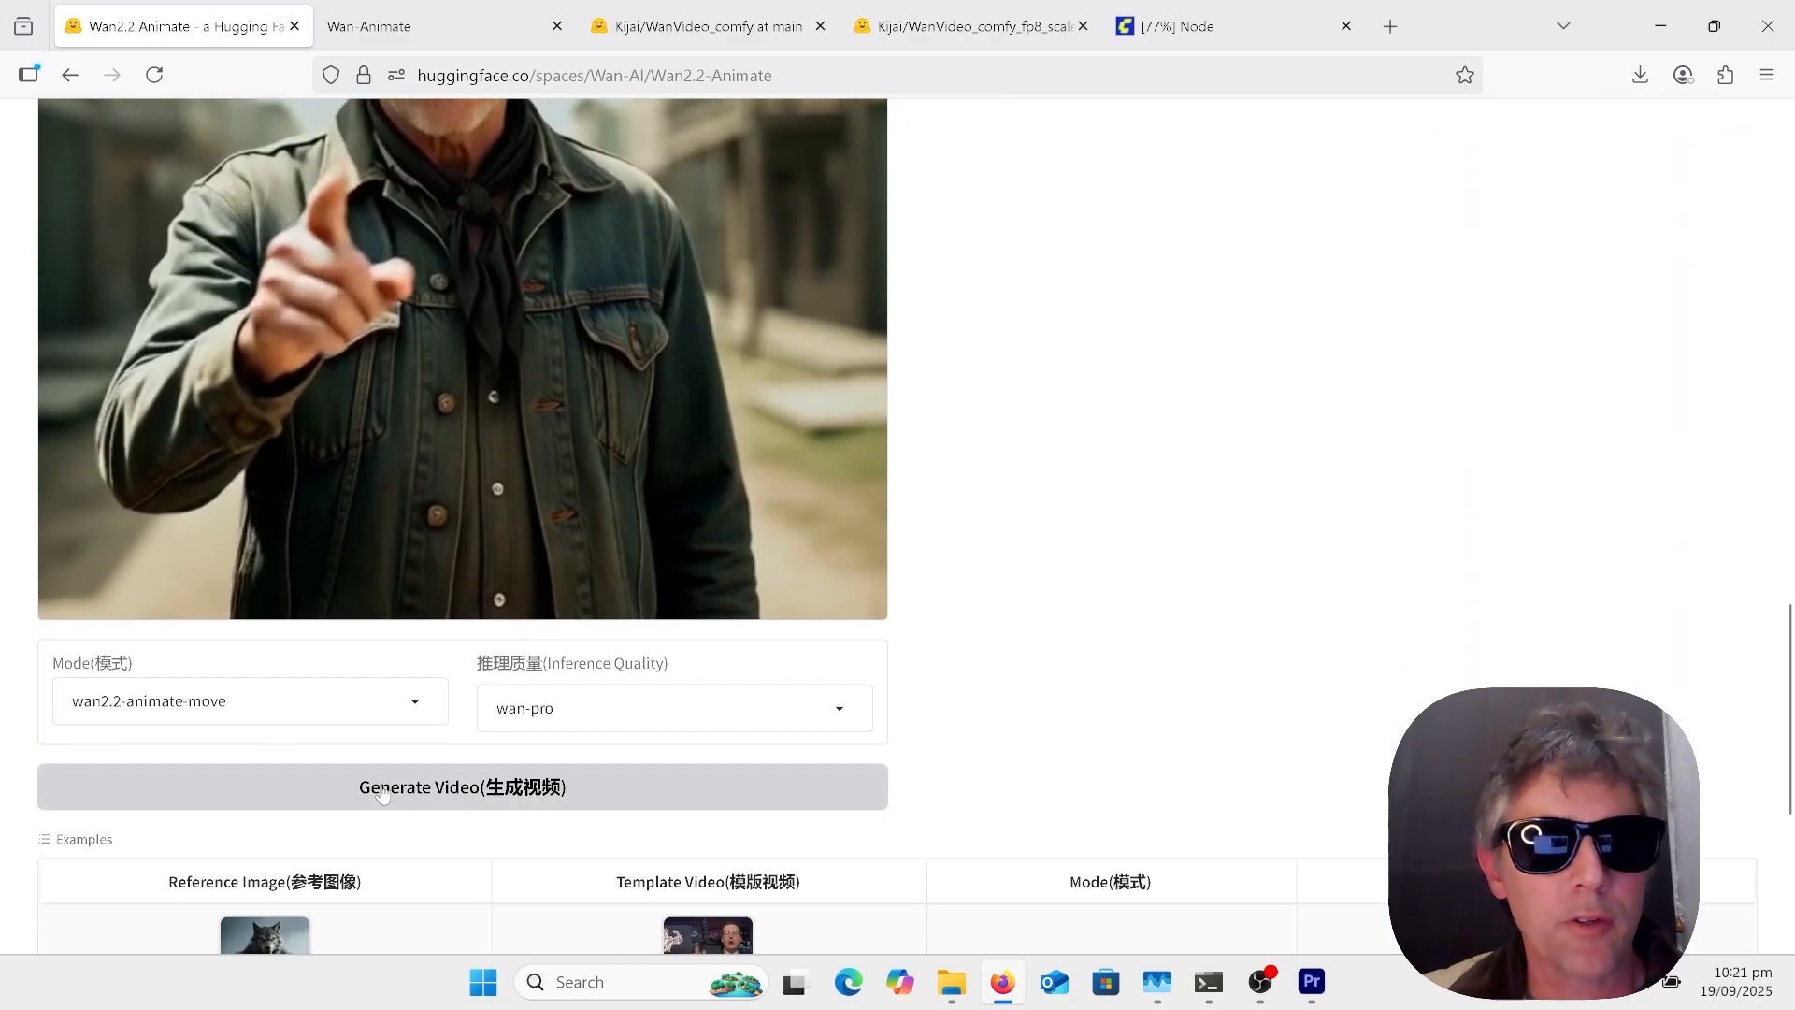
{"action": "scroll", "scroll_direction": "down", "scroll_amount": 3}
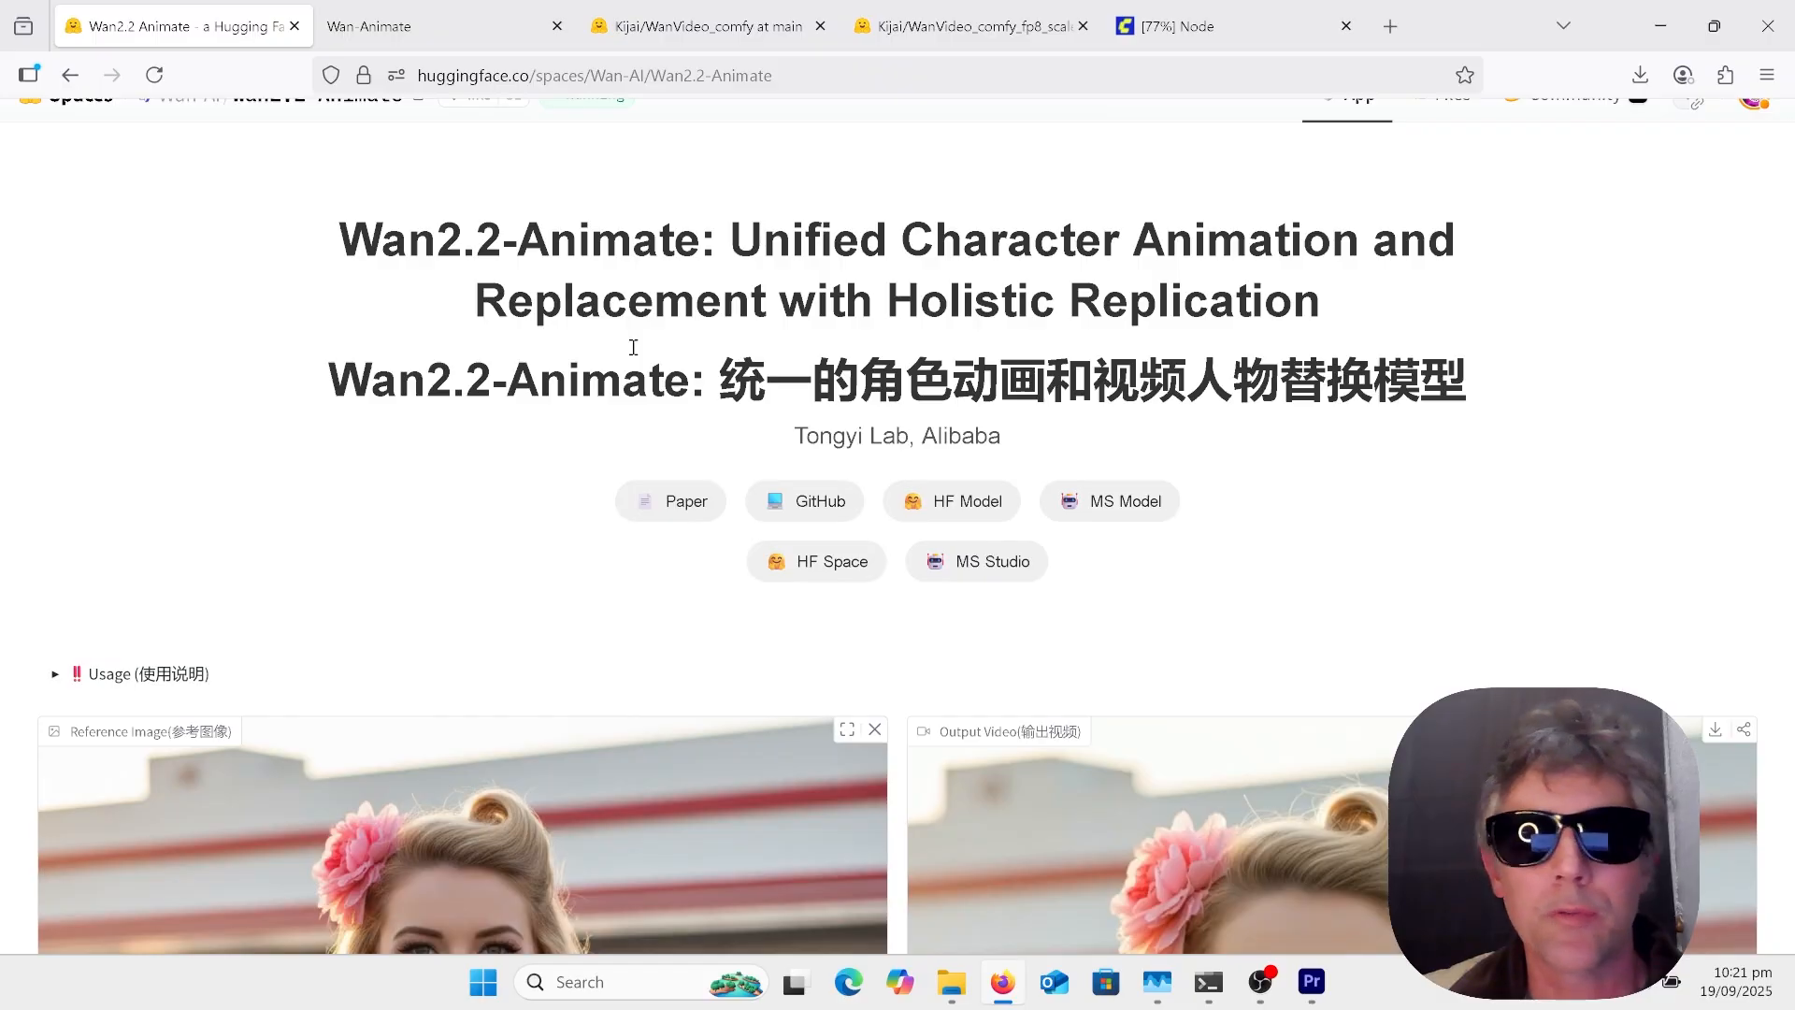
Step: On the Wan-Animate project page, play the character-animation demo video through and reach the replacement example
{"action": "left_click", "coordinate": [394, 24]}
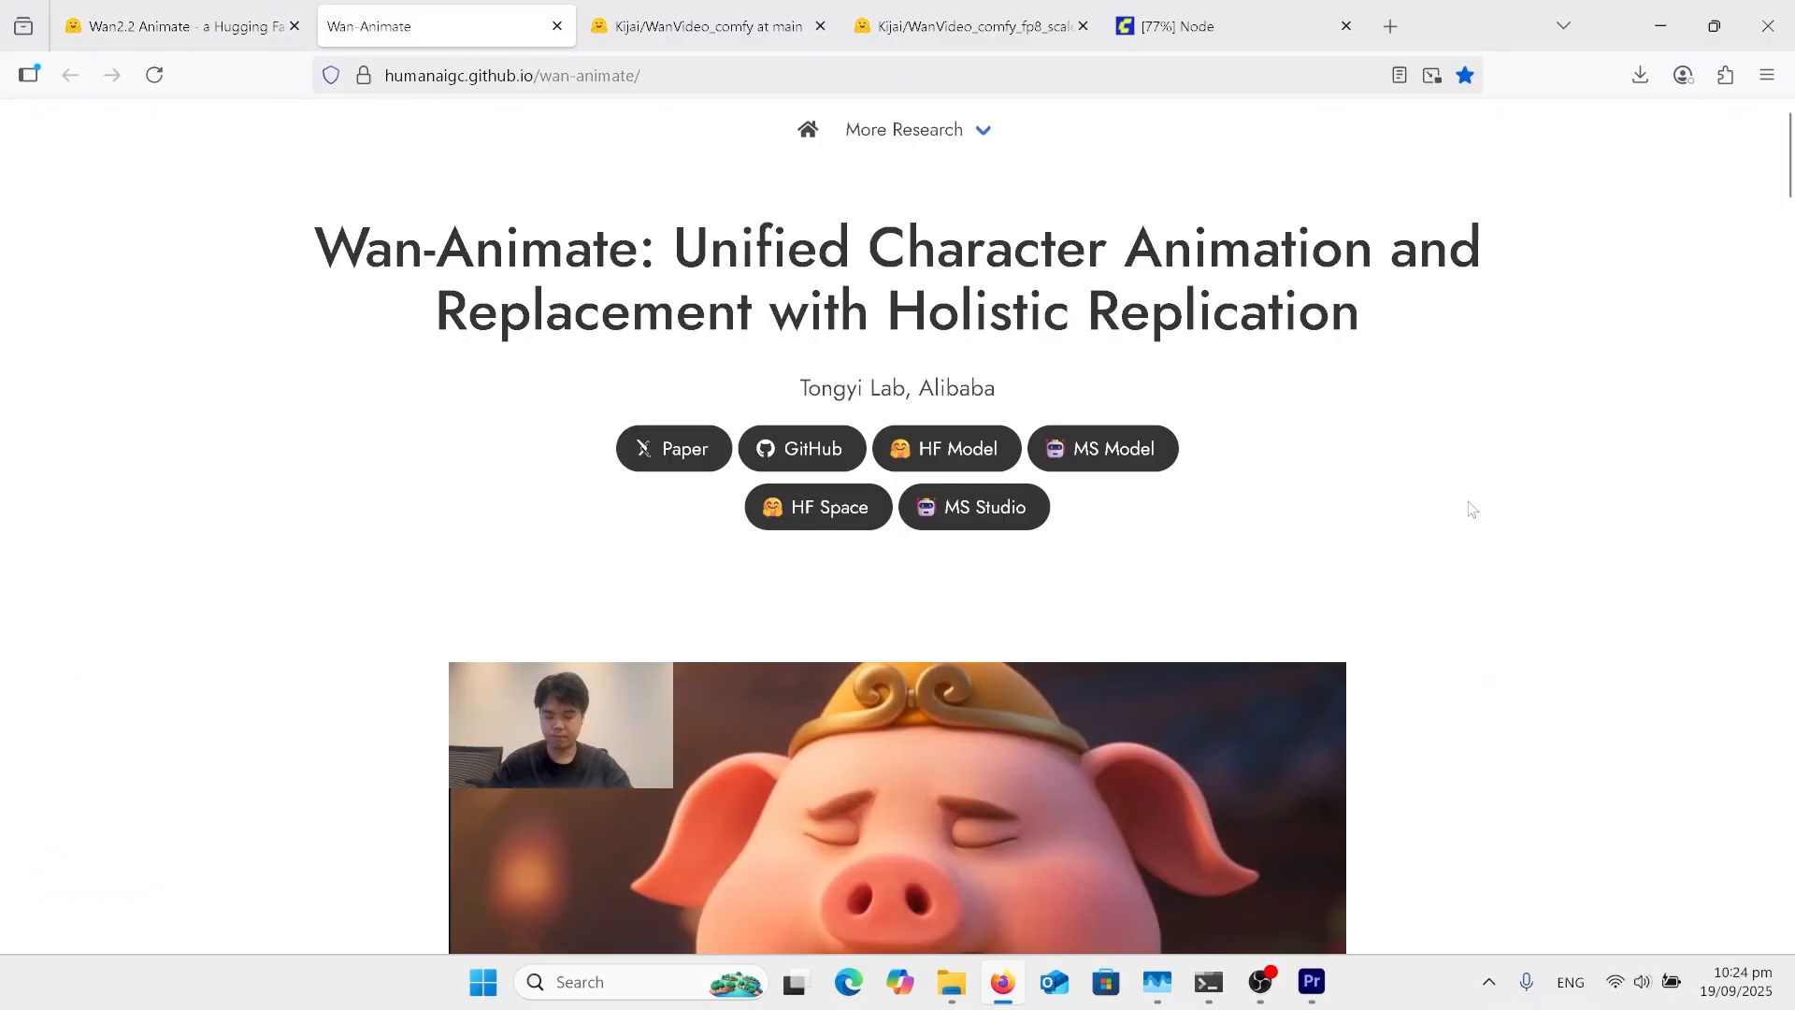
{"action": "mouse_move", "coordinate": [1466, 568]}
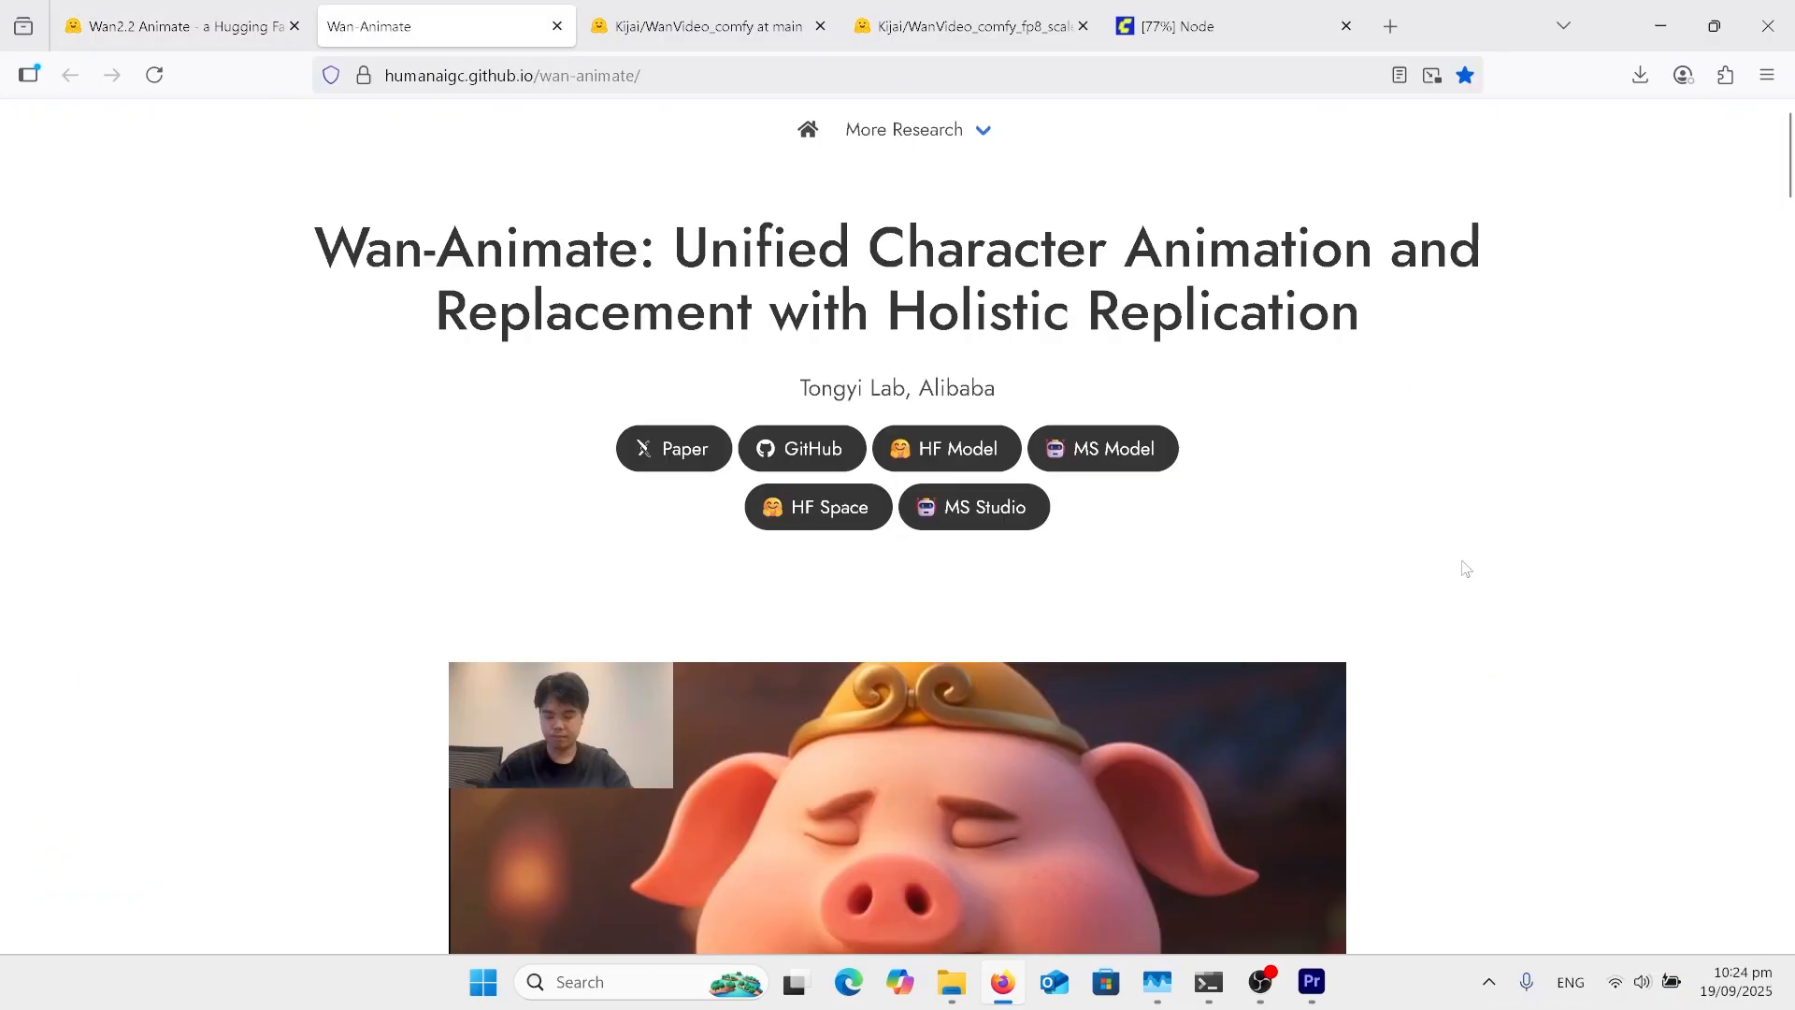
{"action": "scroll", "scroll_direction": "down", "scroll_amount": 3}
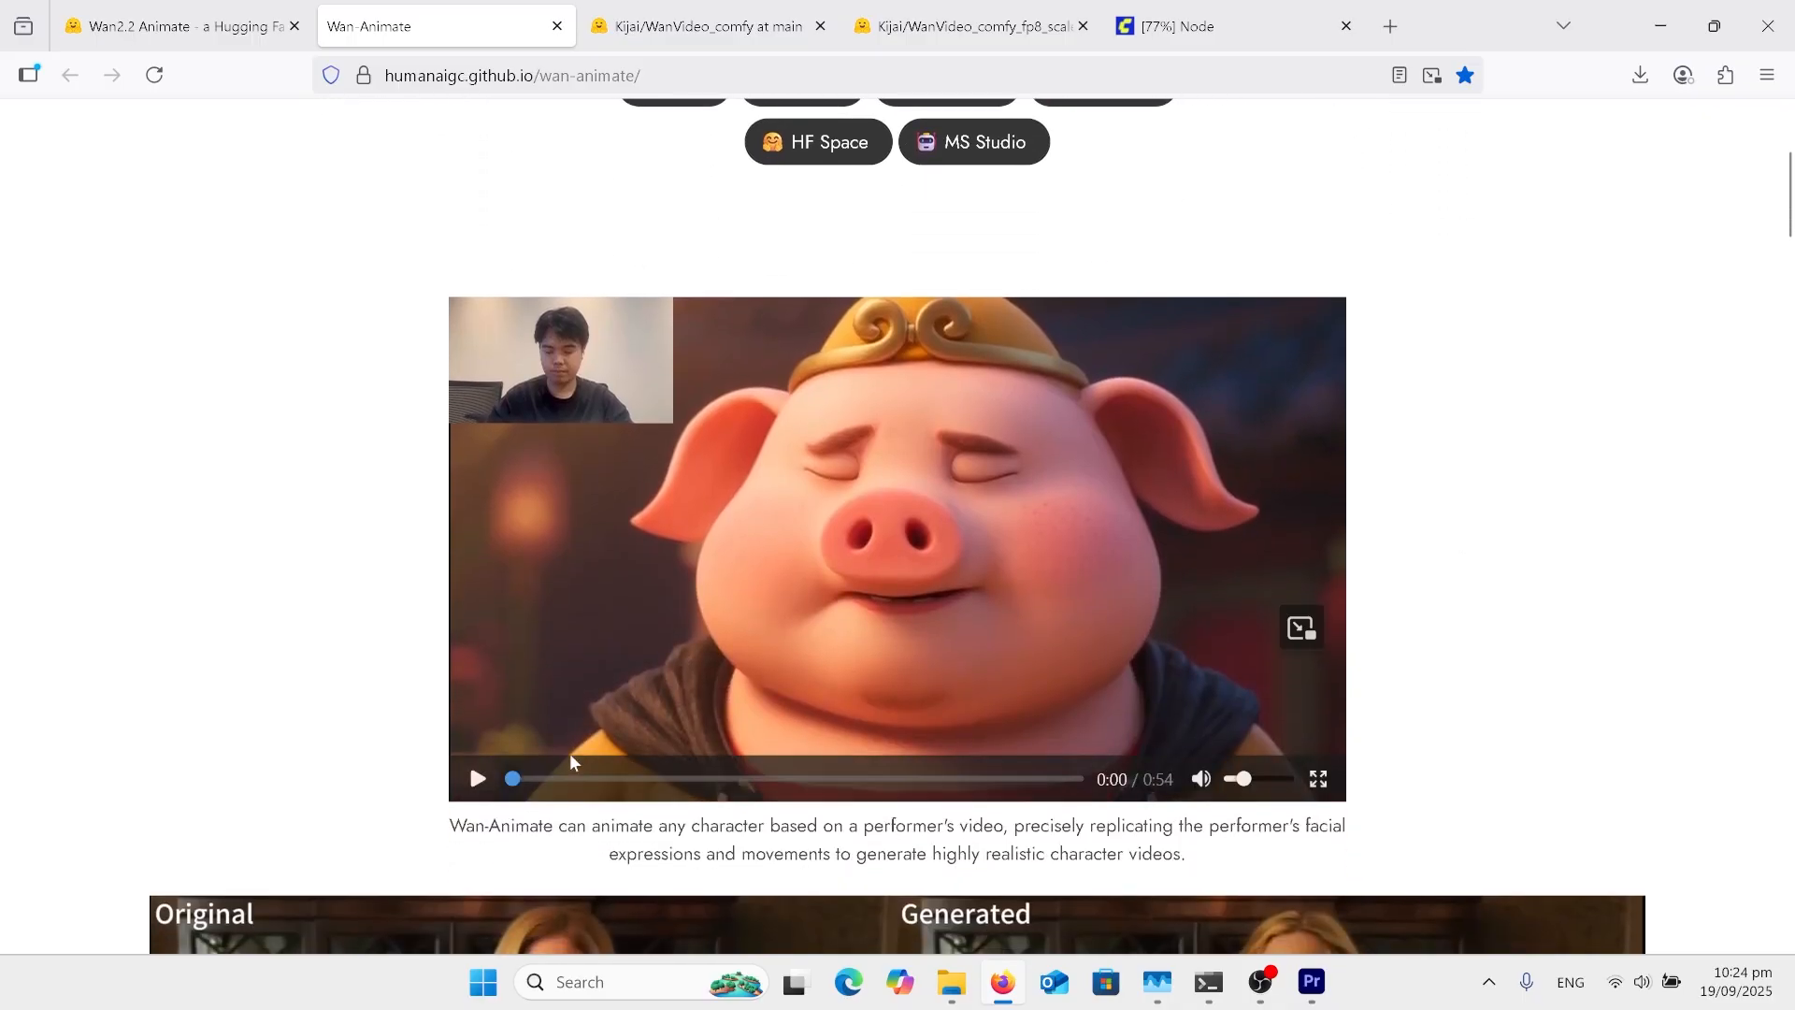
{"action": "left_click", "coordinate": [477, 777]}
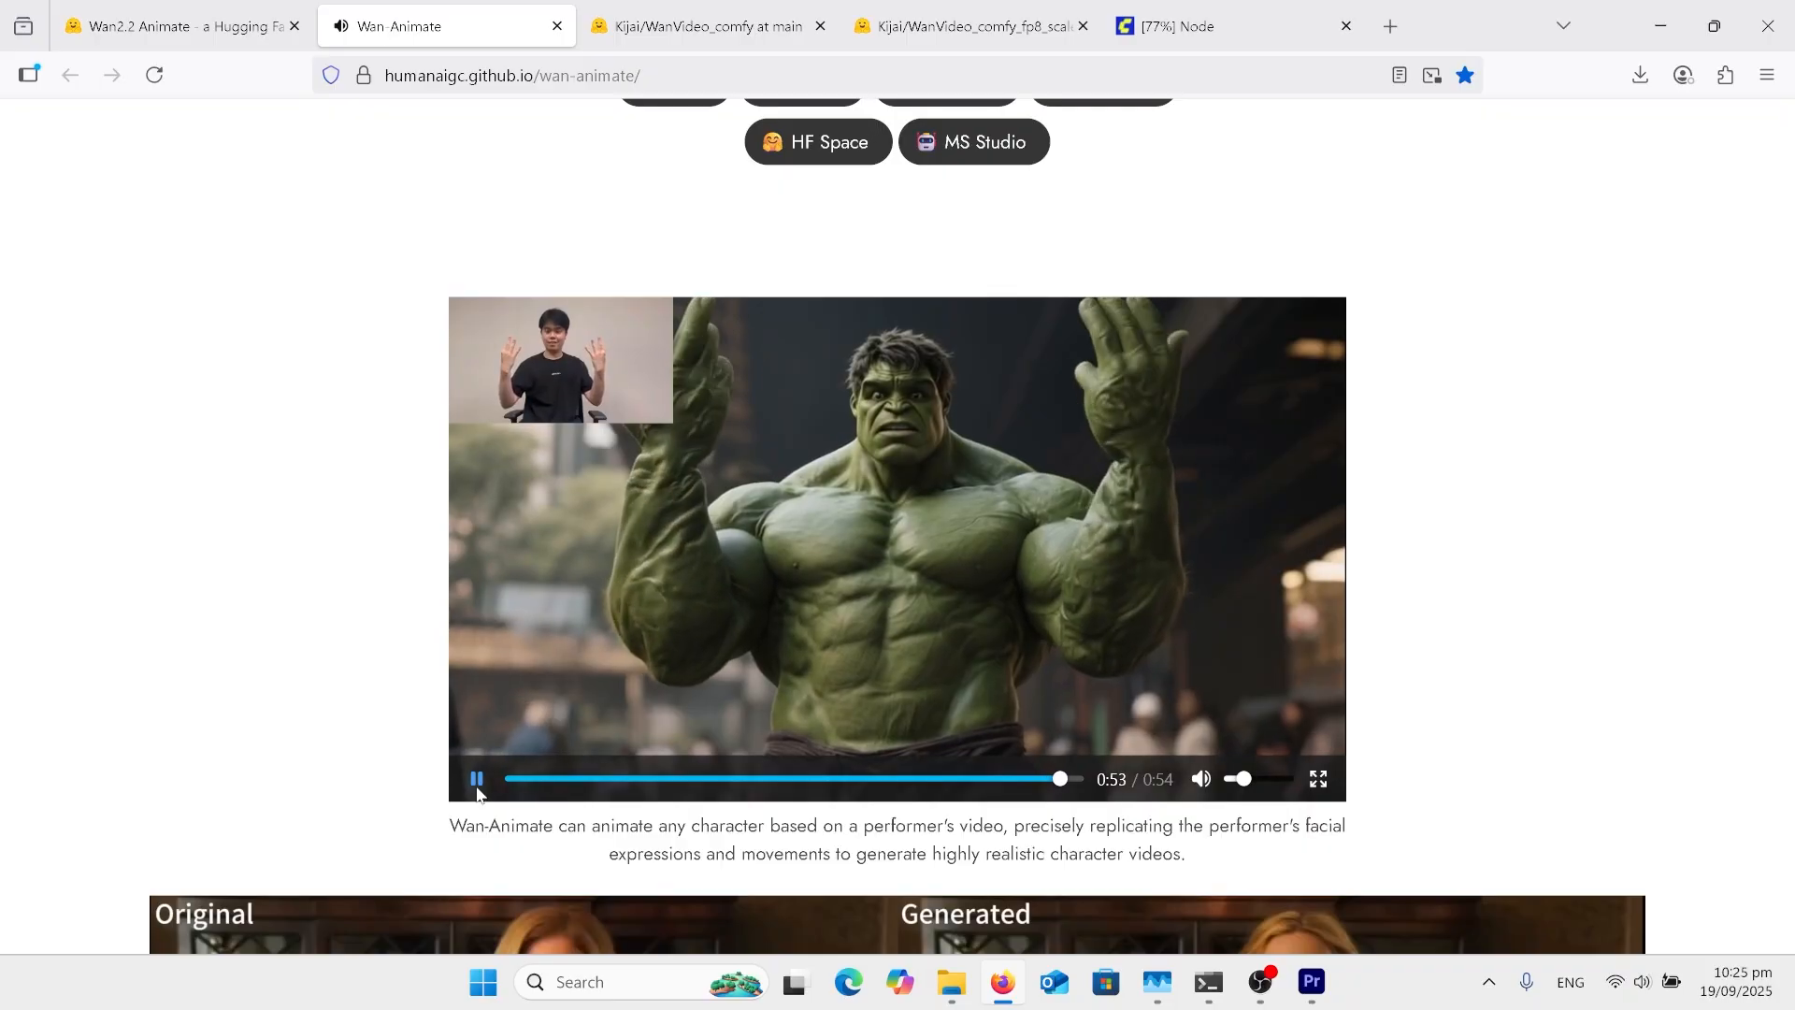
{"action": "scroll", "scroll_direction": "down", "scroll_amount": 3}
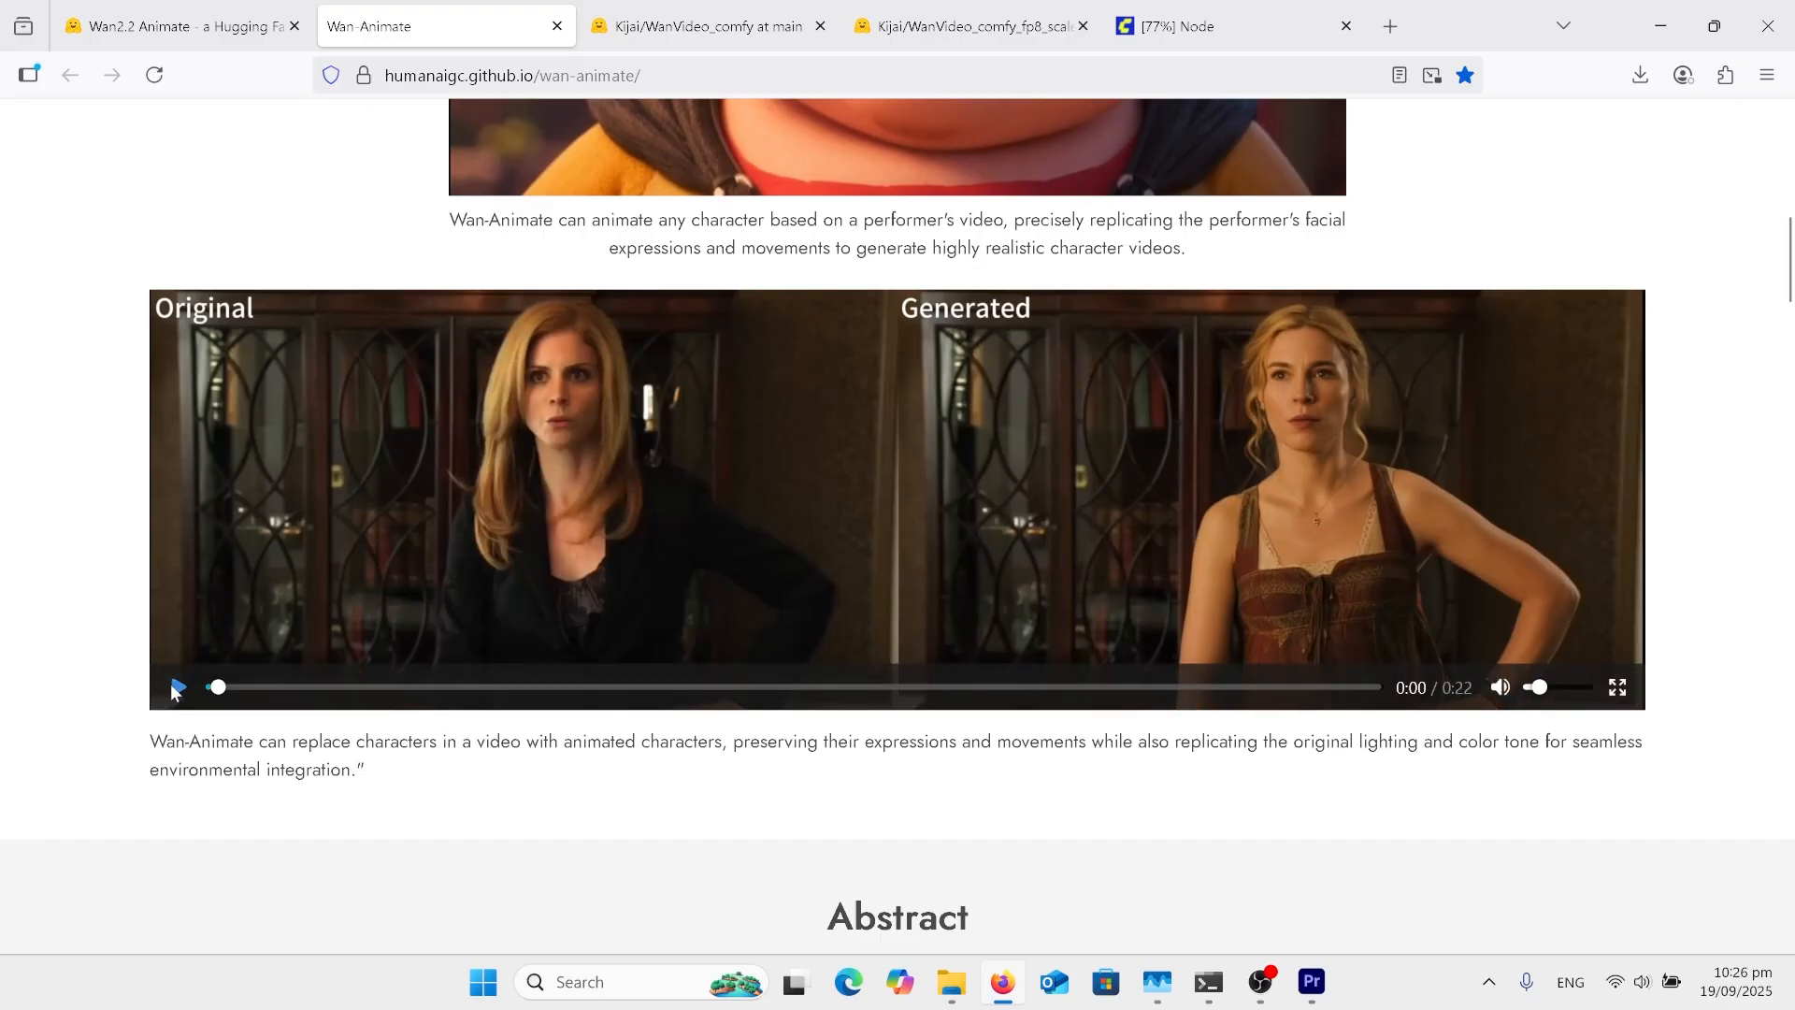
Step: Play the Original versus Generated replacement comparison video and pause it at 0:17
{"action": "left_click", "coordinate": [176, 686]}
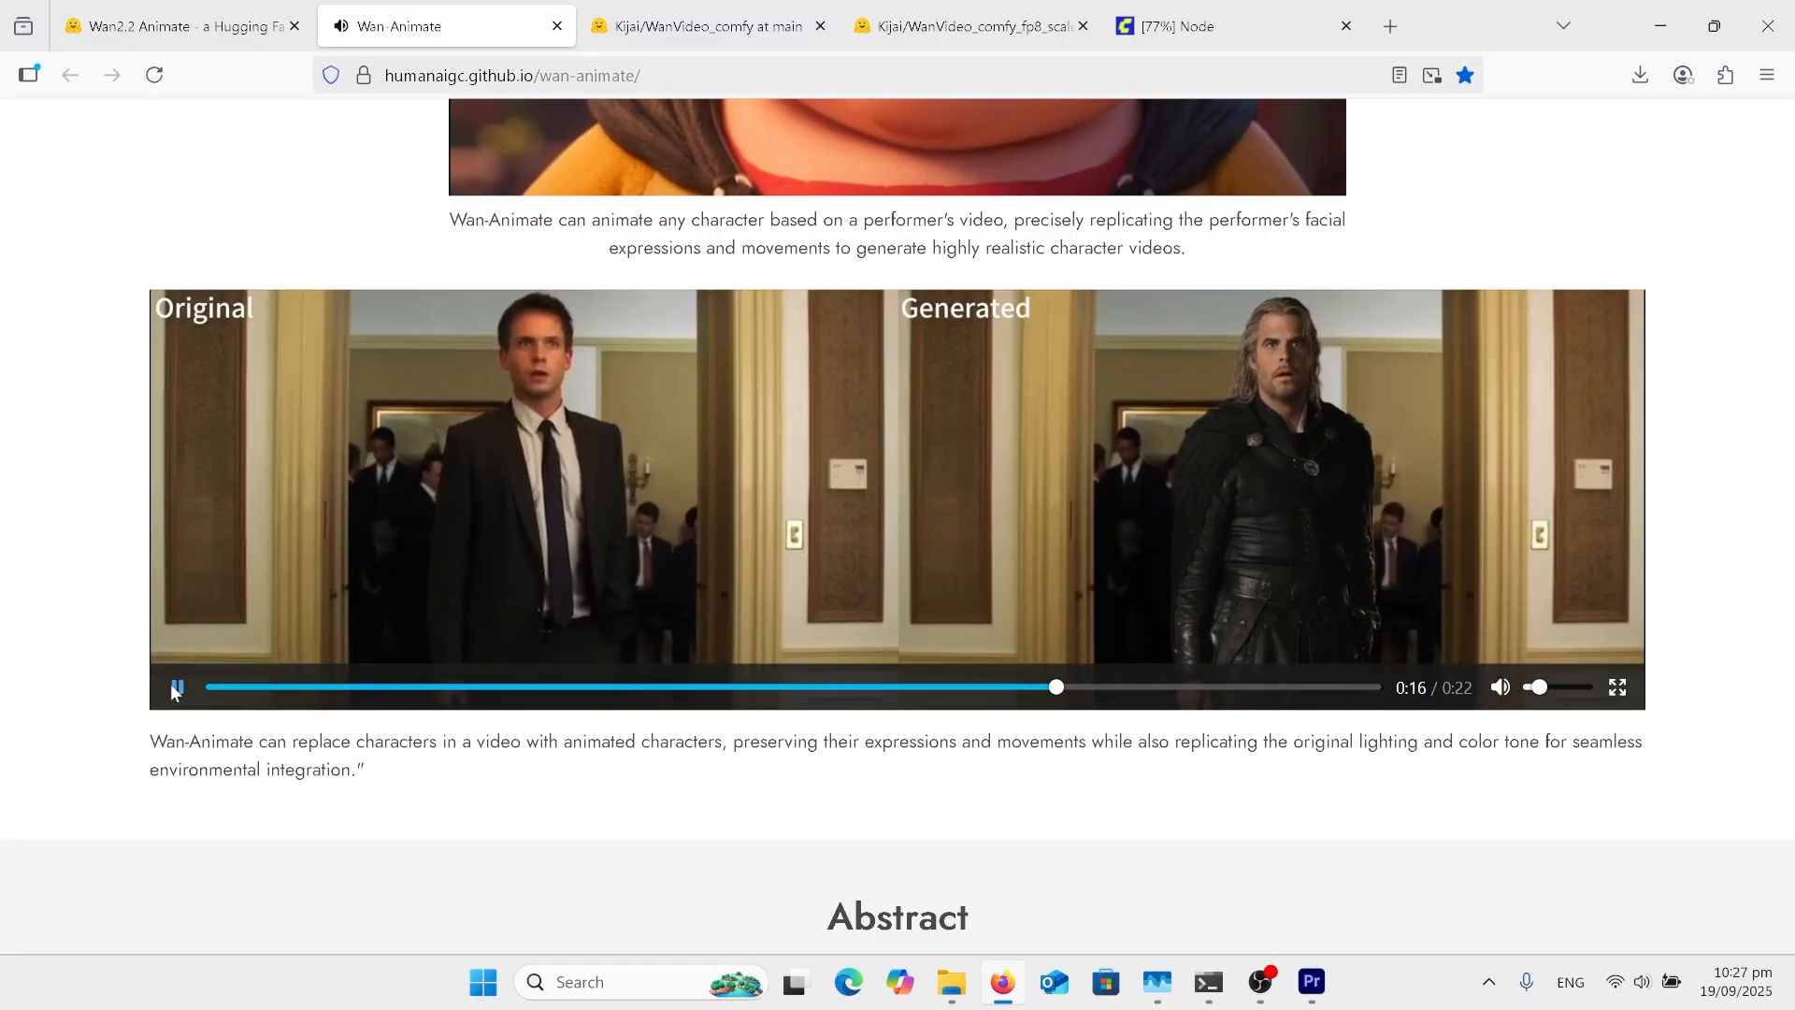
{"action": "left_click", "coordinate": [178, 686]}
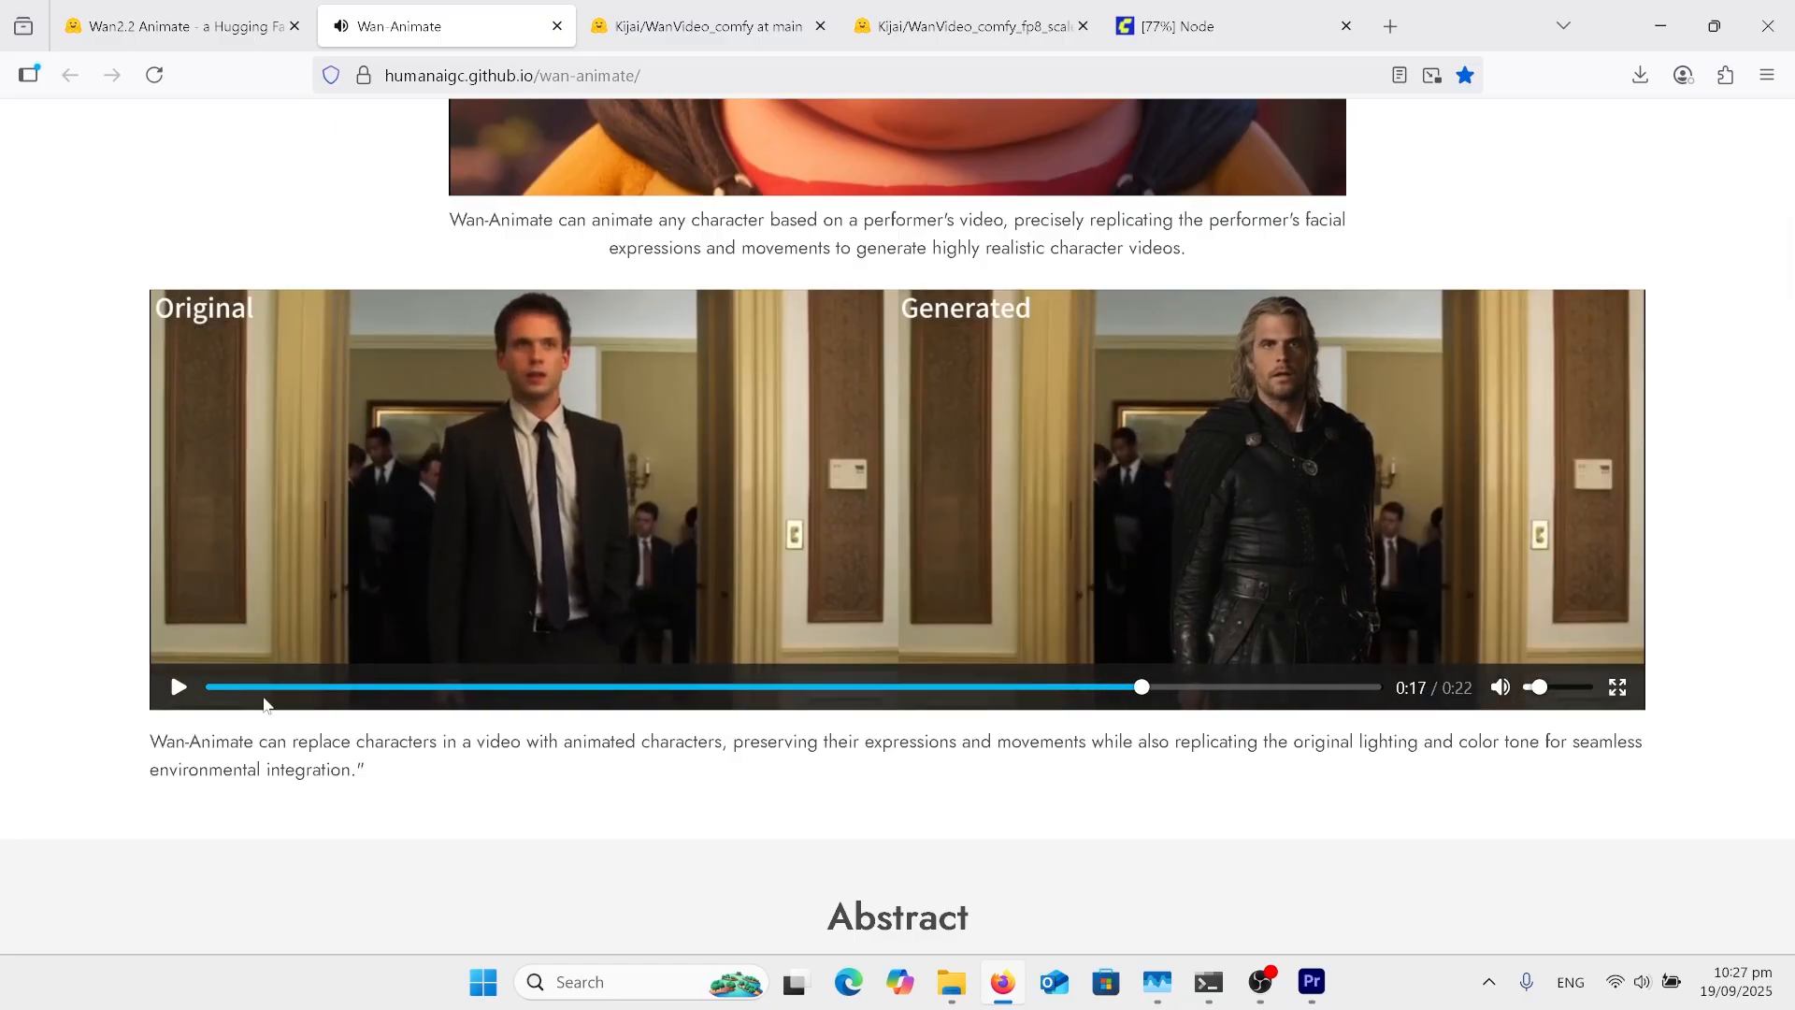
{"action": "scroll", "scroll_direction": "down", "scroll_amount": 3}
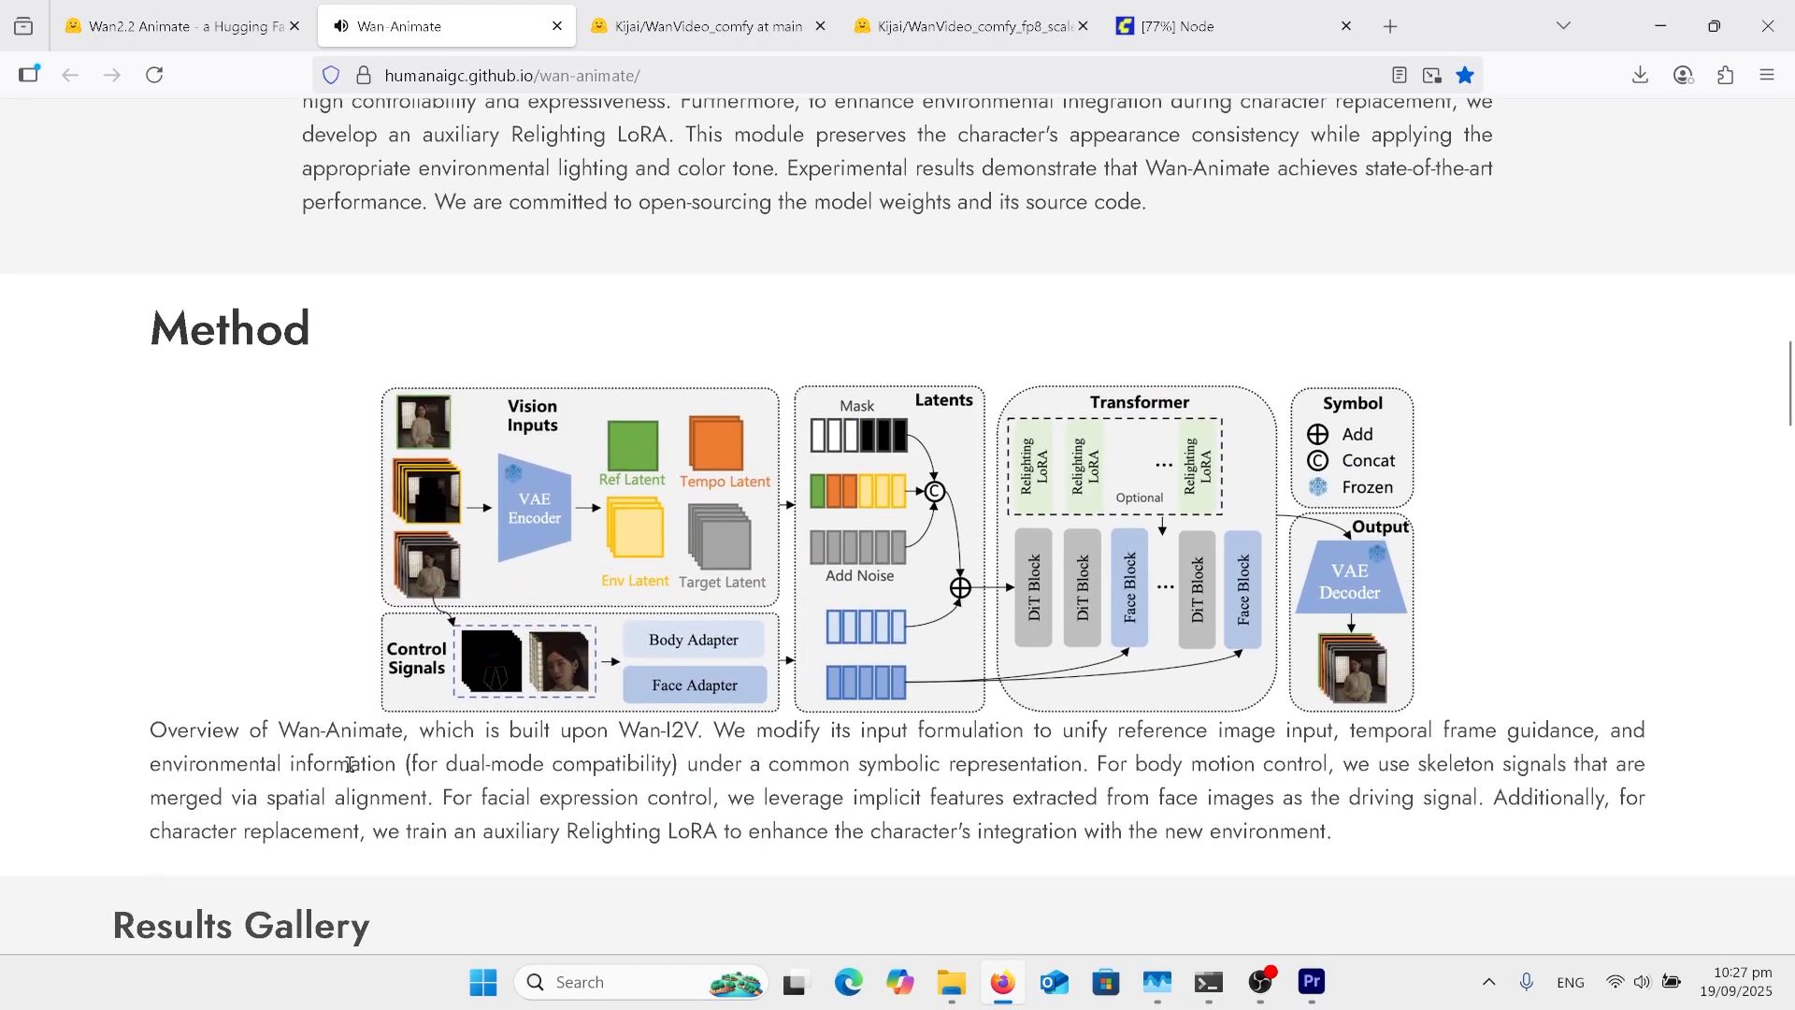
{"action": "scroll", "scroll_direction": "down", "scroll_amount": 3}
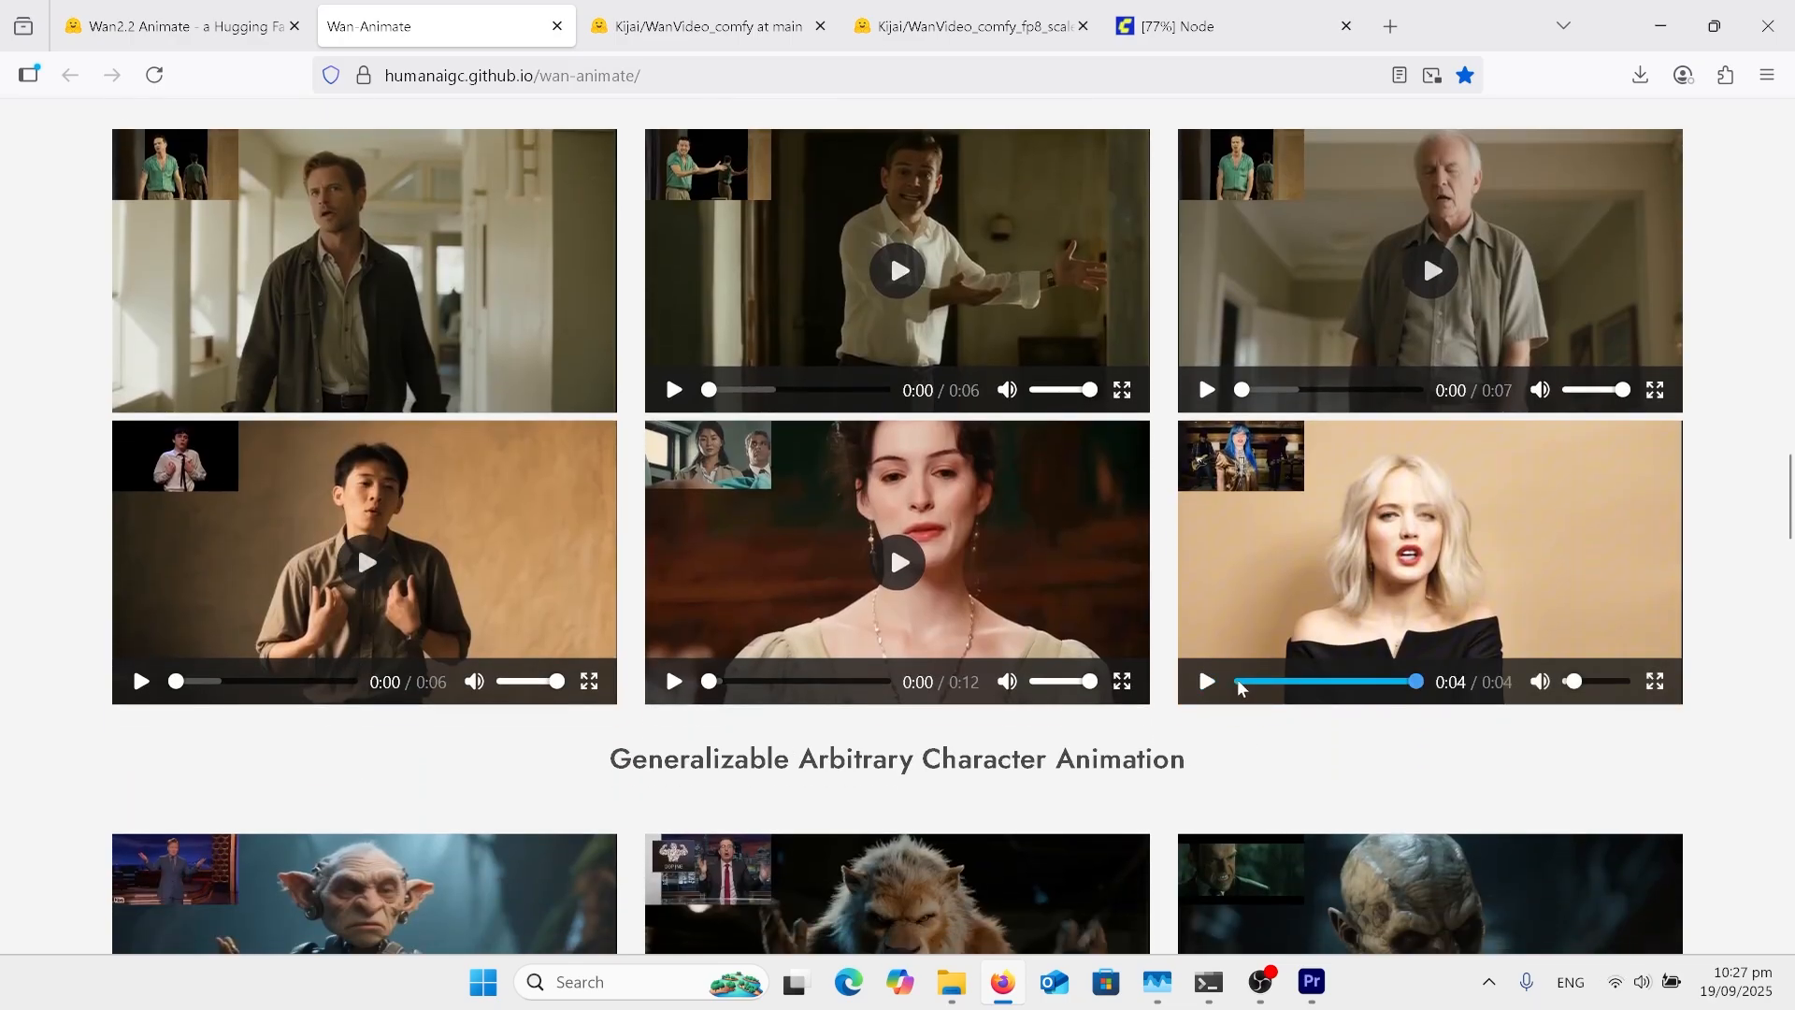
{"action": "left_click", "coordinate": [1206, 680]}
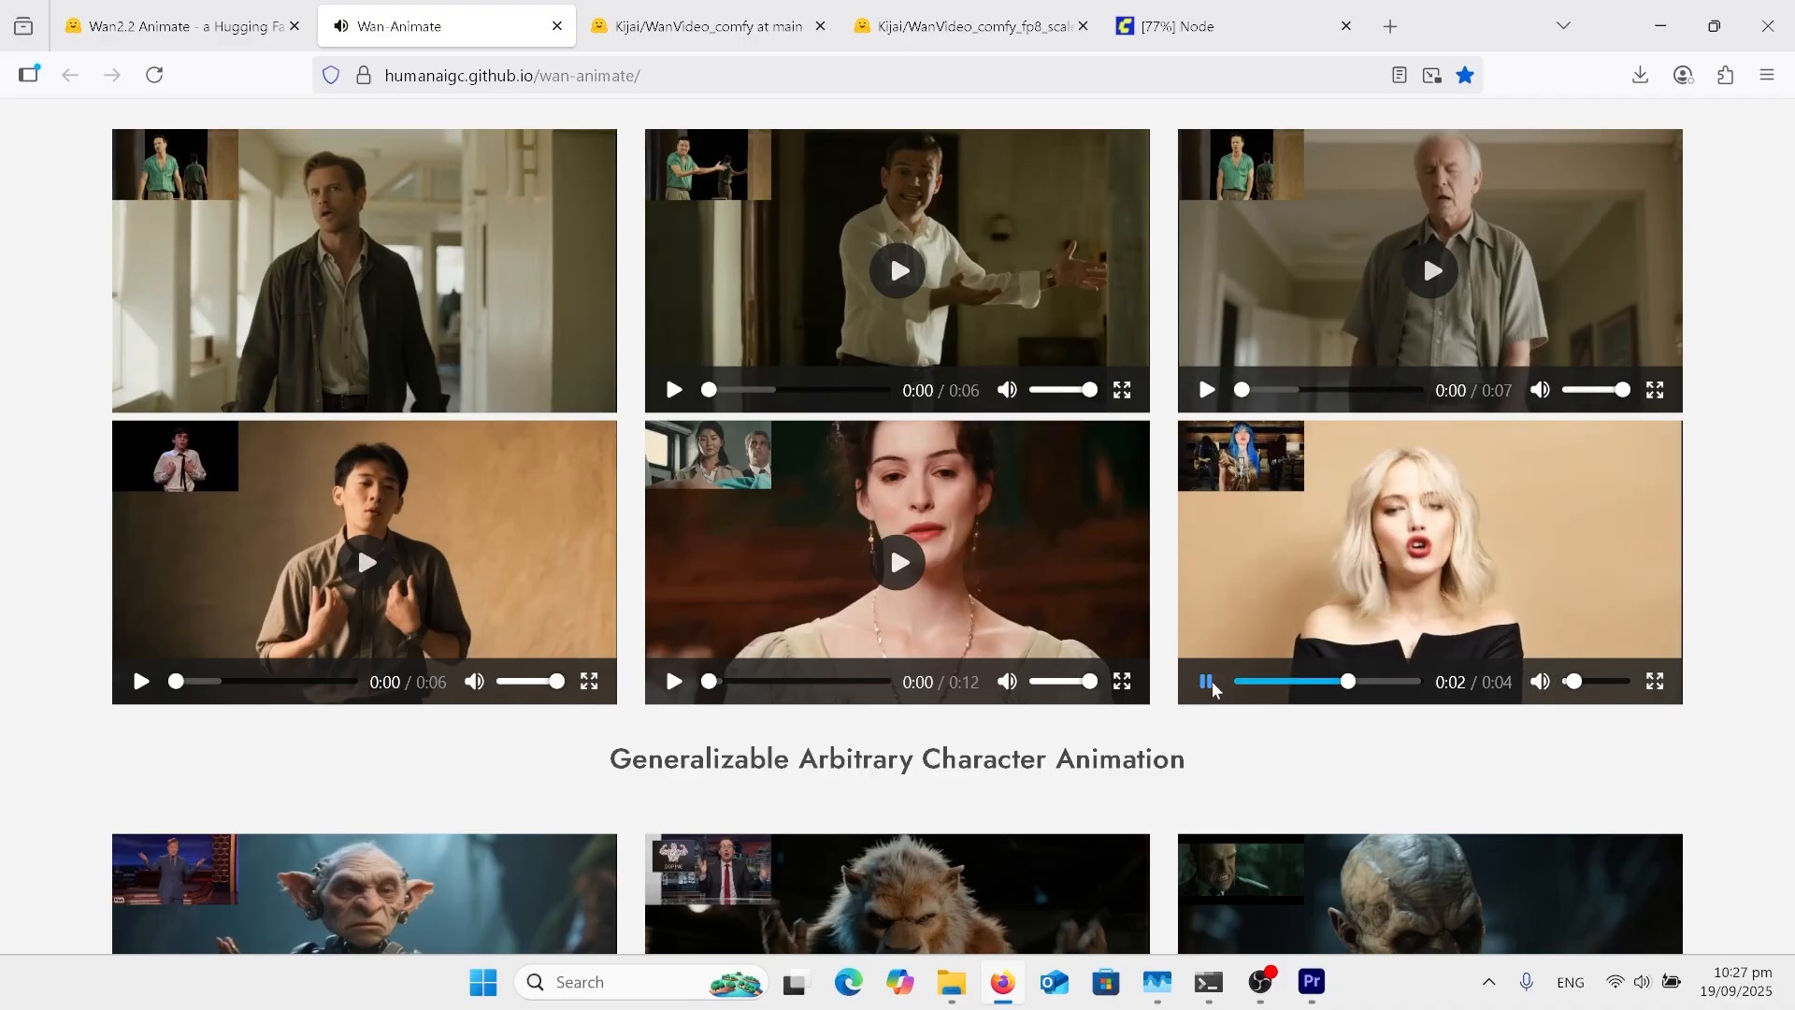
{"action": "scroll", "scroll_direction": "down", "scroll_amount": 3}
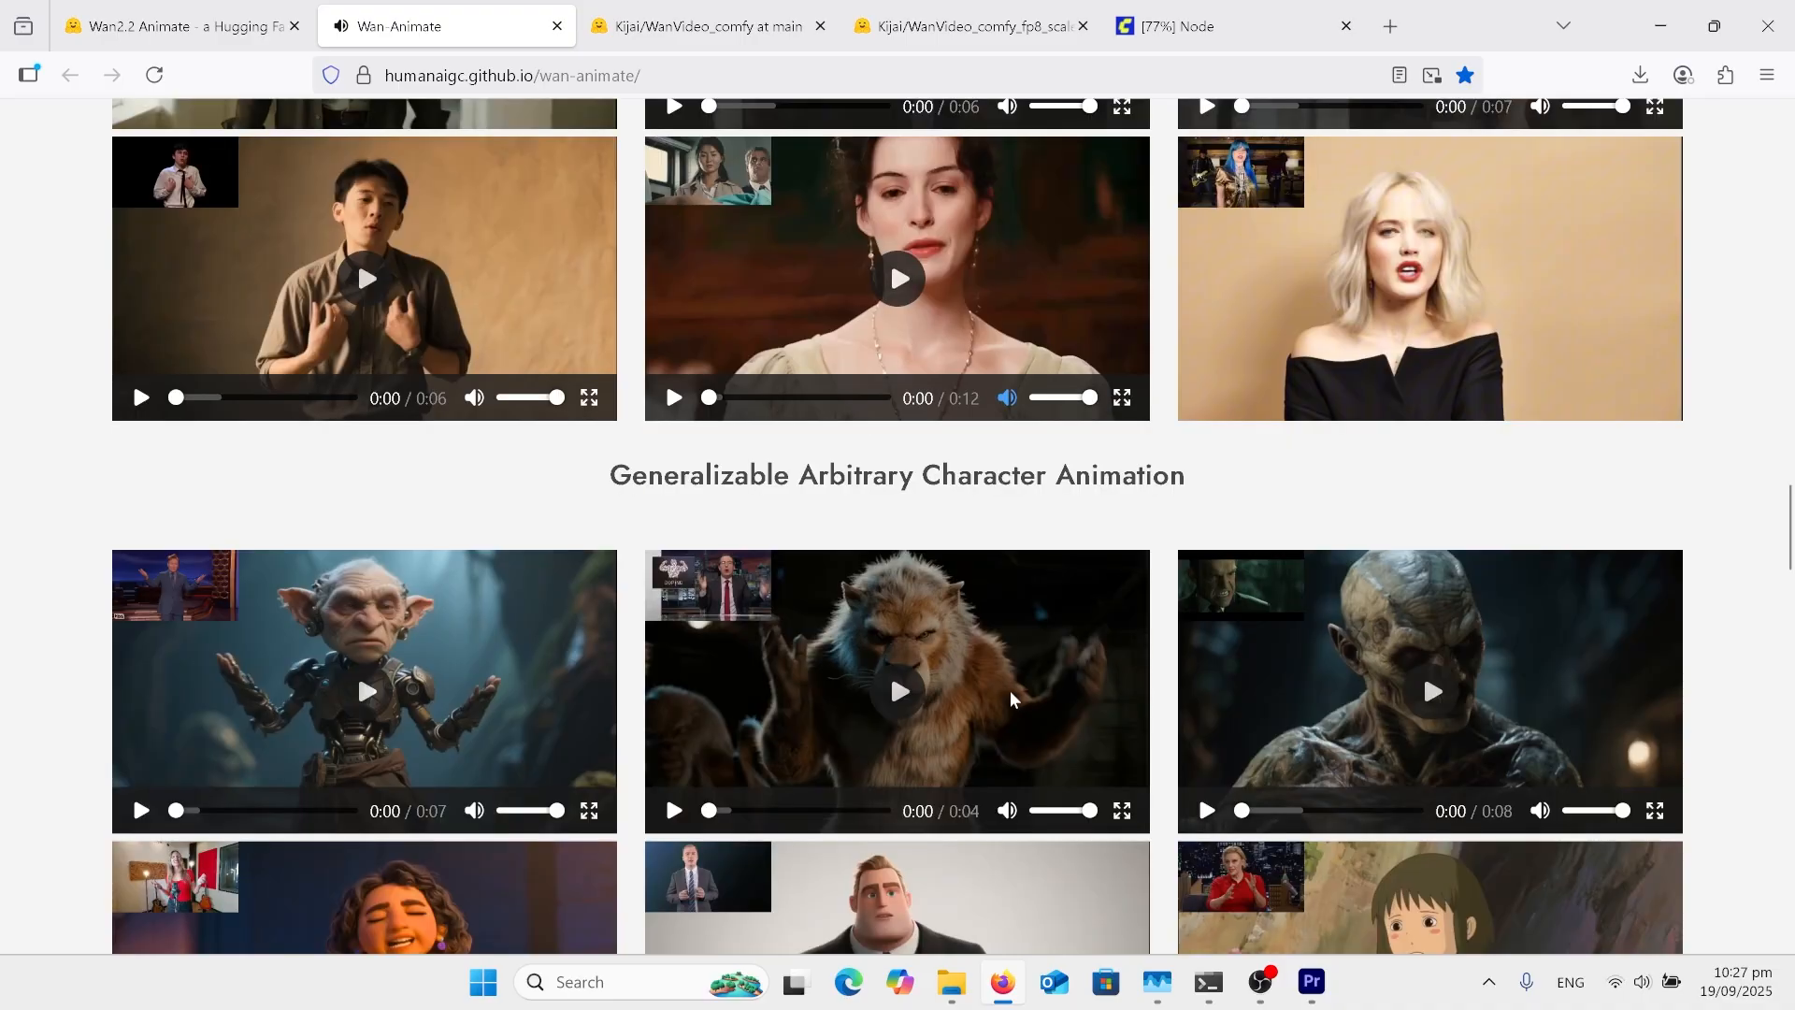
{"action": "scroll", "scroll_direction": "down", "scroll_amount": 3}
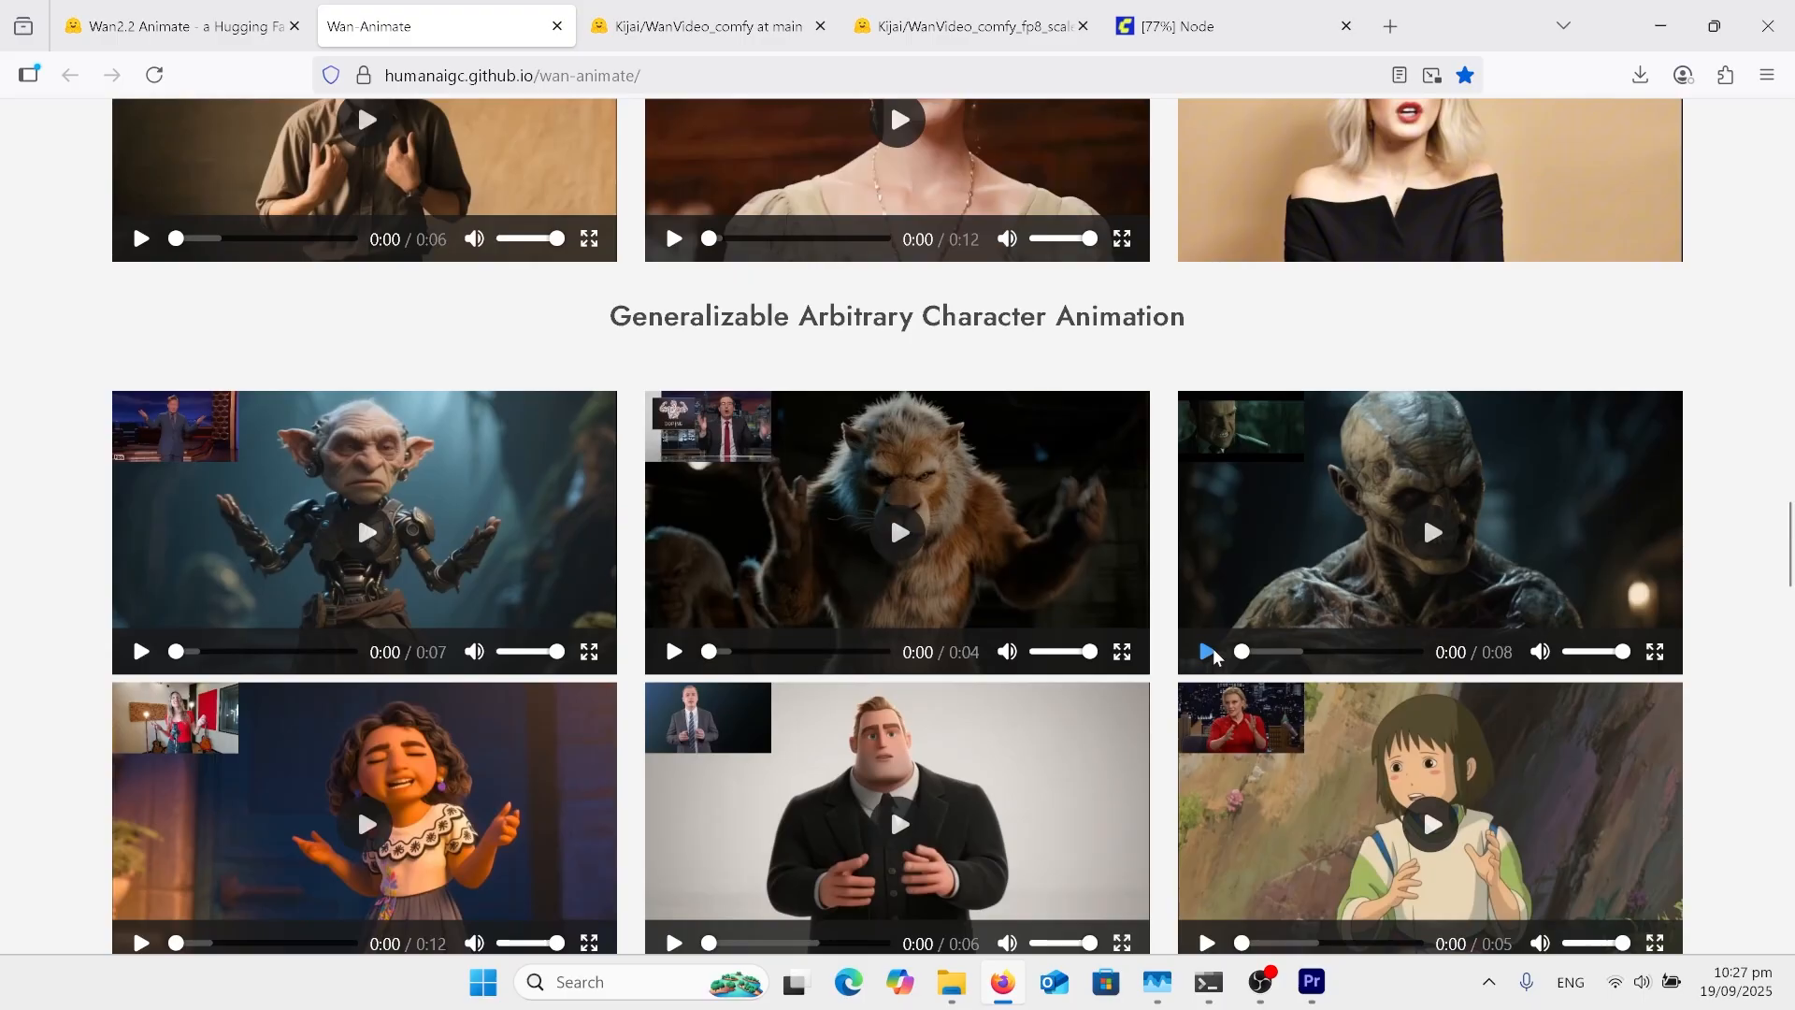
{"action": "left_click", "coordinate": [1206, 651]}
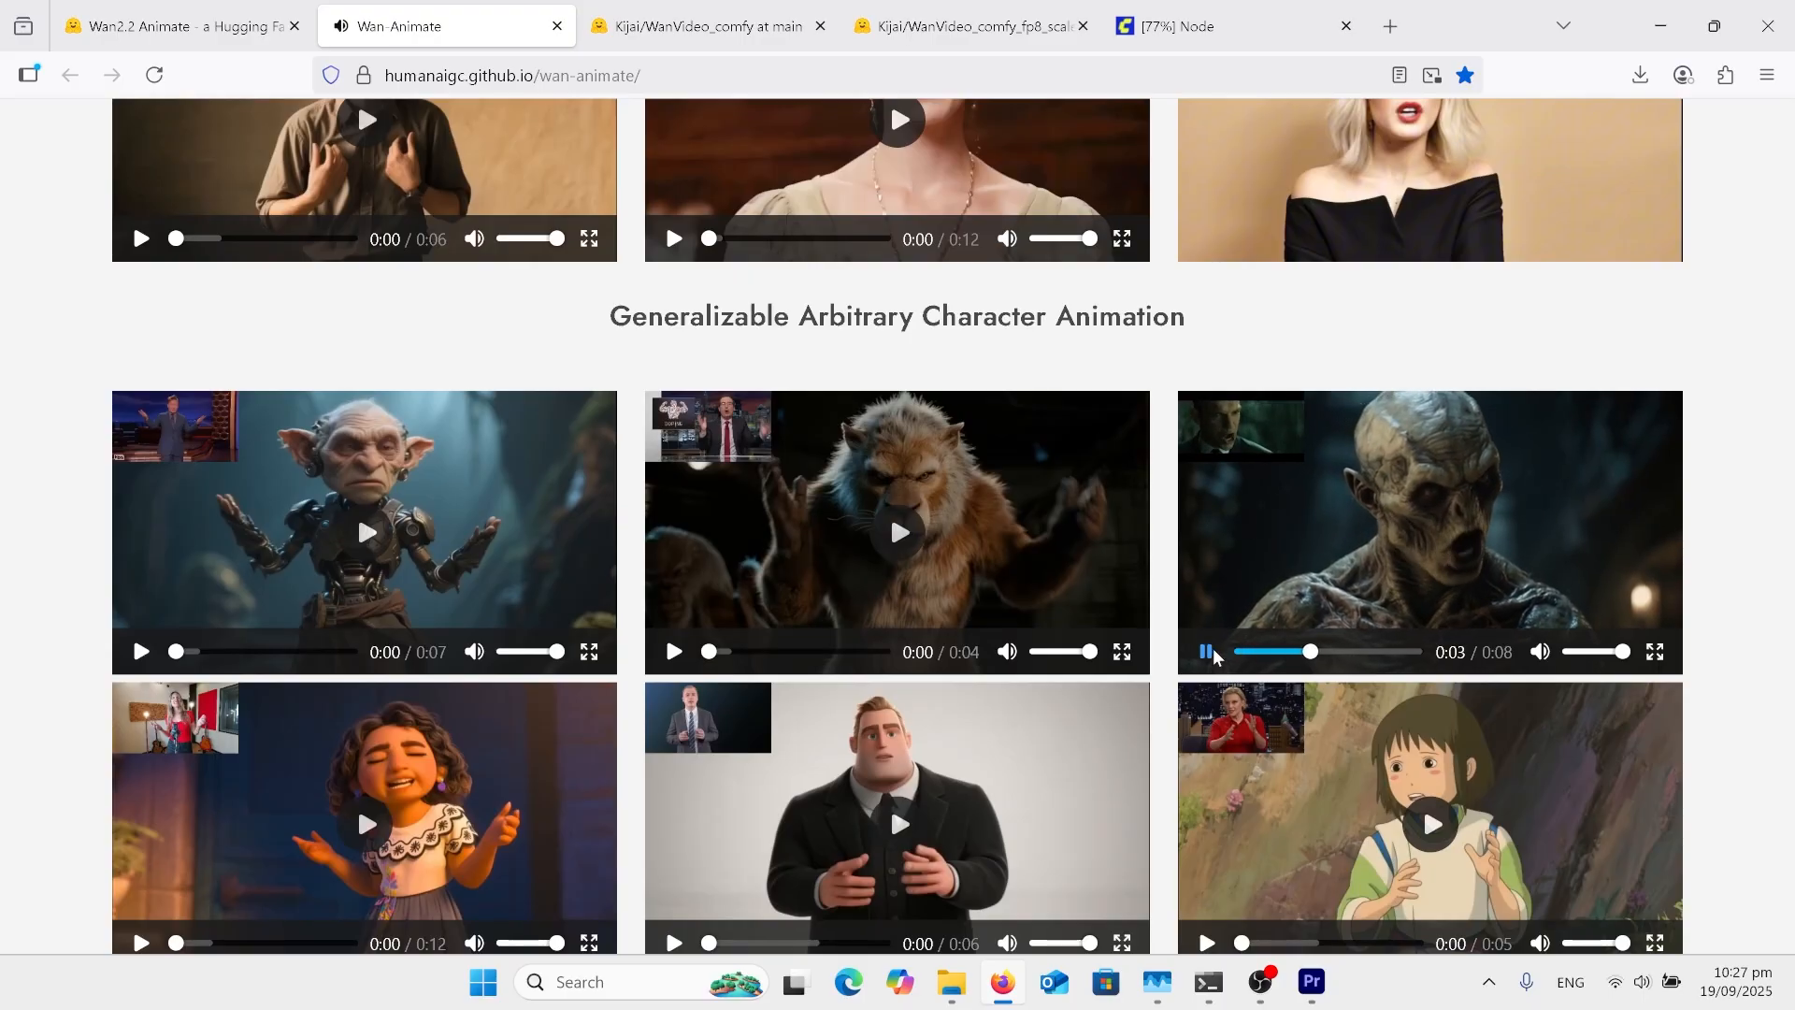
{"action": "scroll", "scroll_direction": "down", "scroll_amount": 3}
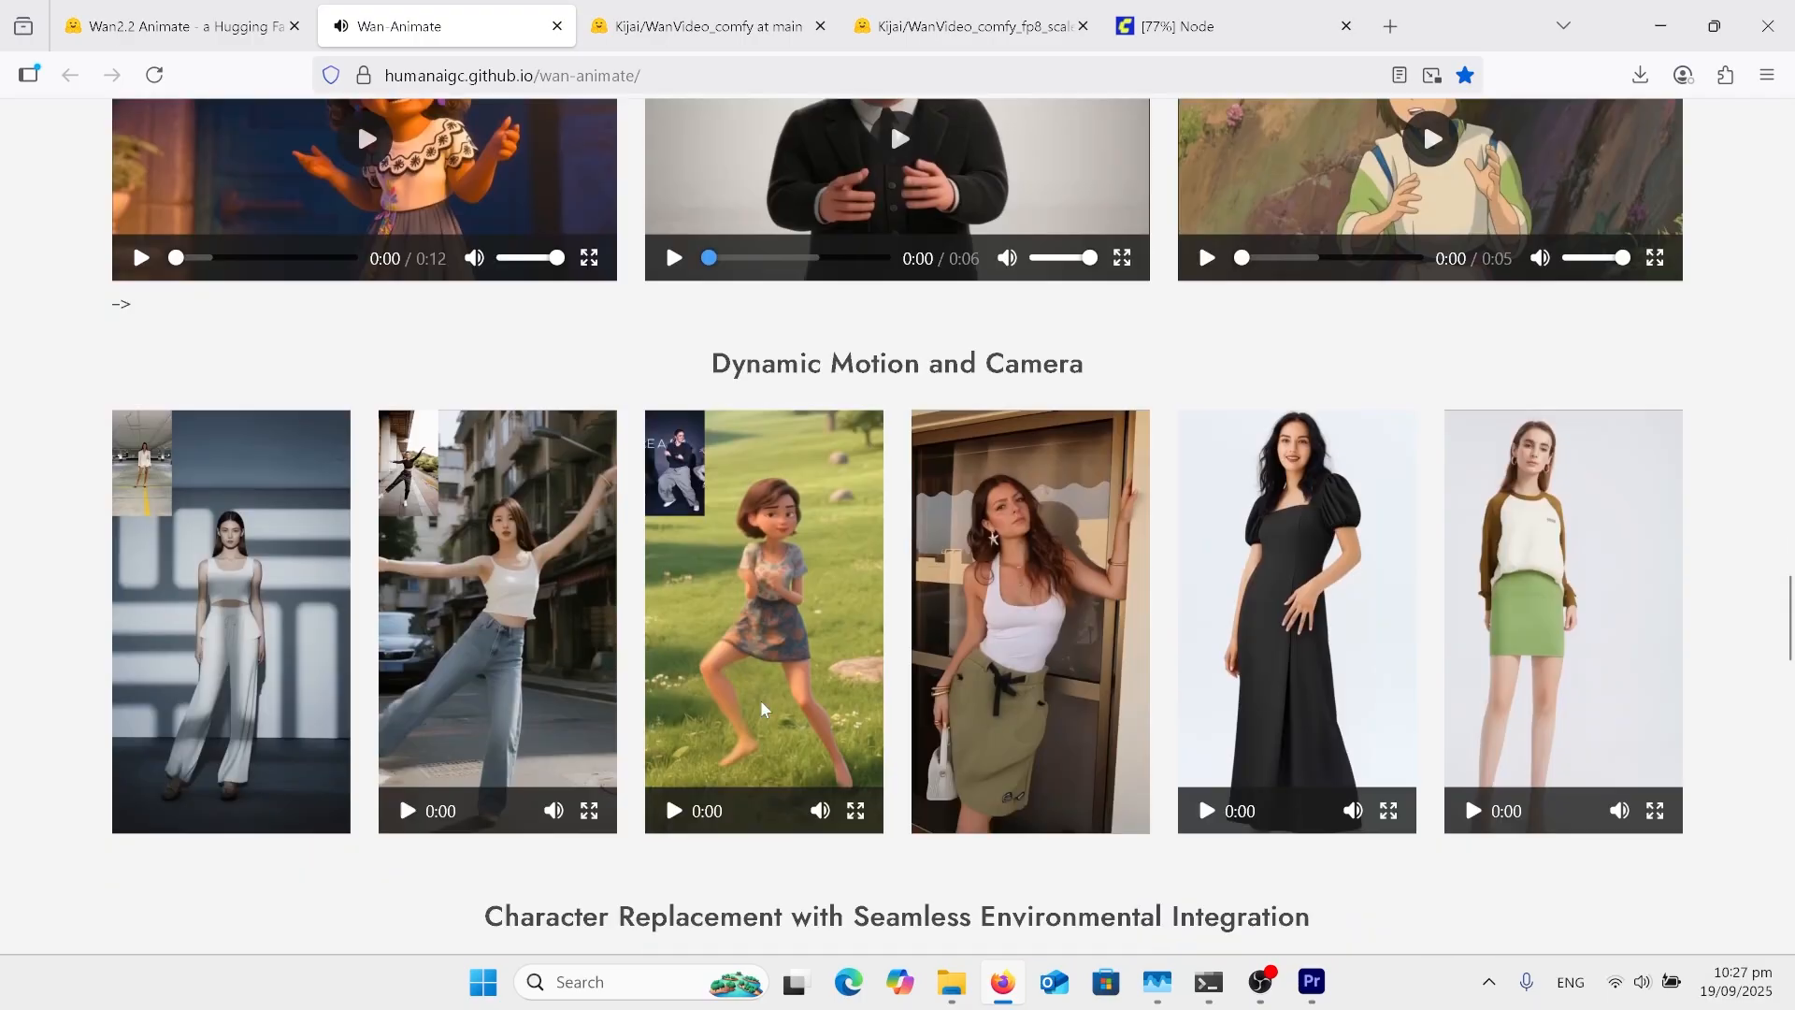
{"action": "scroll", "scroll_direction": "down", "scroll_amount": 3}
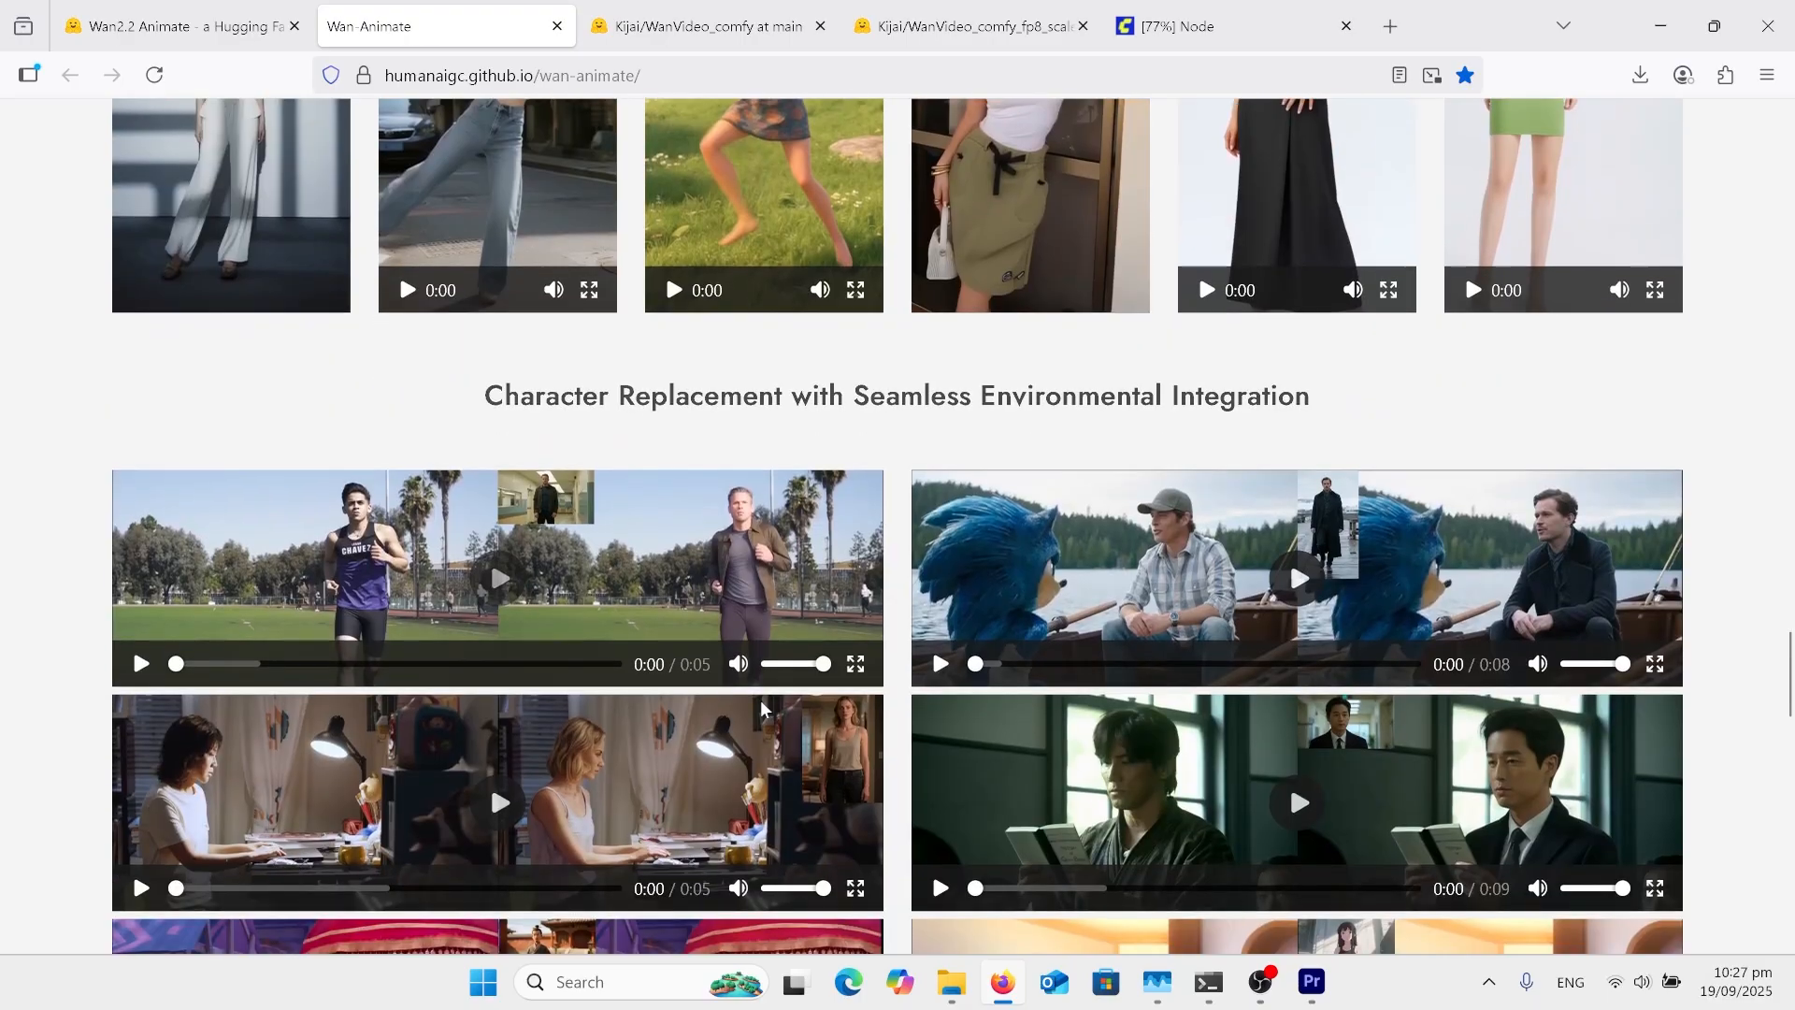
{"action": "scroll", "scroll_direction": "down", "scroll_amount": 3}
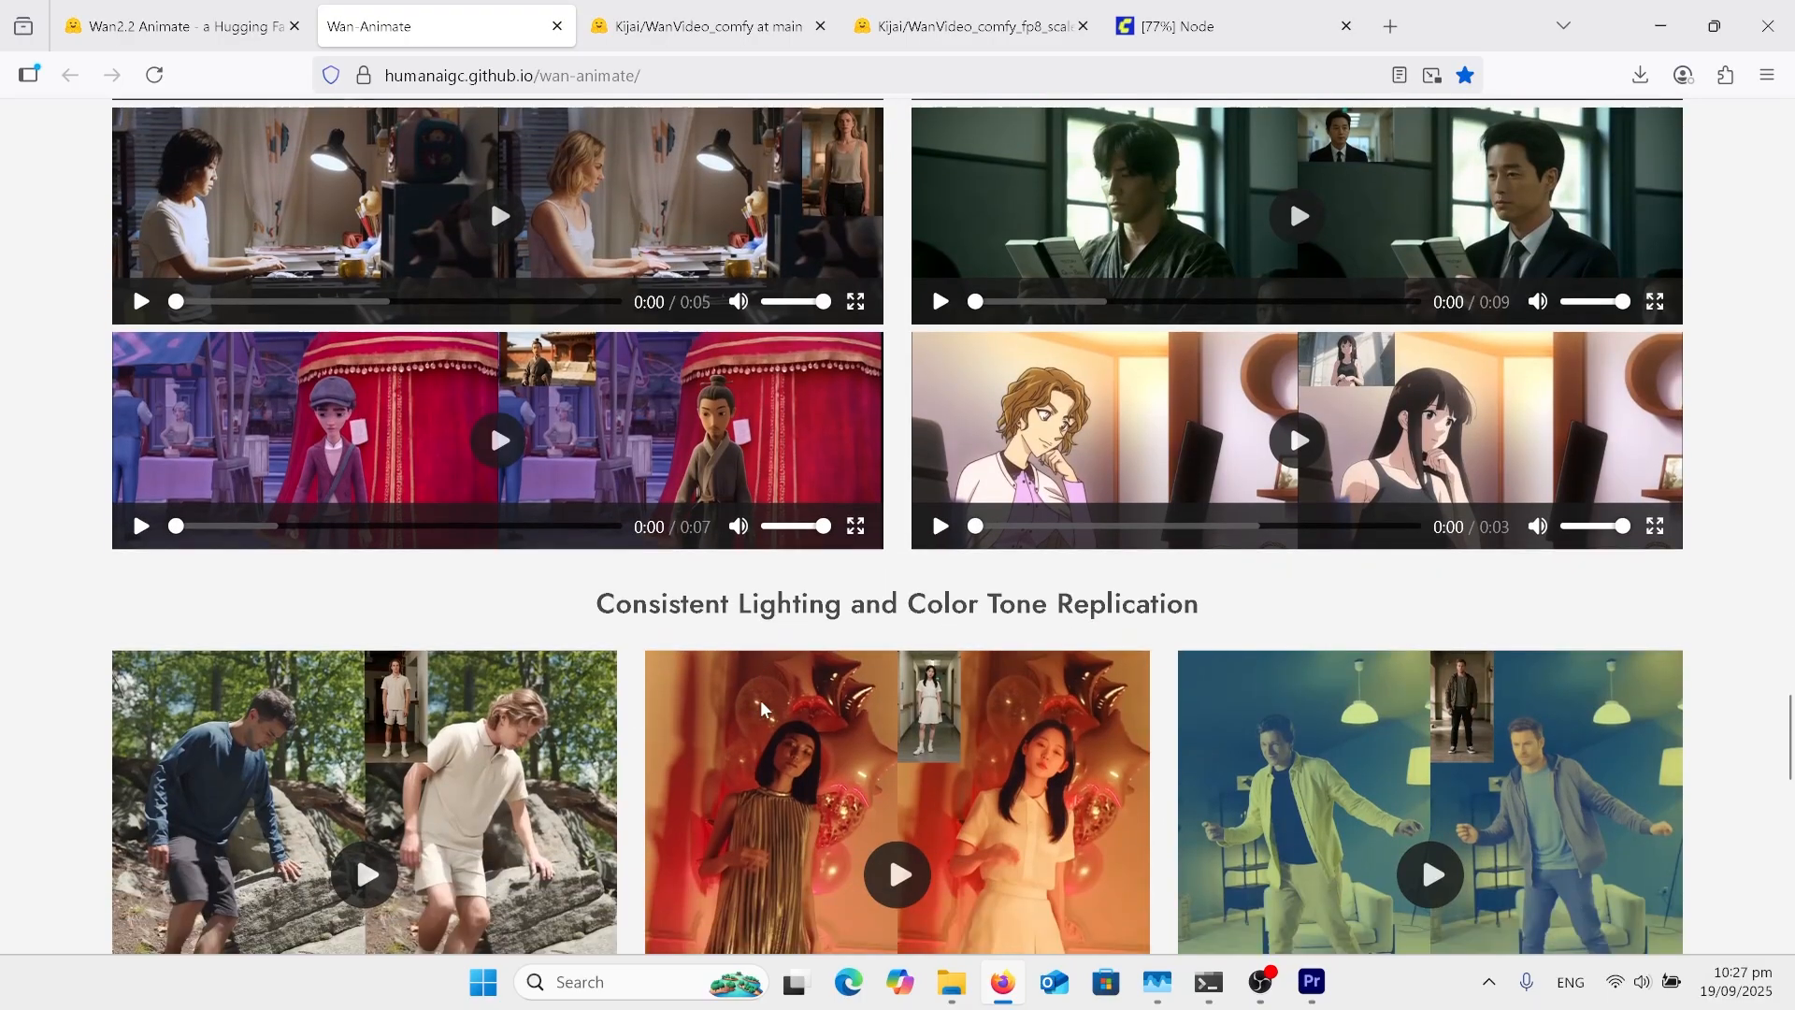
{"action": "scroll", "scroll_direction": "down", "scroll_amount": 3}
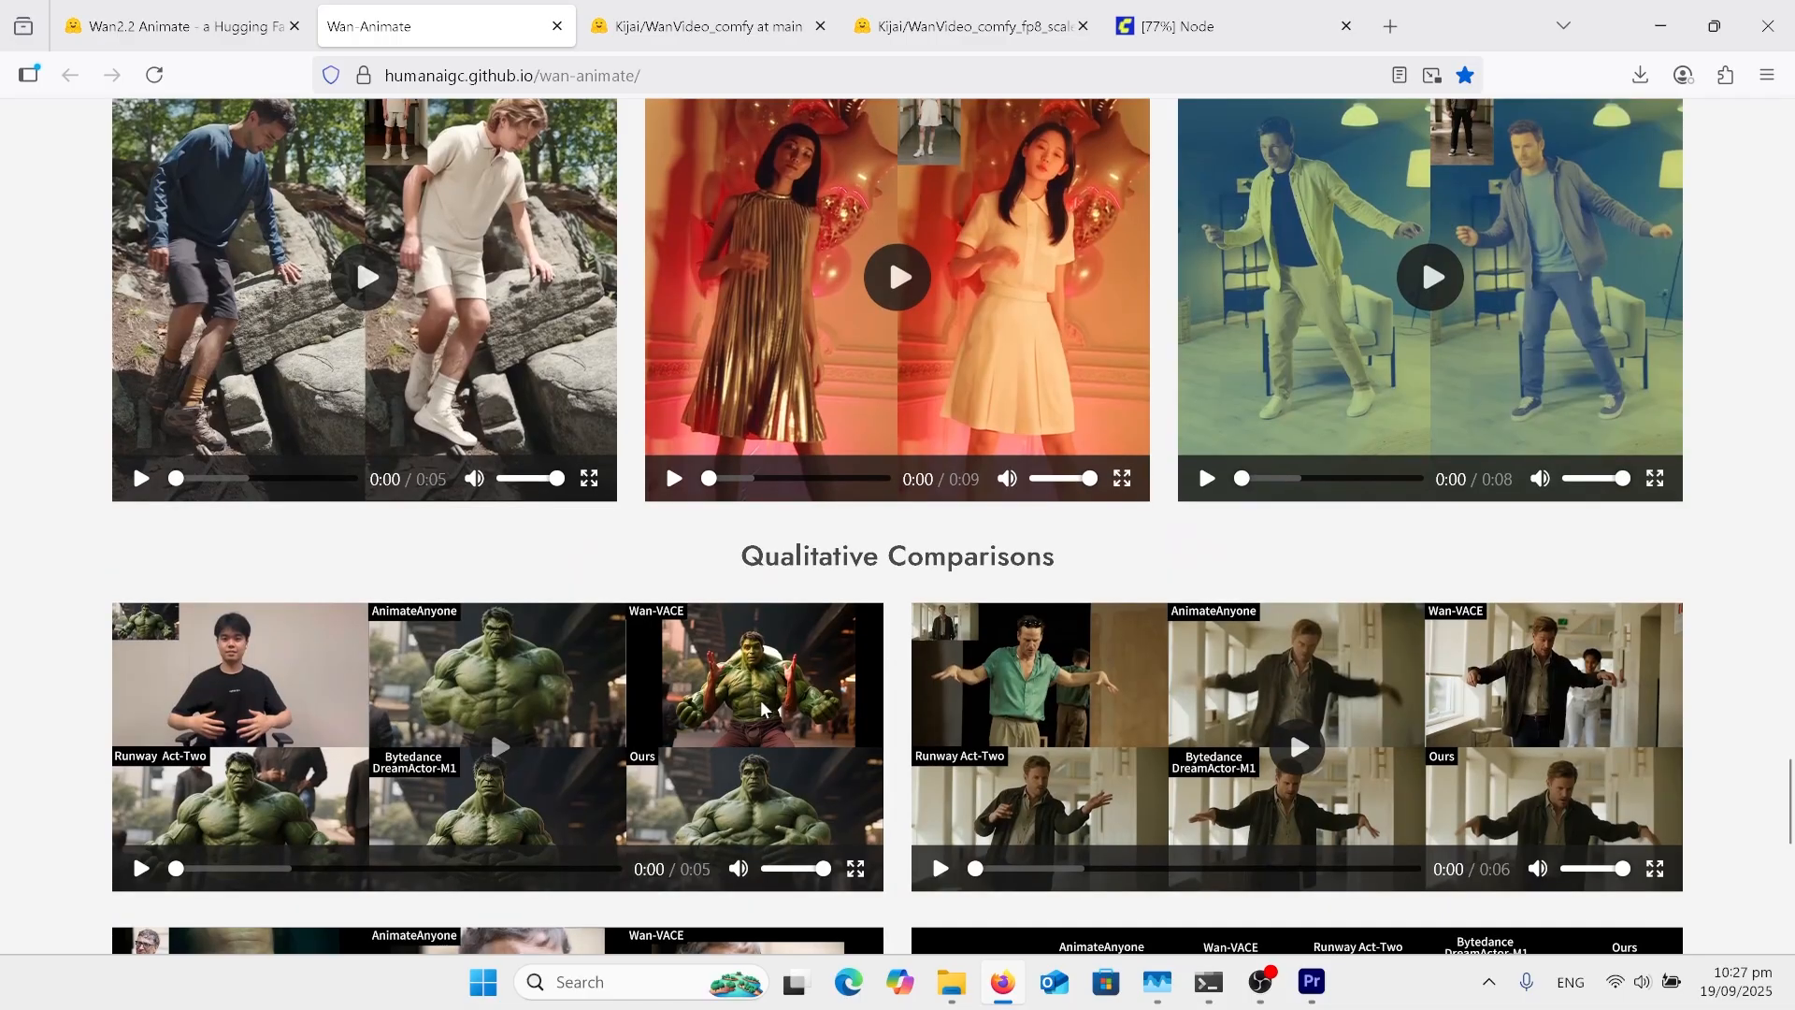
{"action": "left_click", "coordinate": [971, 24]}
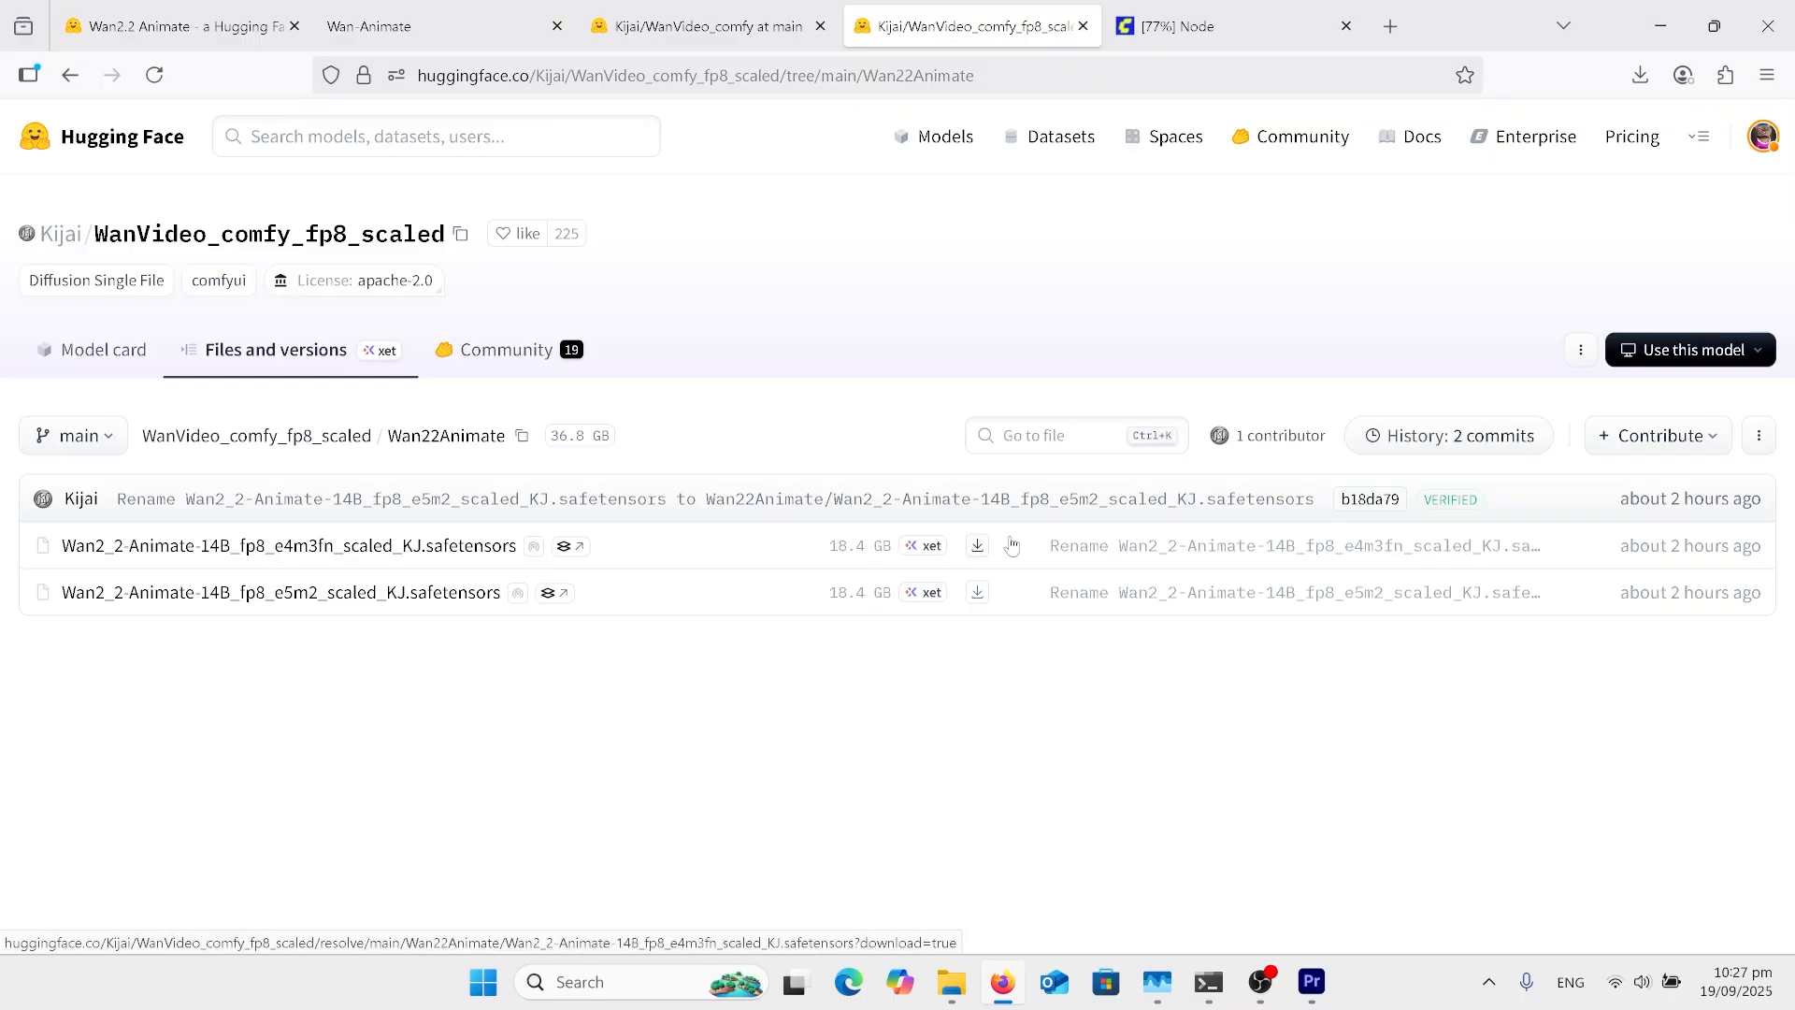
{"action": "mouse_move", "coordinate": [1095, 547]}
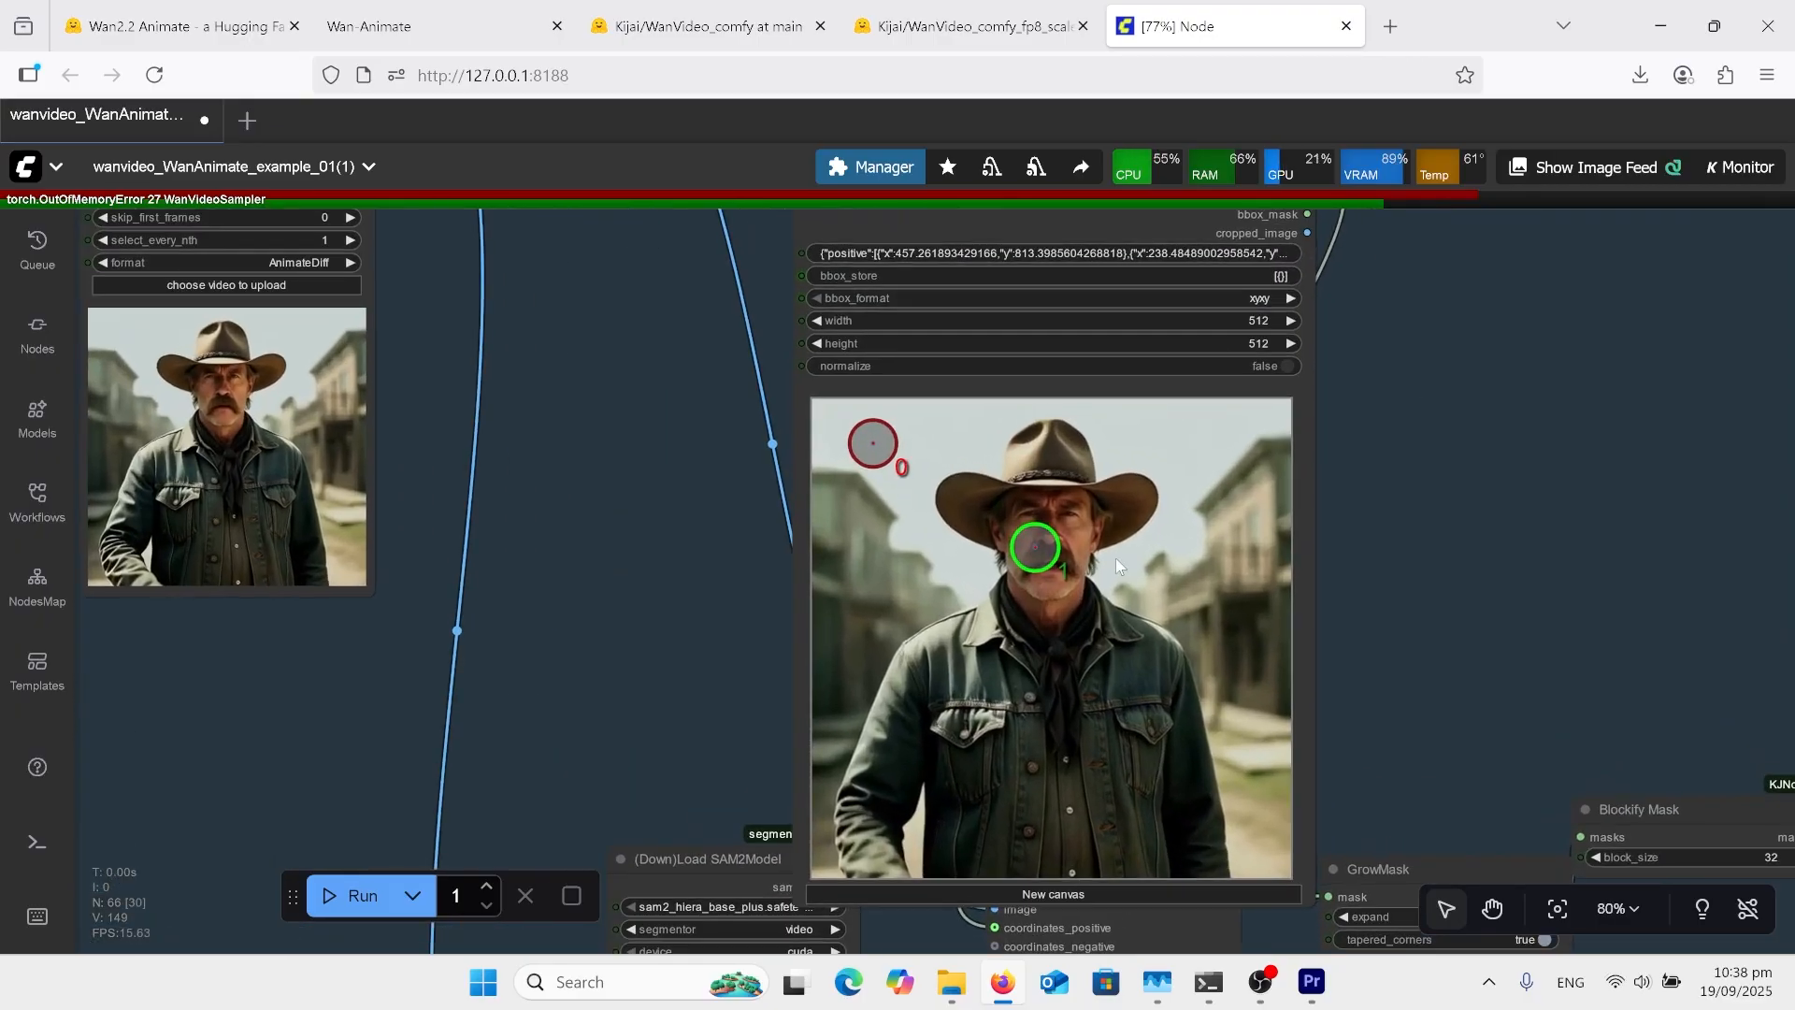
Step: Move the green positive point onto the cowboy's face in the Points Editor, updating its coordinates
{"action": "left_click_drag", "start_coordinate": [1034, 546], "coordinate": [1045, 576]}
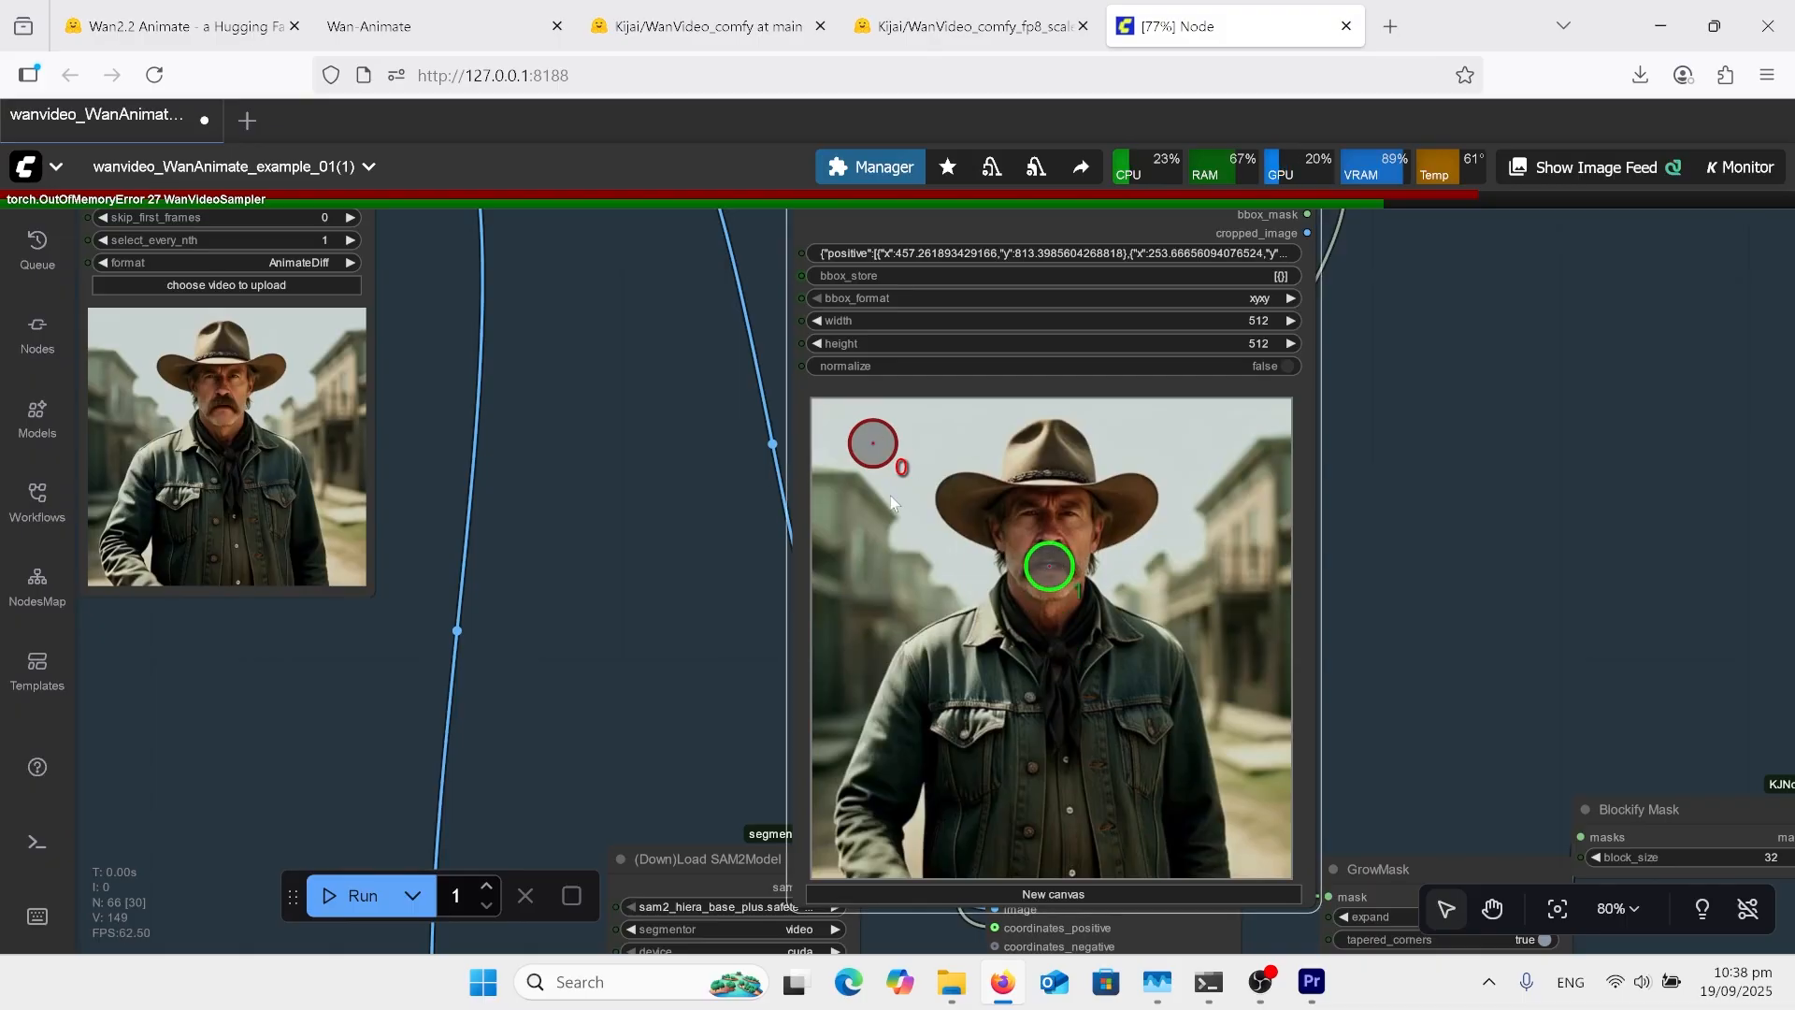
{"action": "mouse_move", "coordinate": [922, 455]}
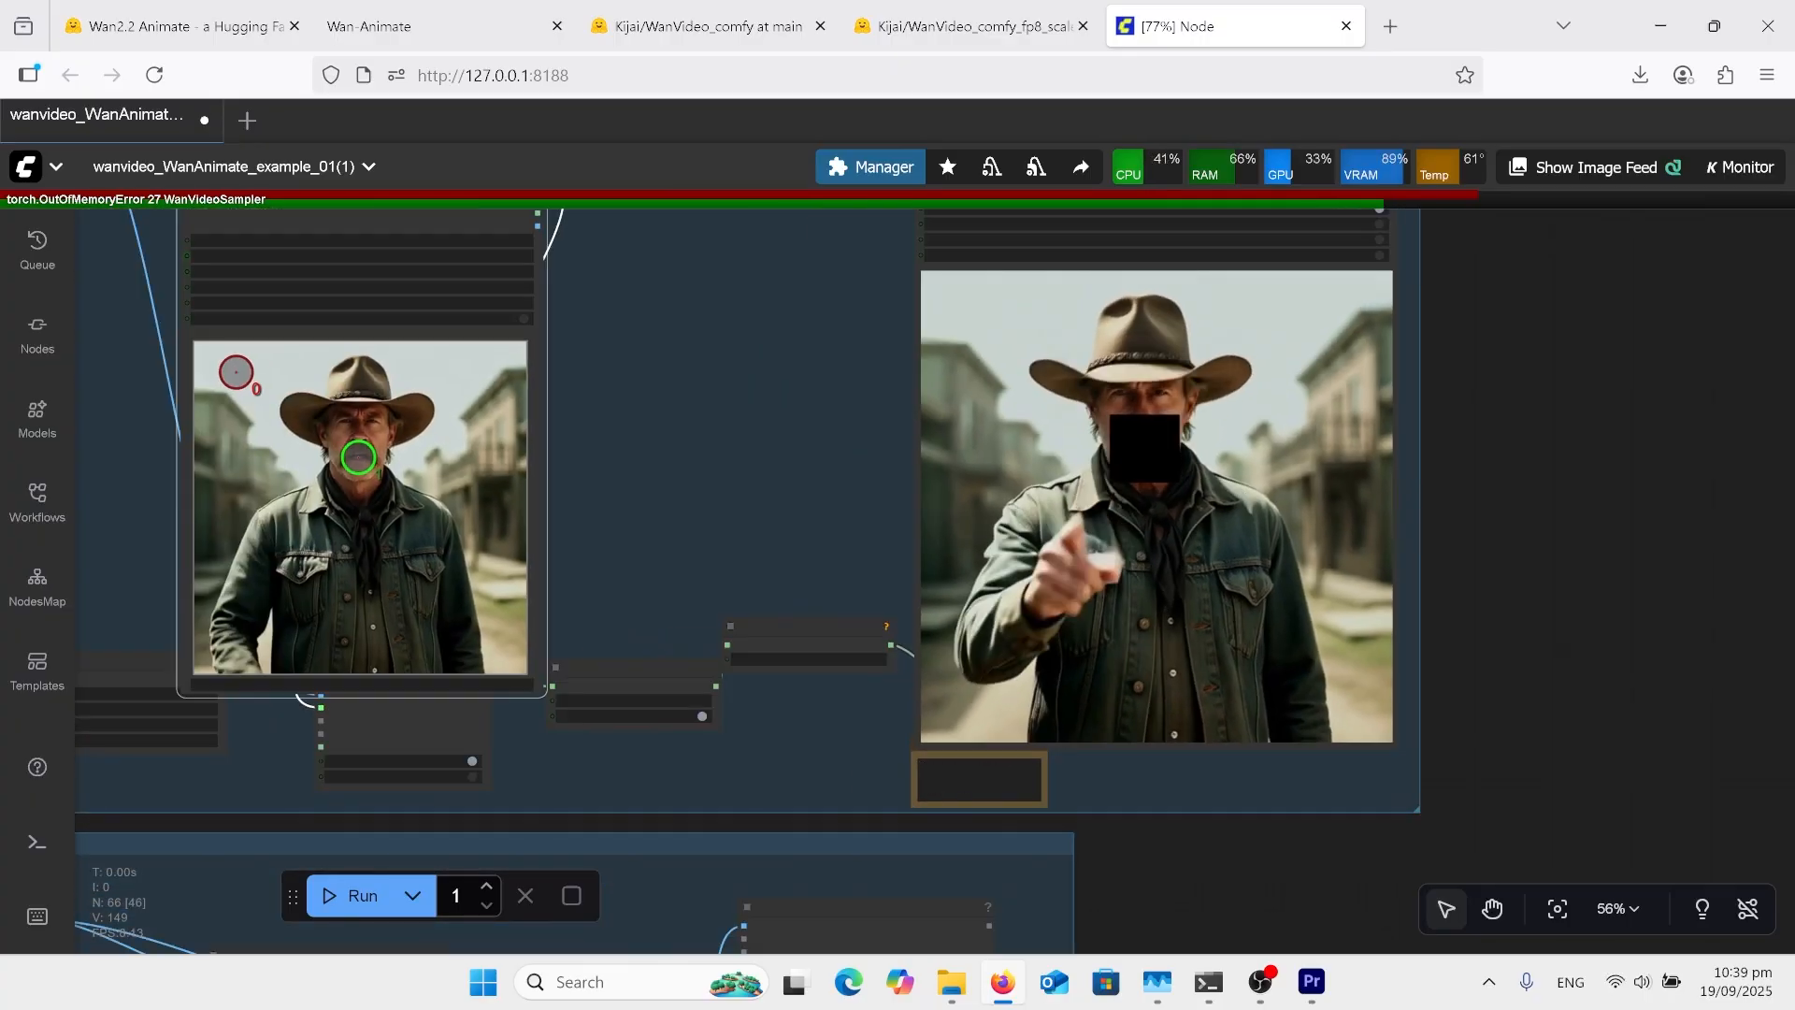
{"action": "scroll", "scroll_direction": "down", "scroll_amount": 3}
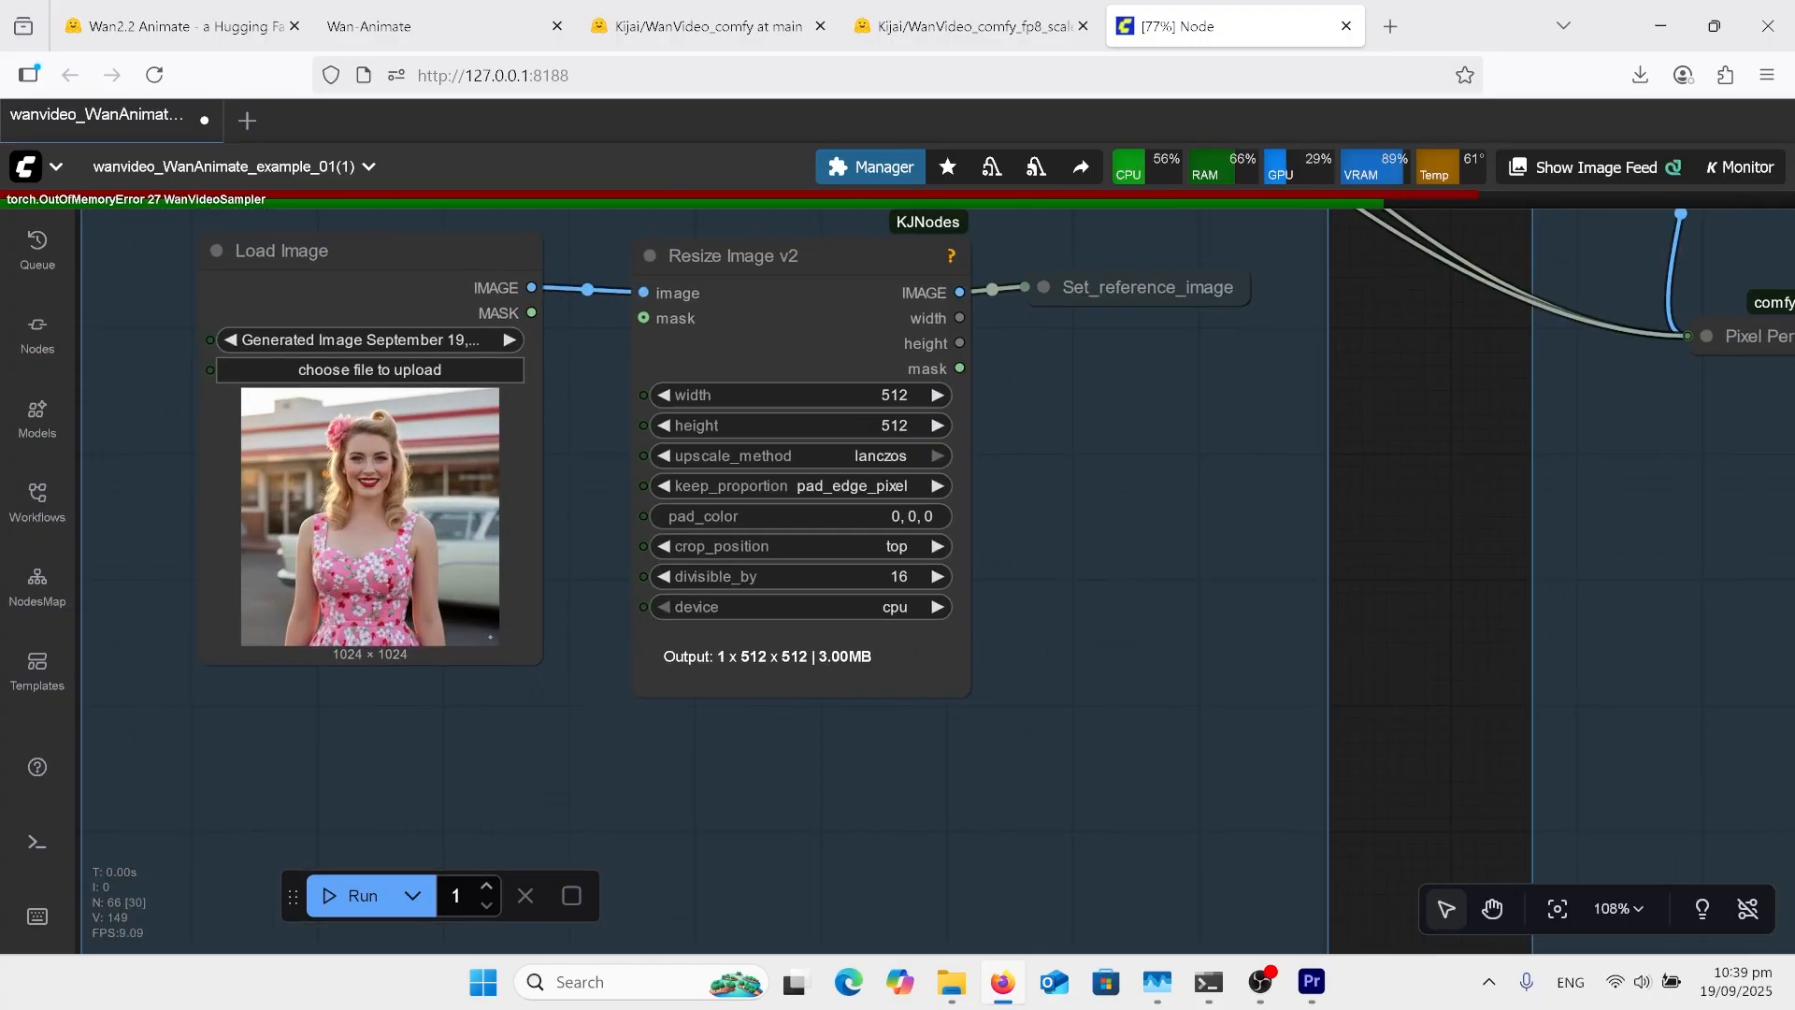
{"action": "scroll", "scroll_direction": "down", "scroll_amount": 3}
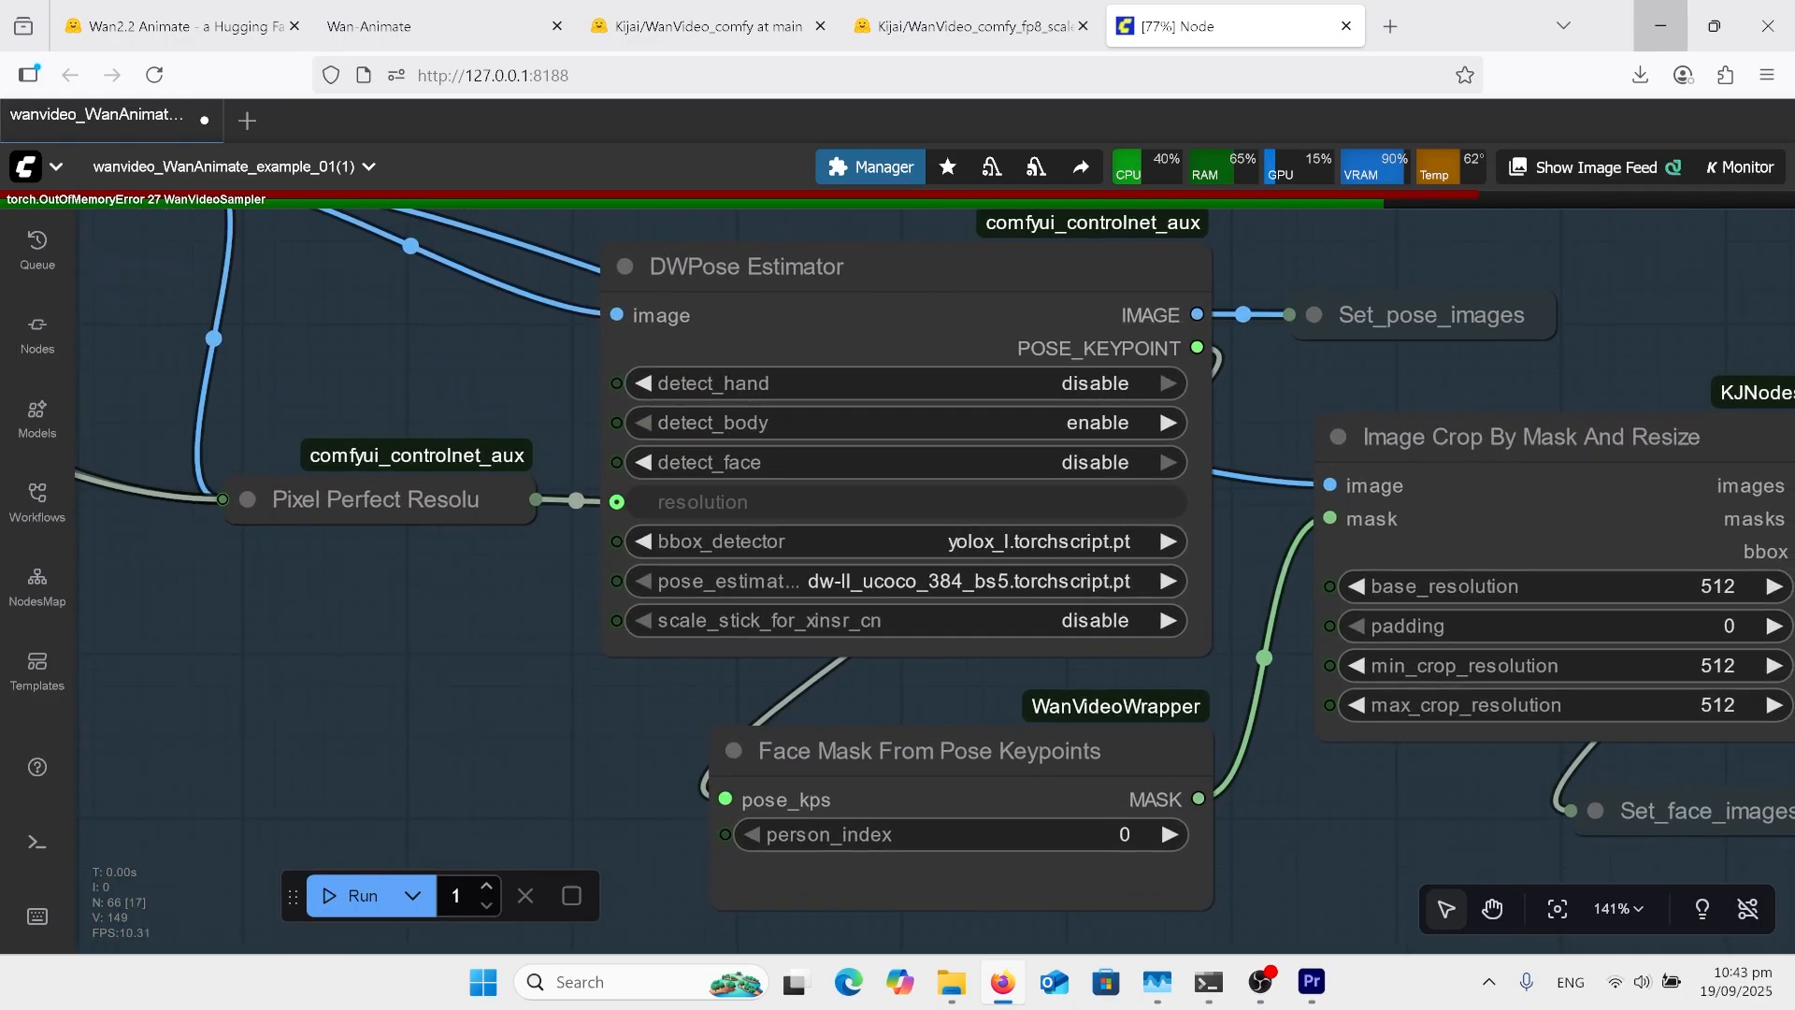
{"action": "scroll", "scroll_direction": "down", "scroll_amount": 3}
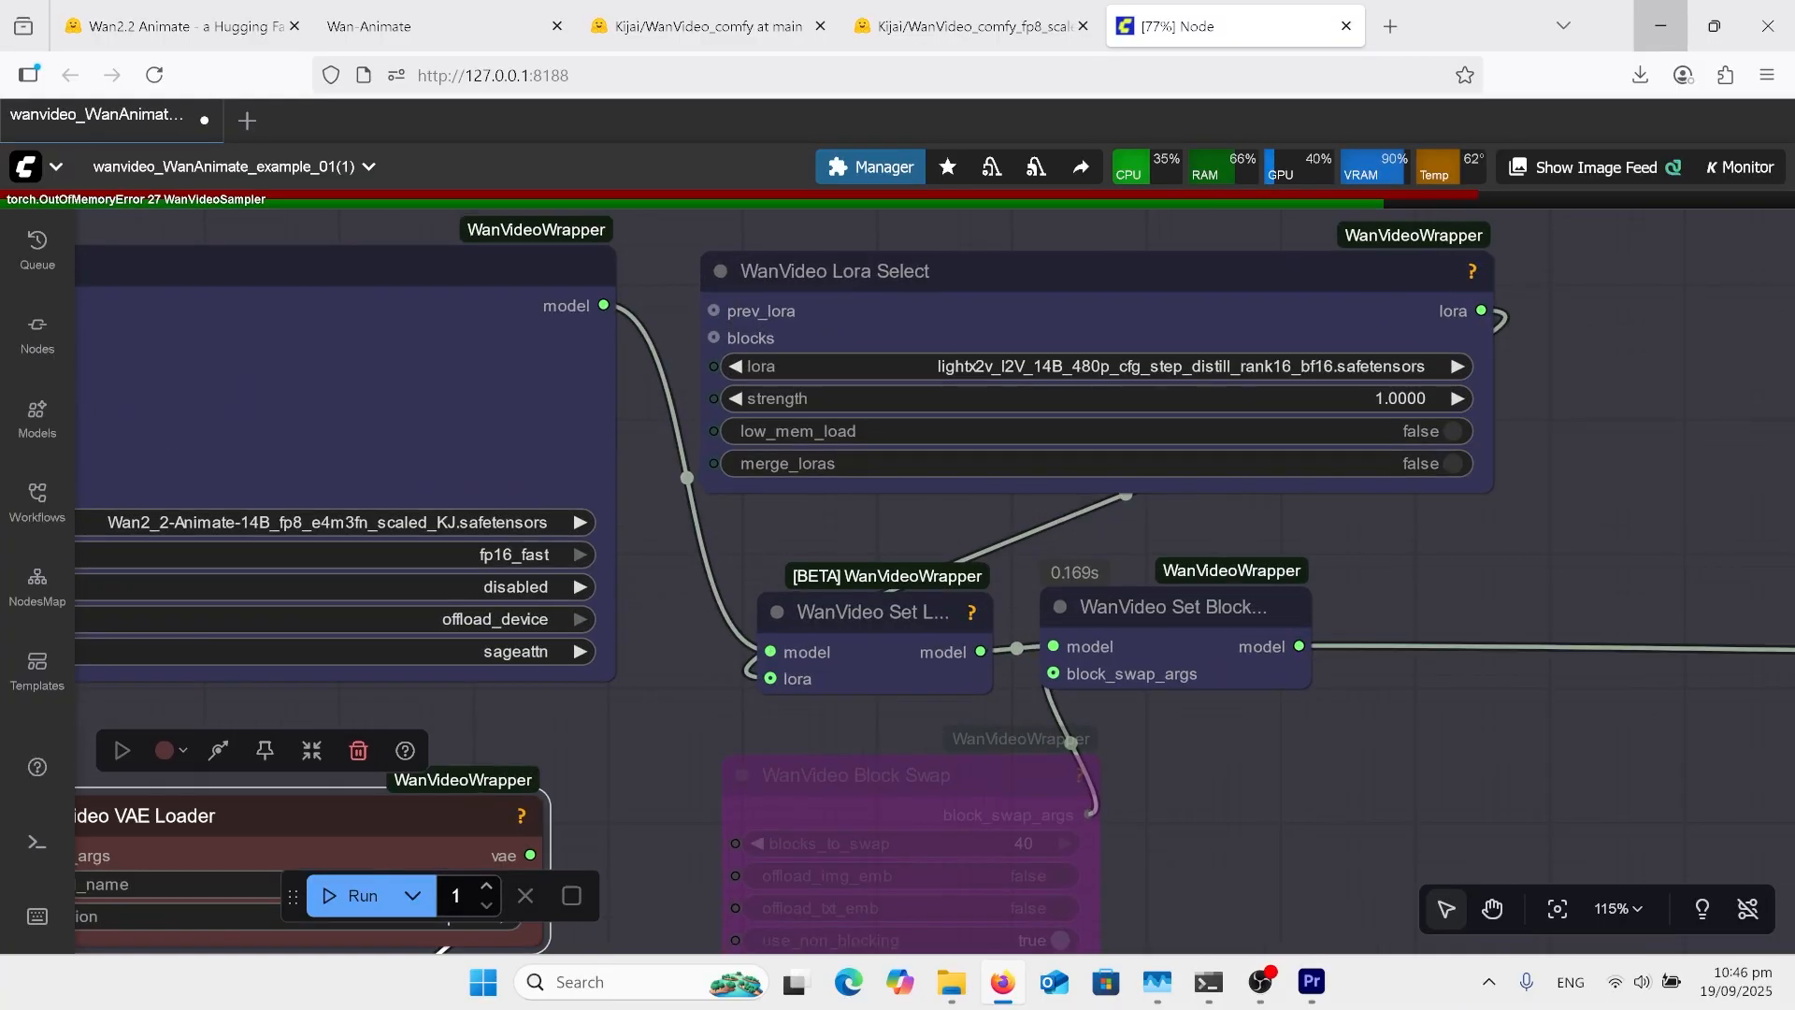
{"action": "scroll", "scroll_direction": "down", "scroll_amount": 3}
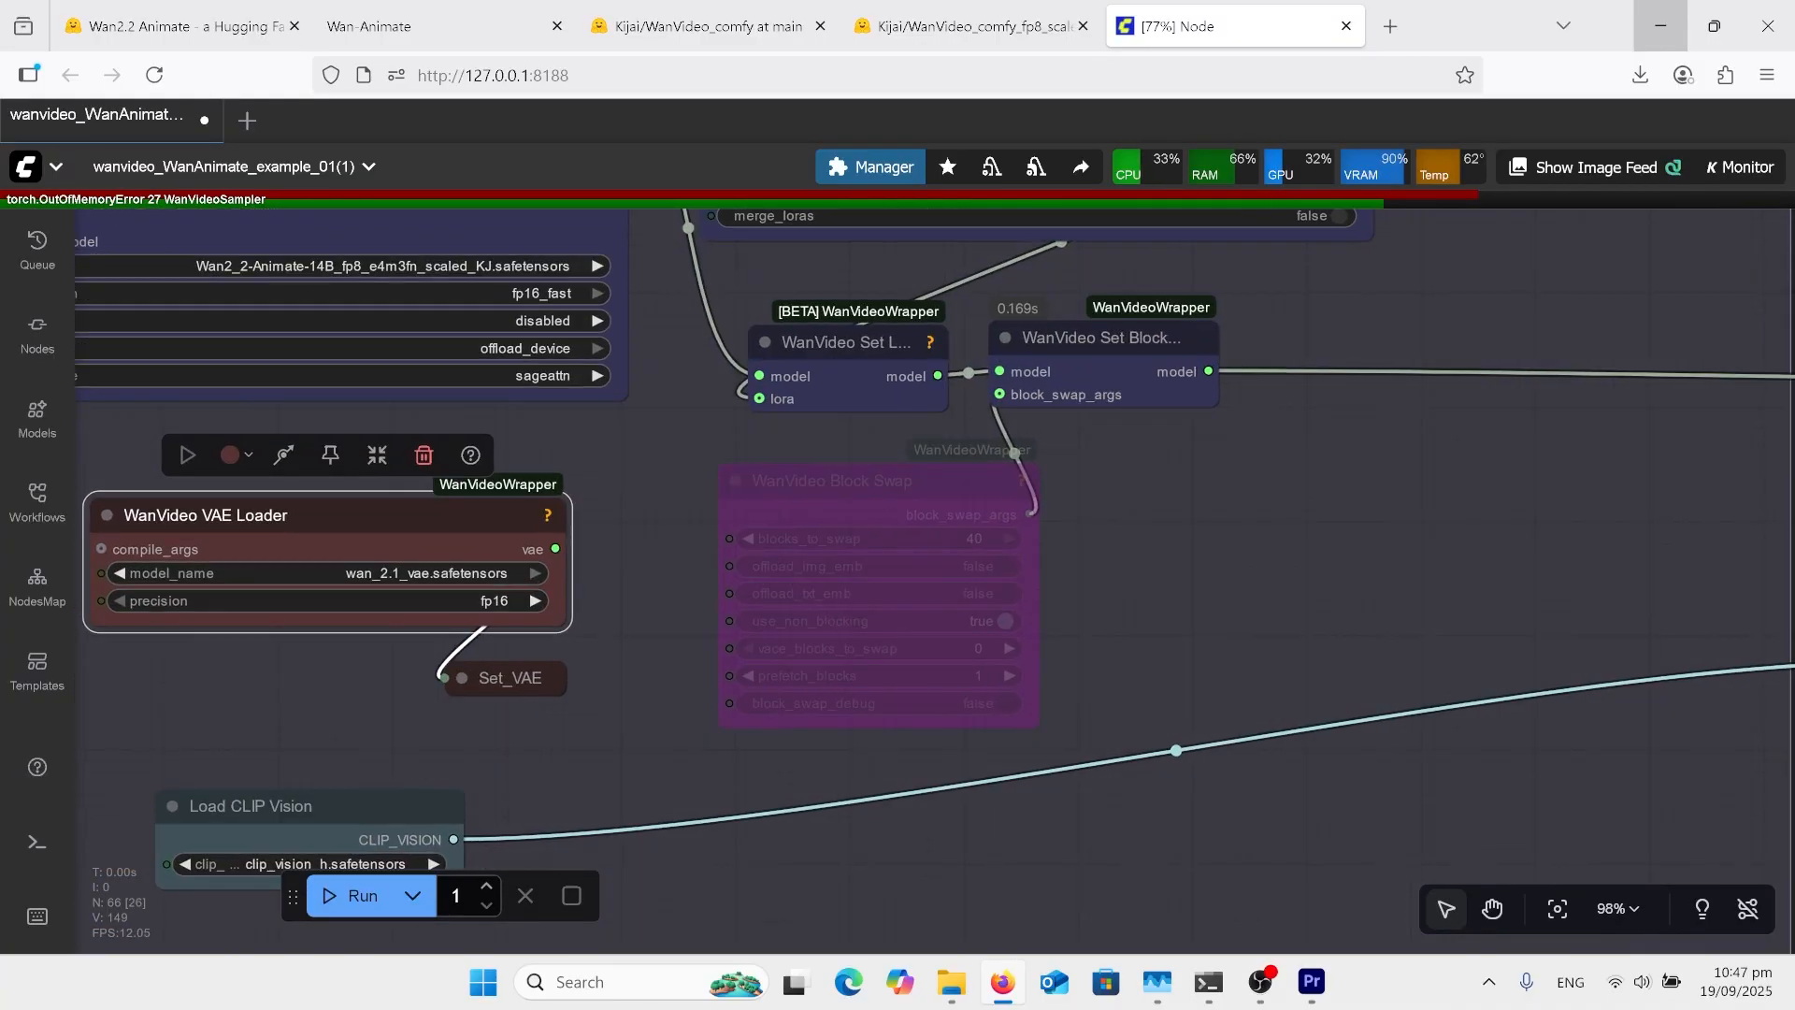
{"action": "scroll", "scroll_direction": "down", "scroll_amount": 3}
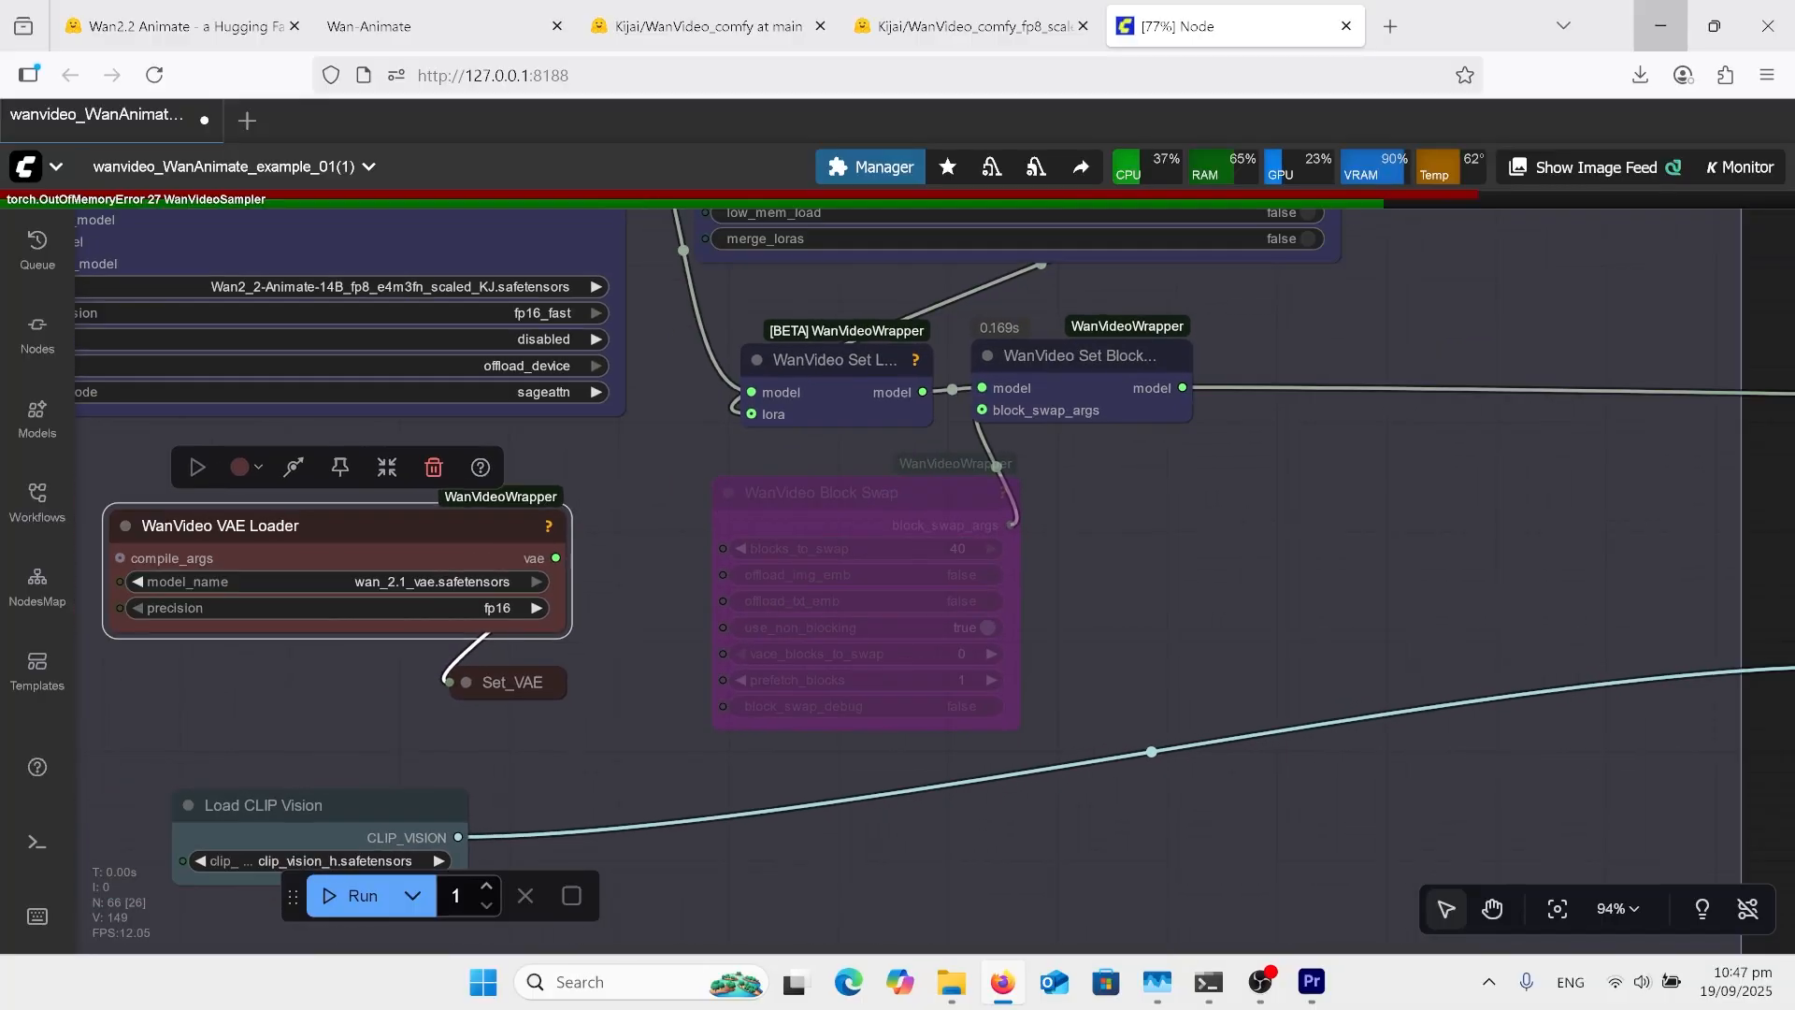
{"action": "scroll", "scroll_direction": "down", "scroll_amount": 3}
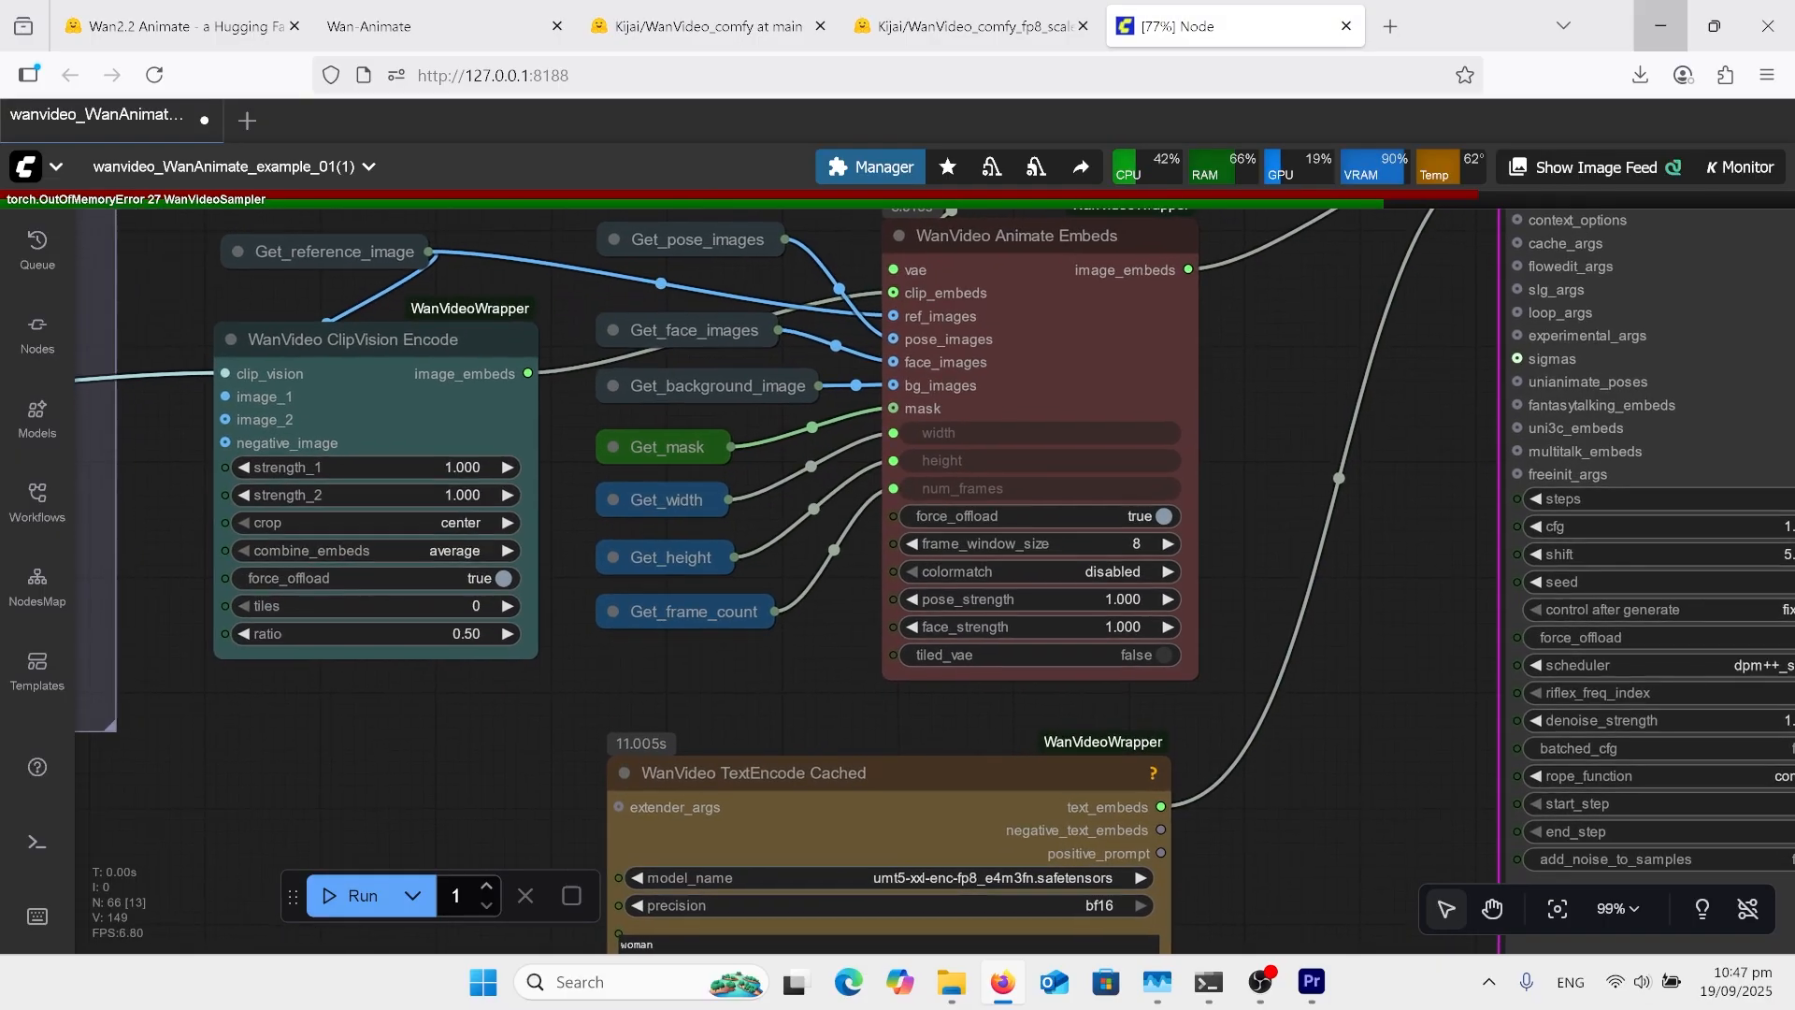
{"action": "scroll", "scroll_direction": "down", "scroll_amount": 3}
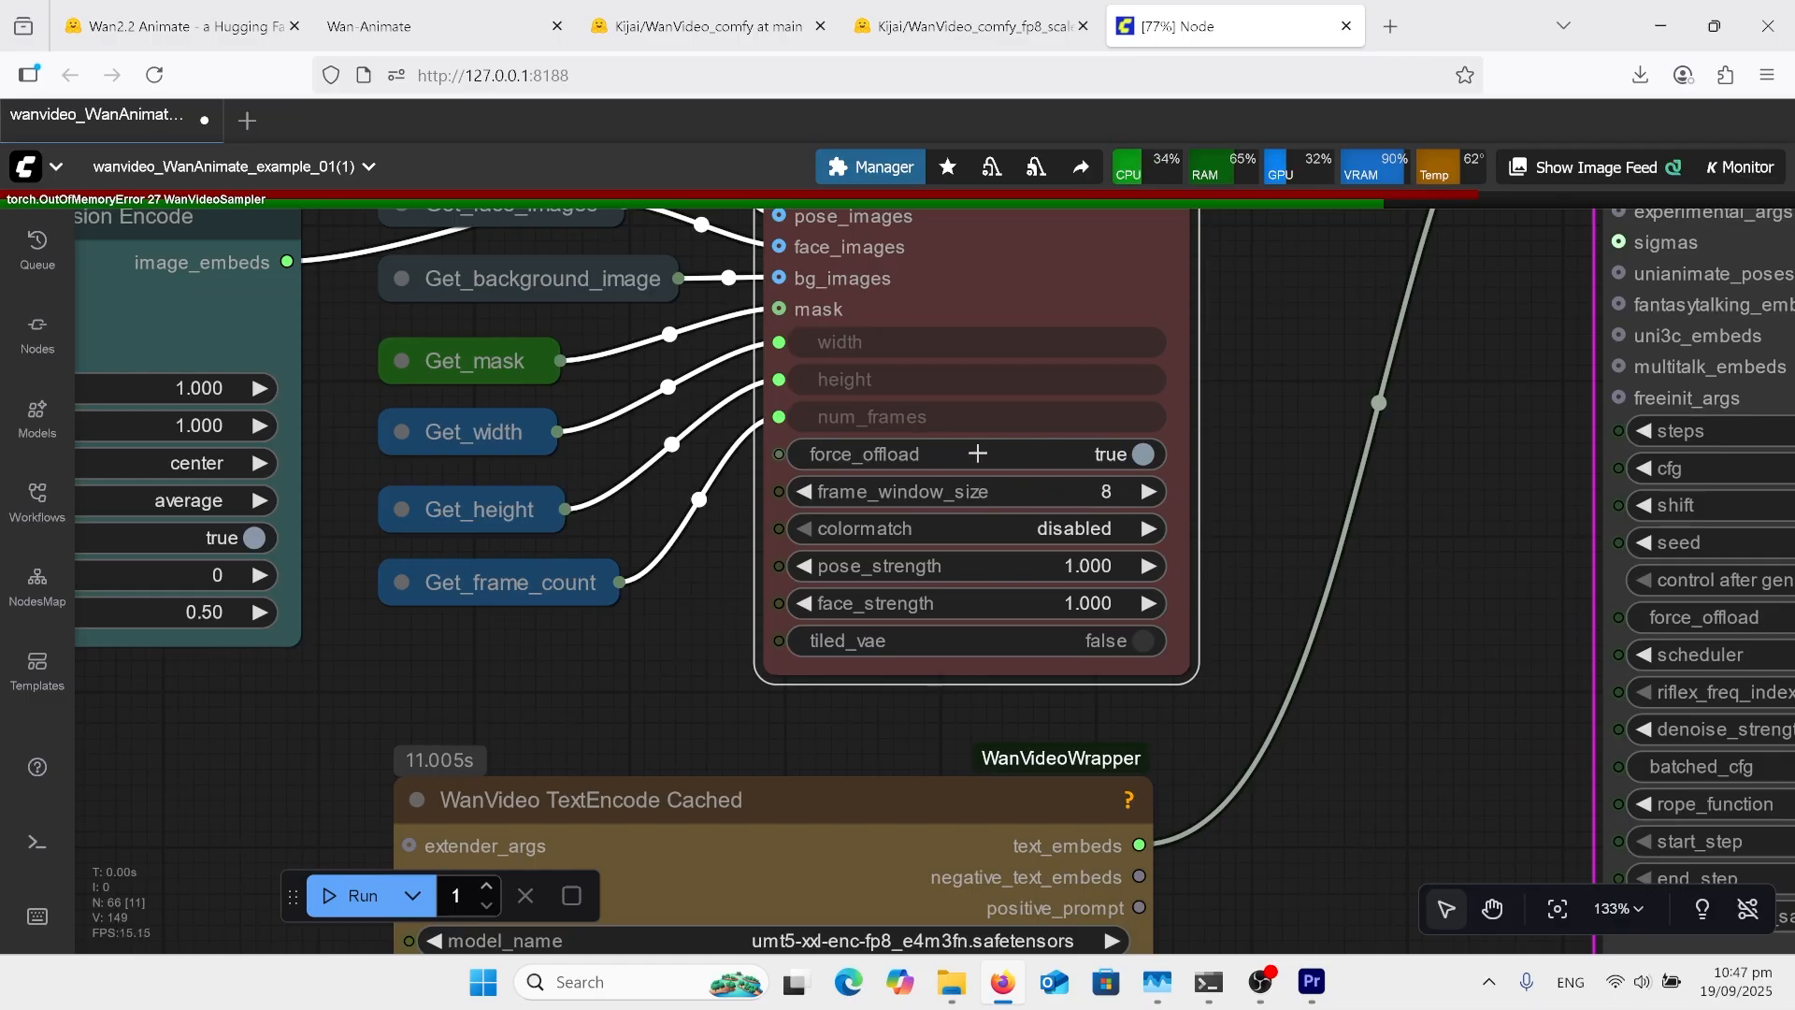
{"action": "mouse_move", "coordinate": [1006, 482]}
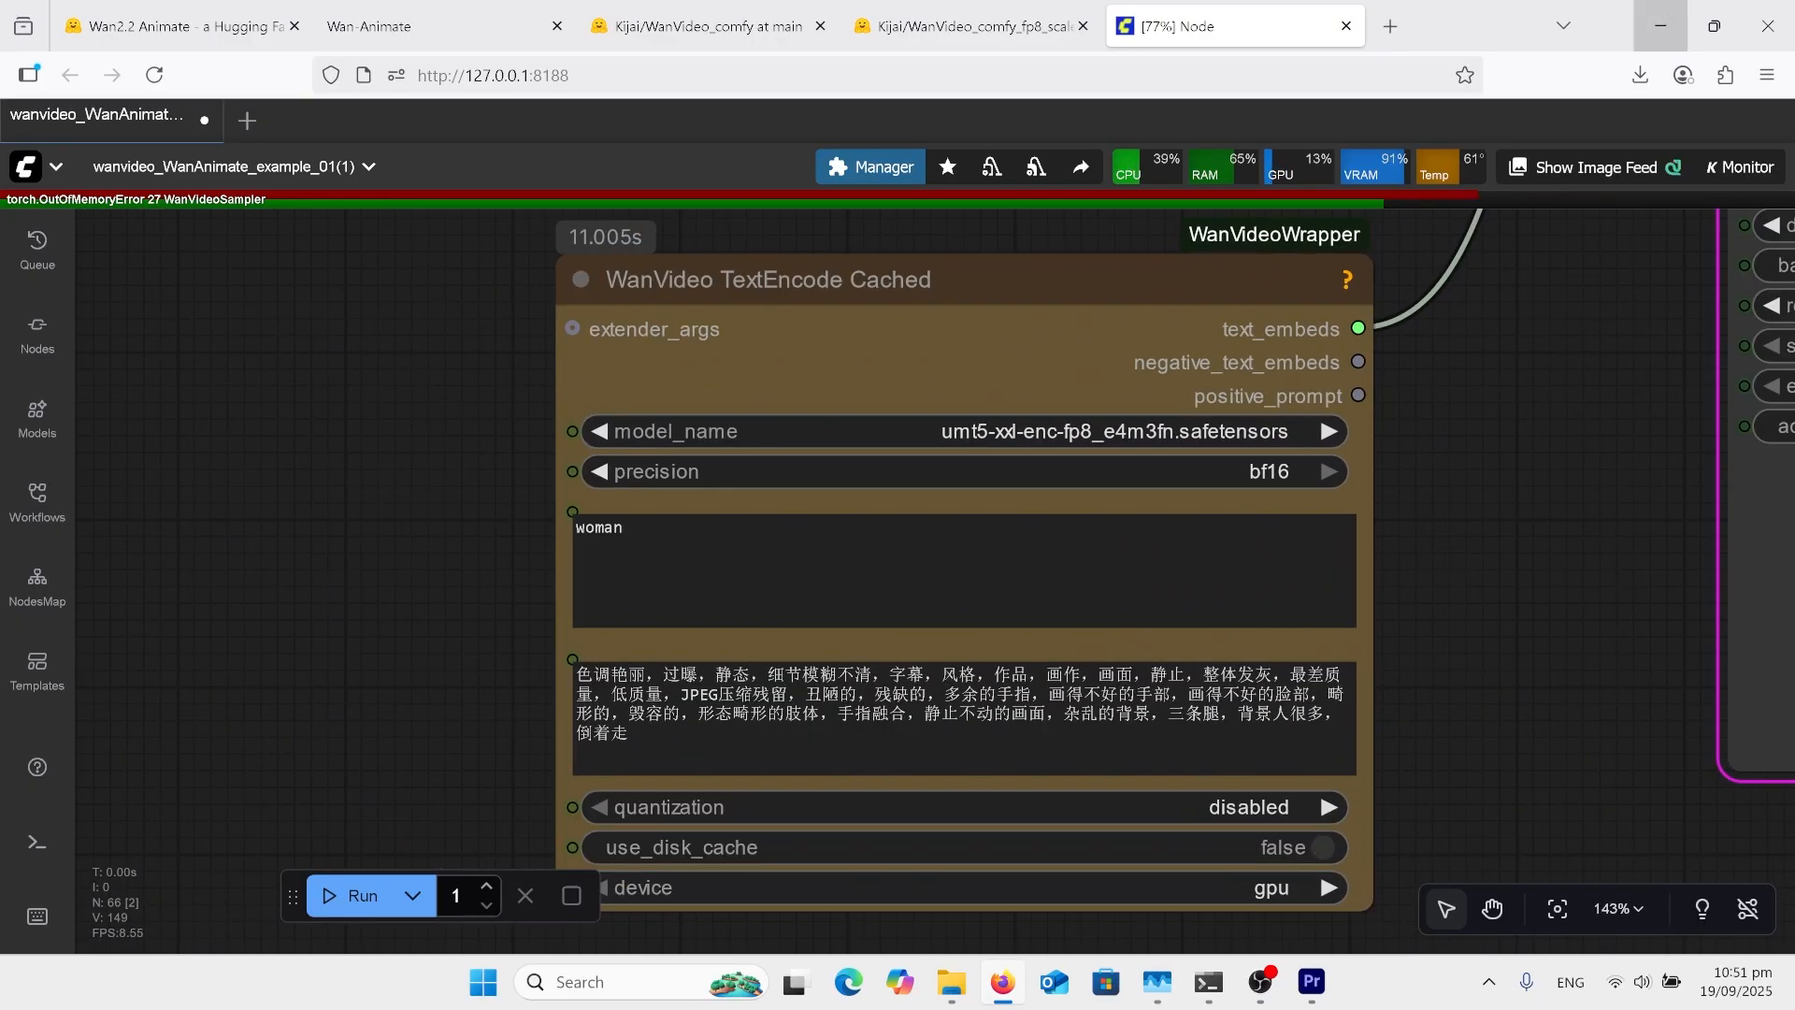
{"action": "scroll", "scroll_direction": "down", "scroll_amount": 3}
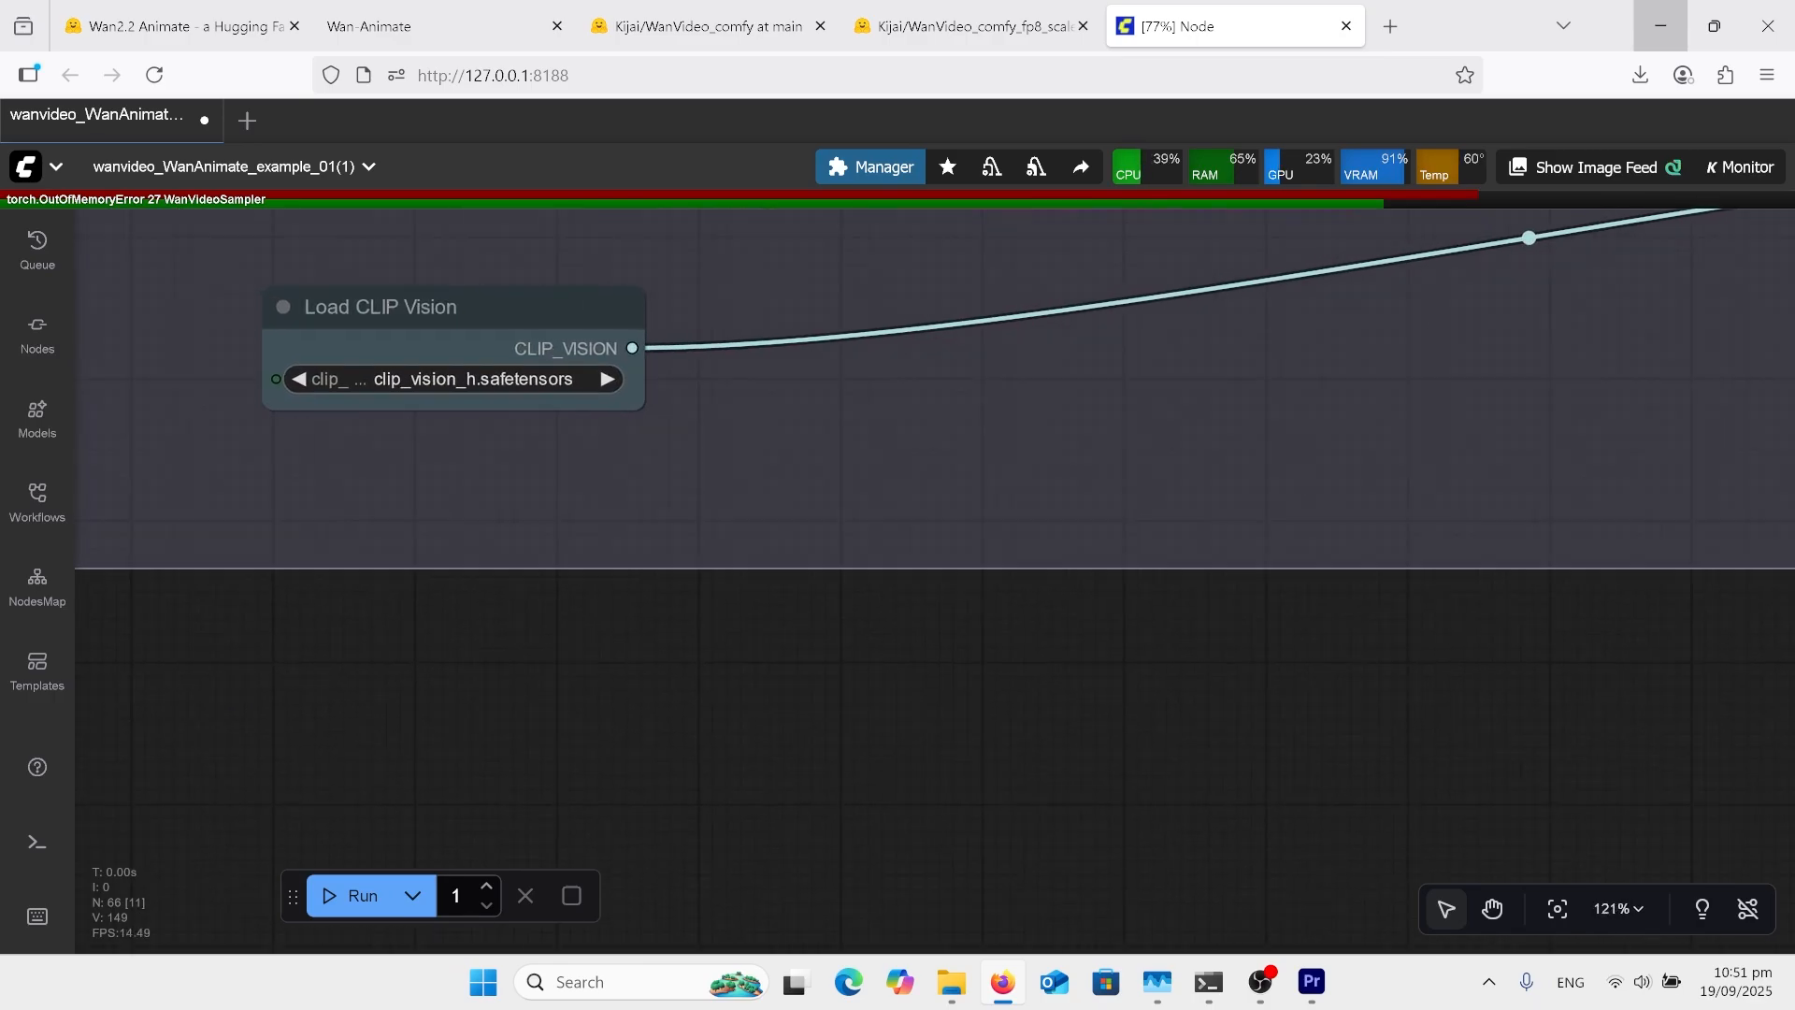
{"action": "scroll", "scroll_direction": "down", "scroll_amount": 3}
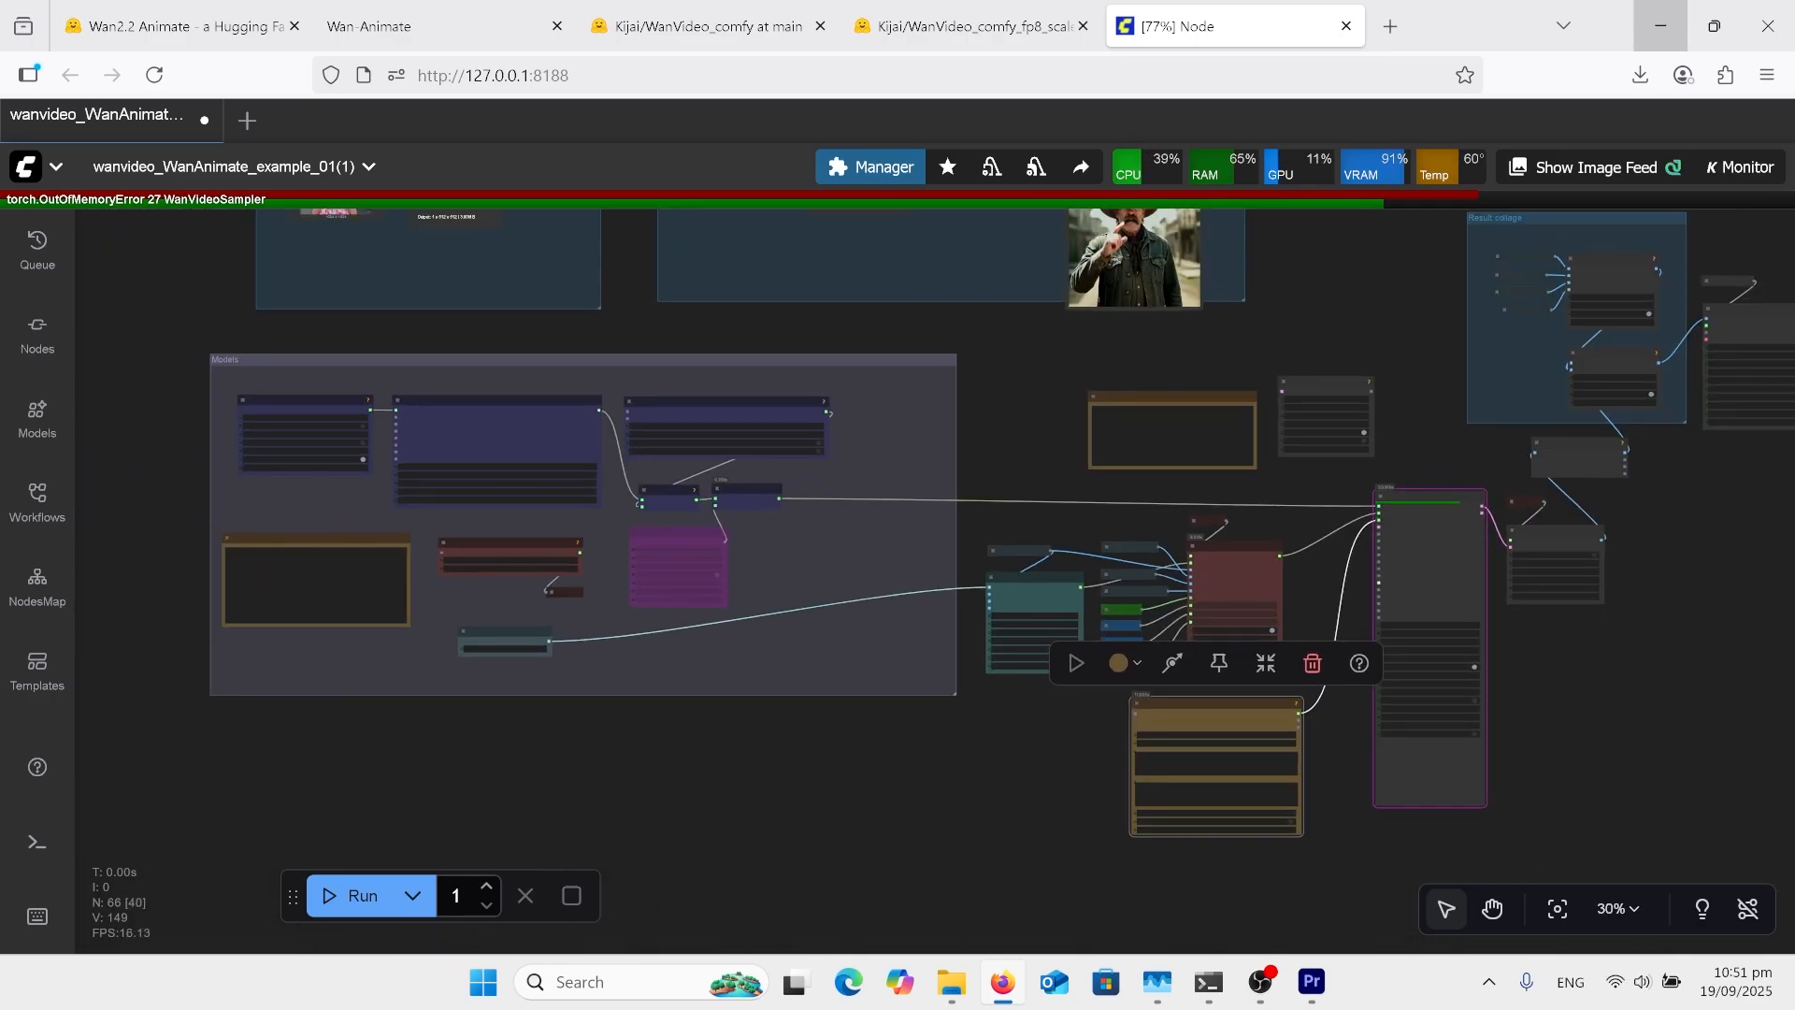
{"action": "scroll", "scroll_direction": "down", "scroll_amount": 3}
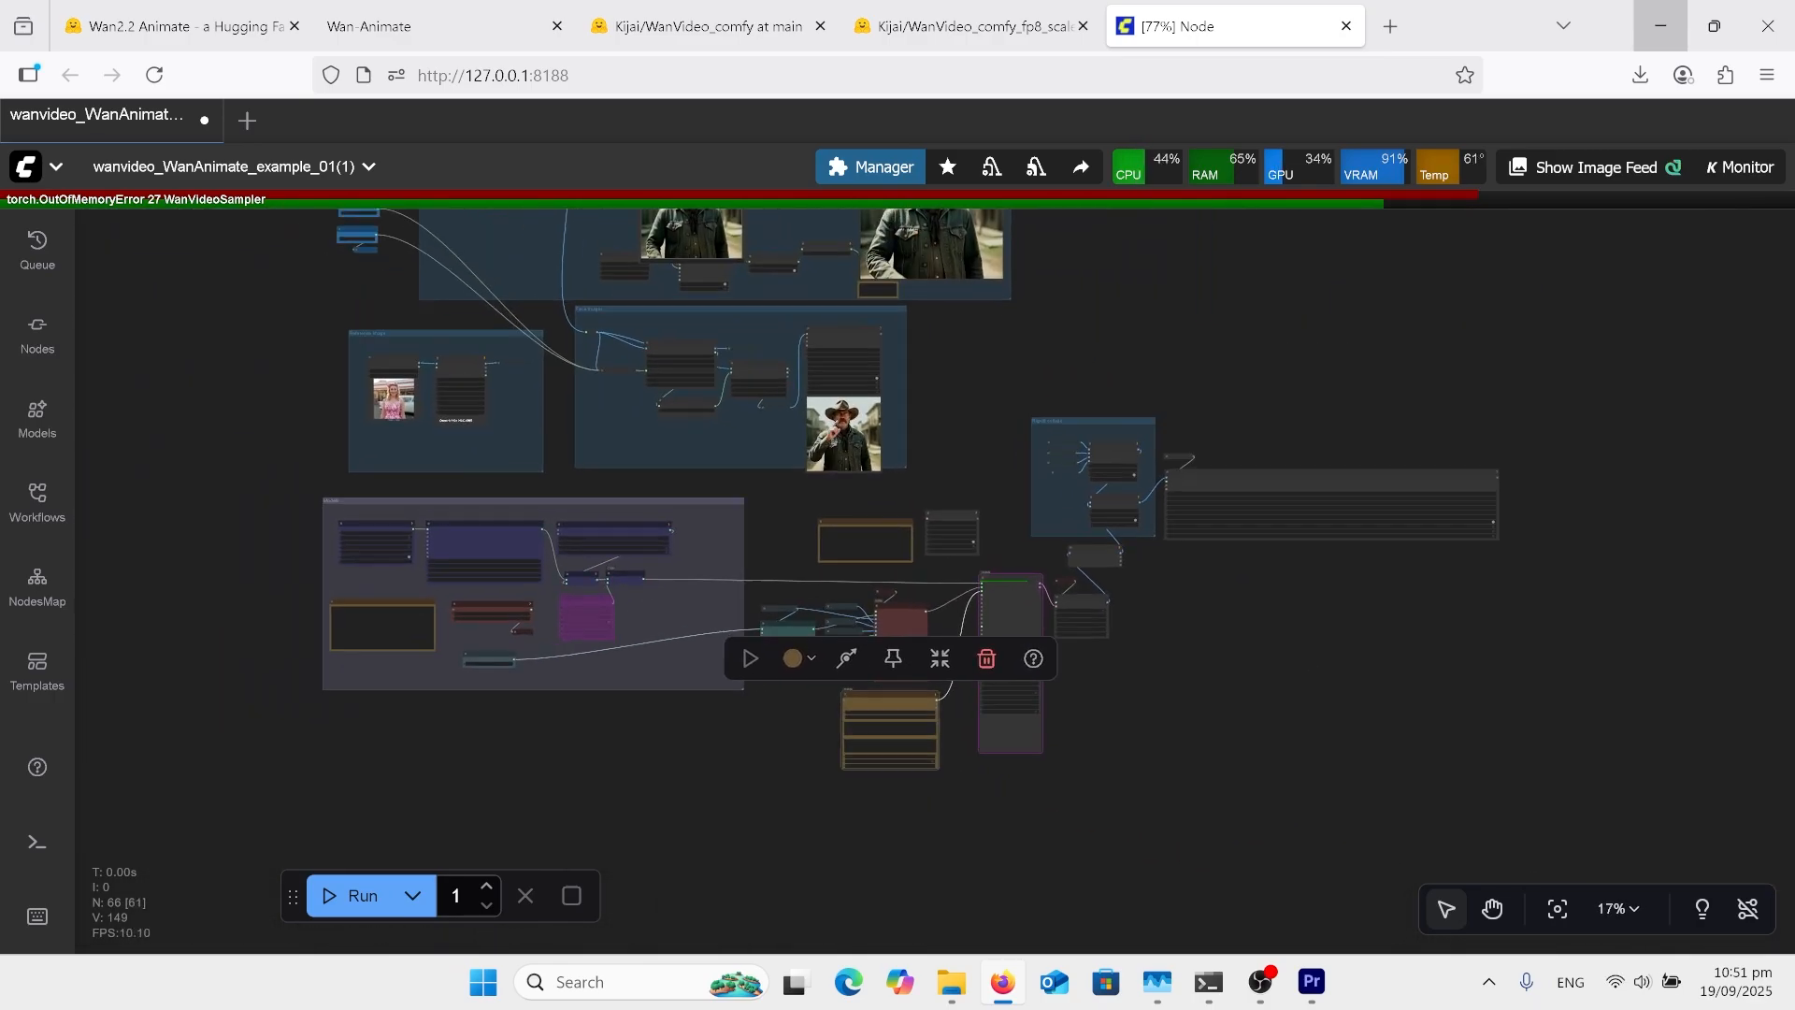
{"action": "scroll", "scroll_direction": "down", "scroll_amount": 3}
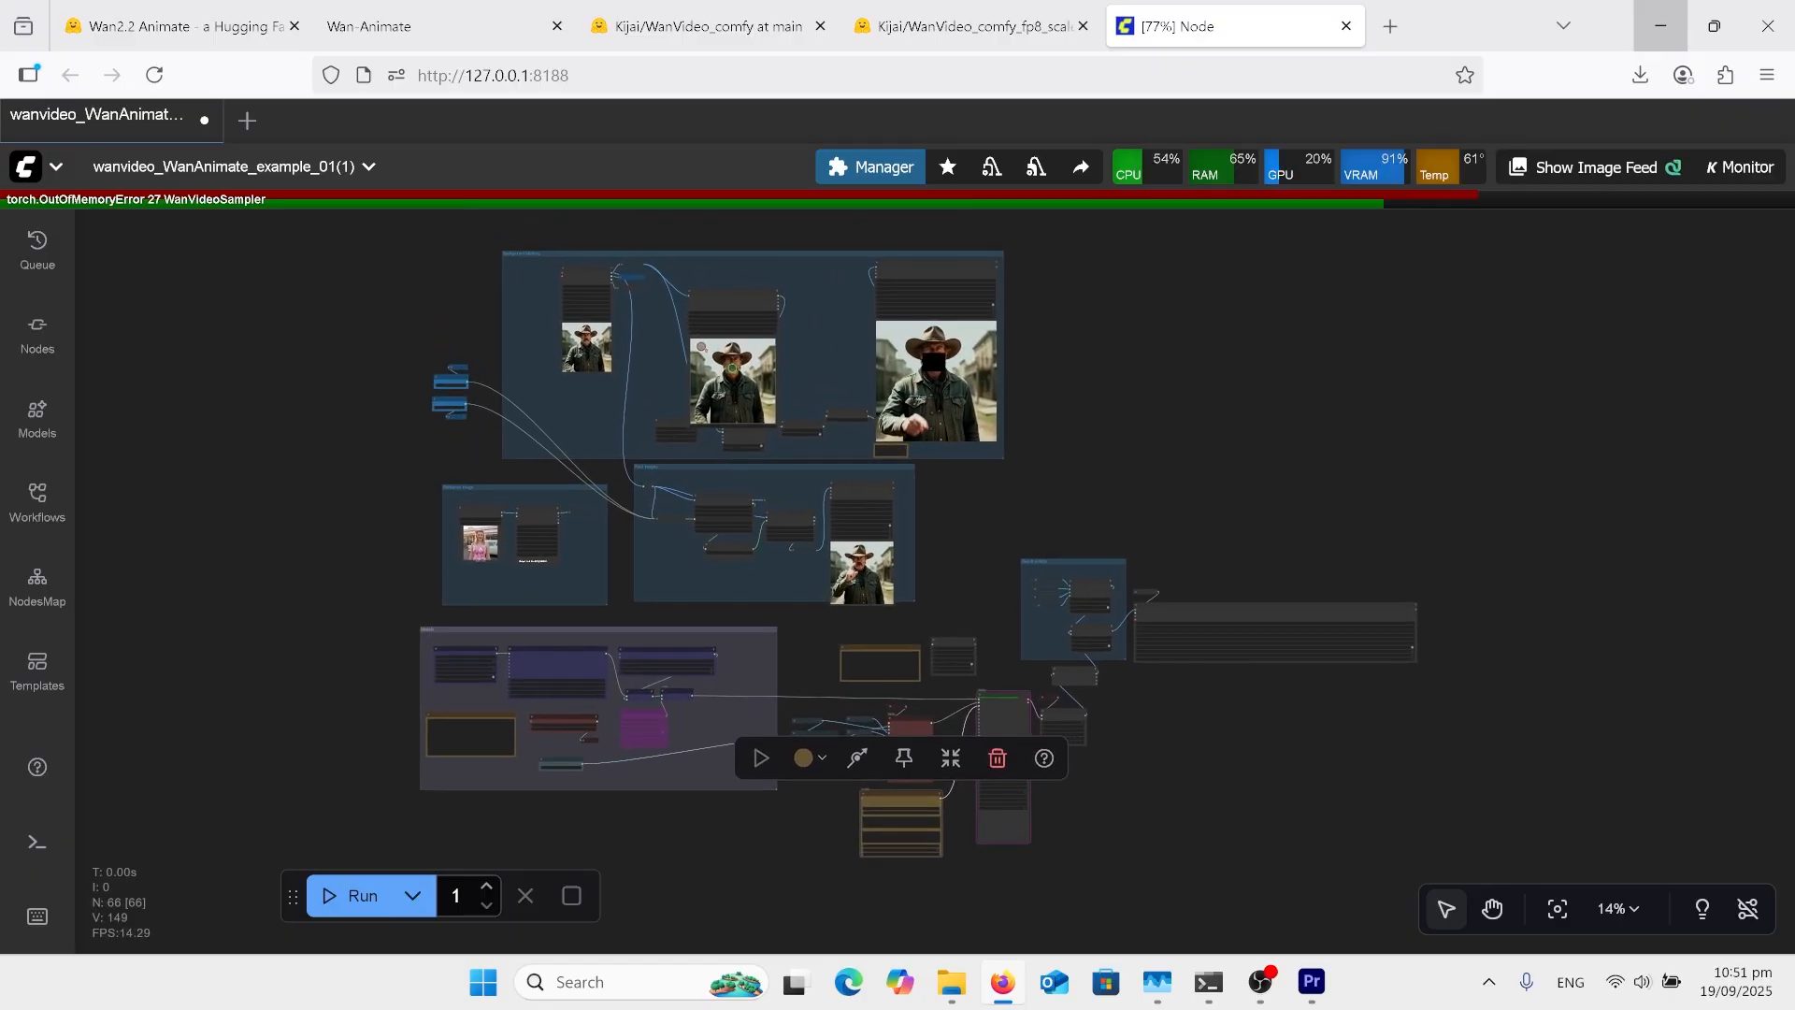